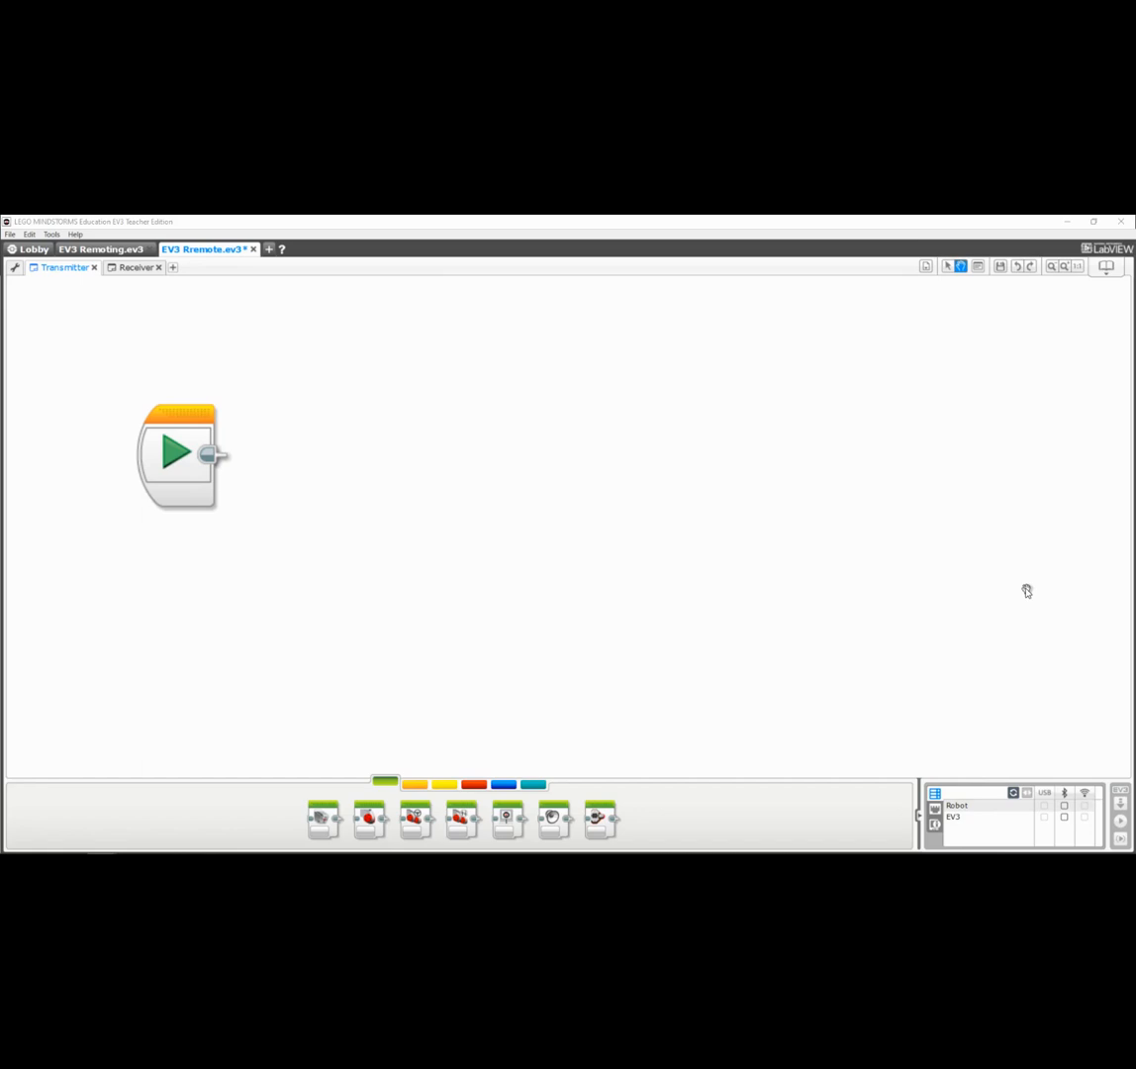
mouse_move(239, 347)
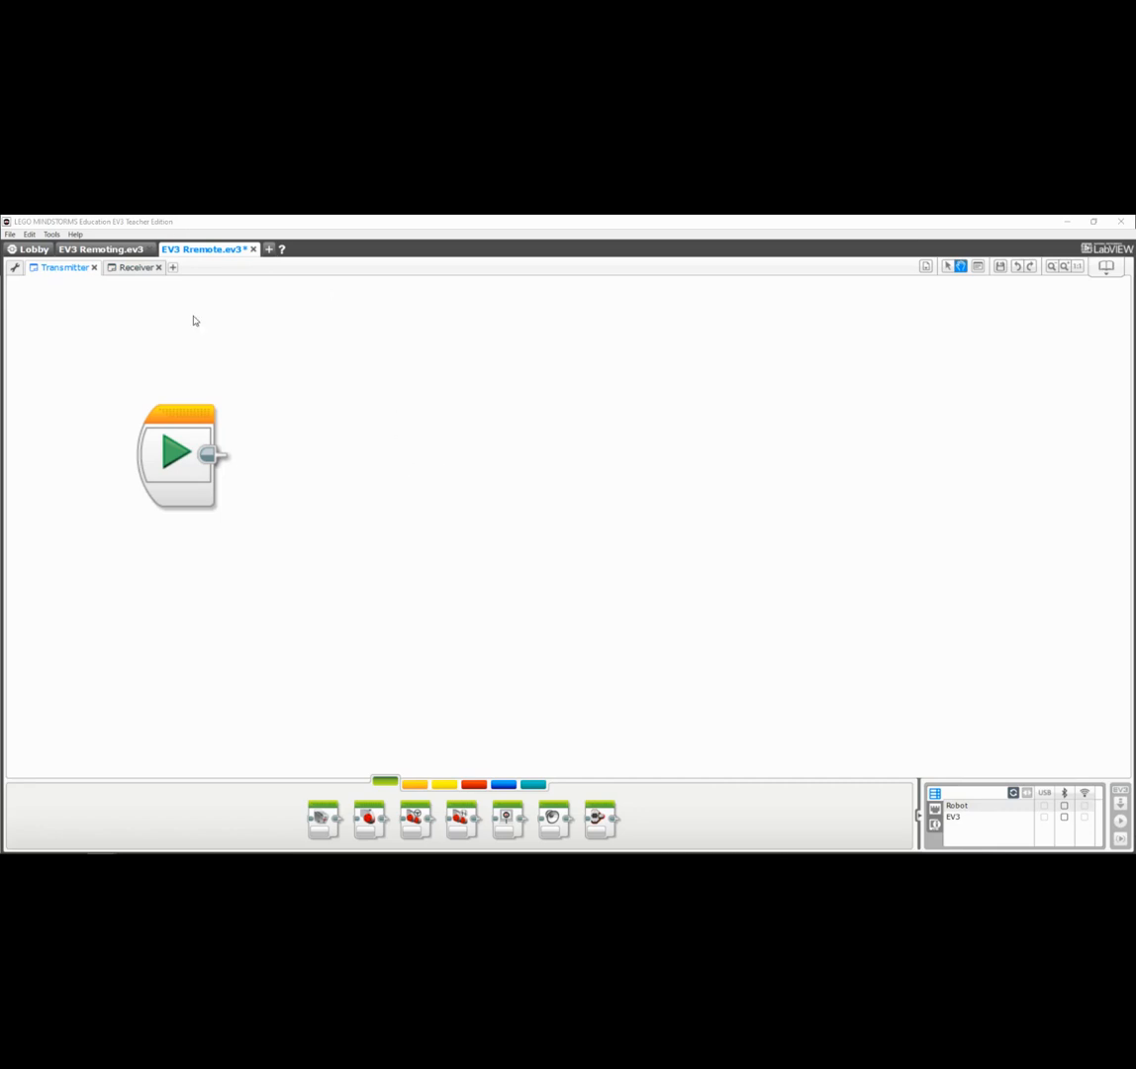
mouse_move(463, 571)
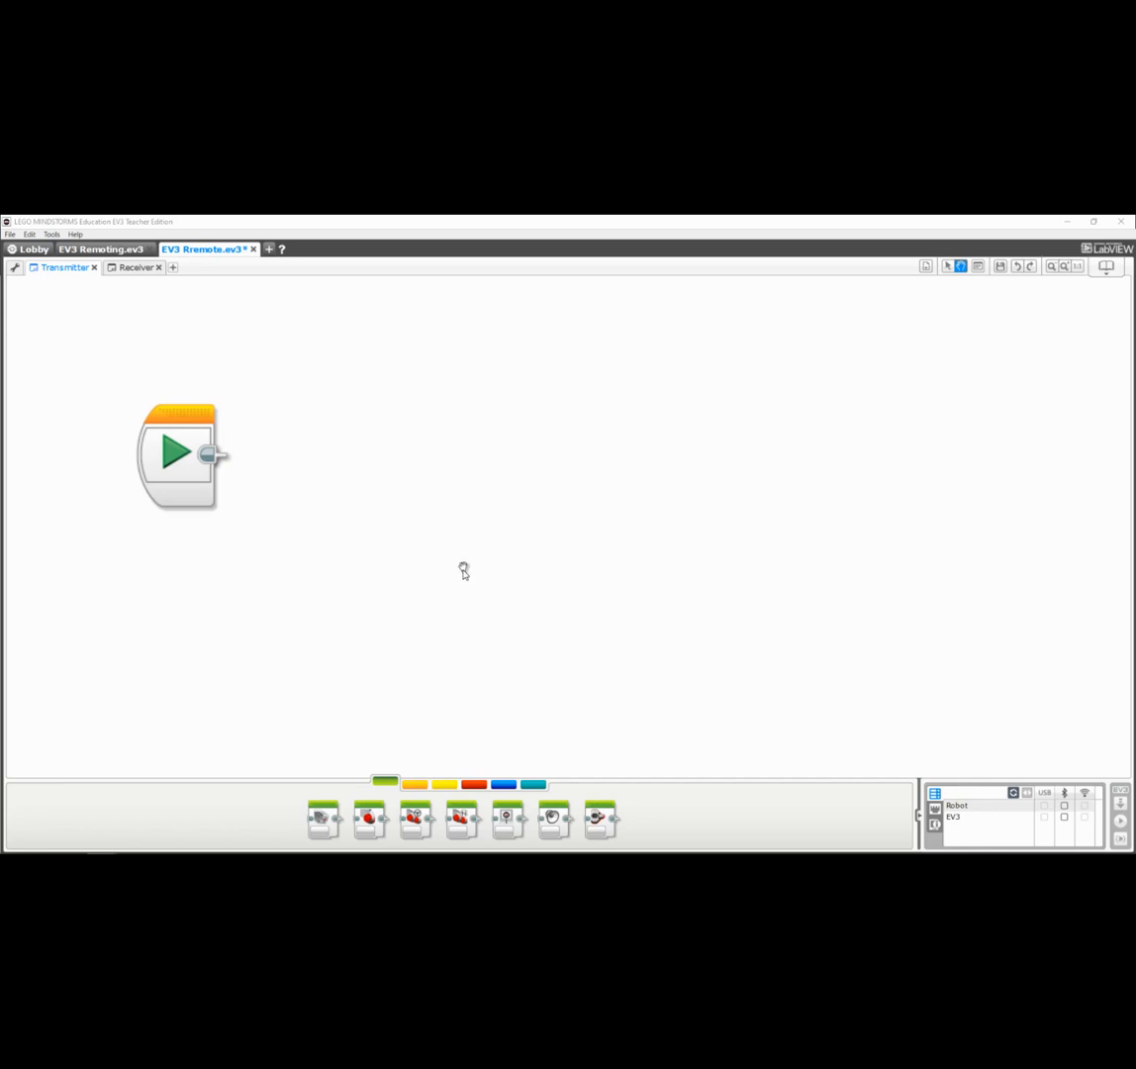
mouse_move(459, 757)
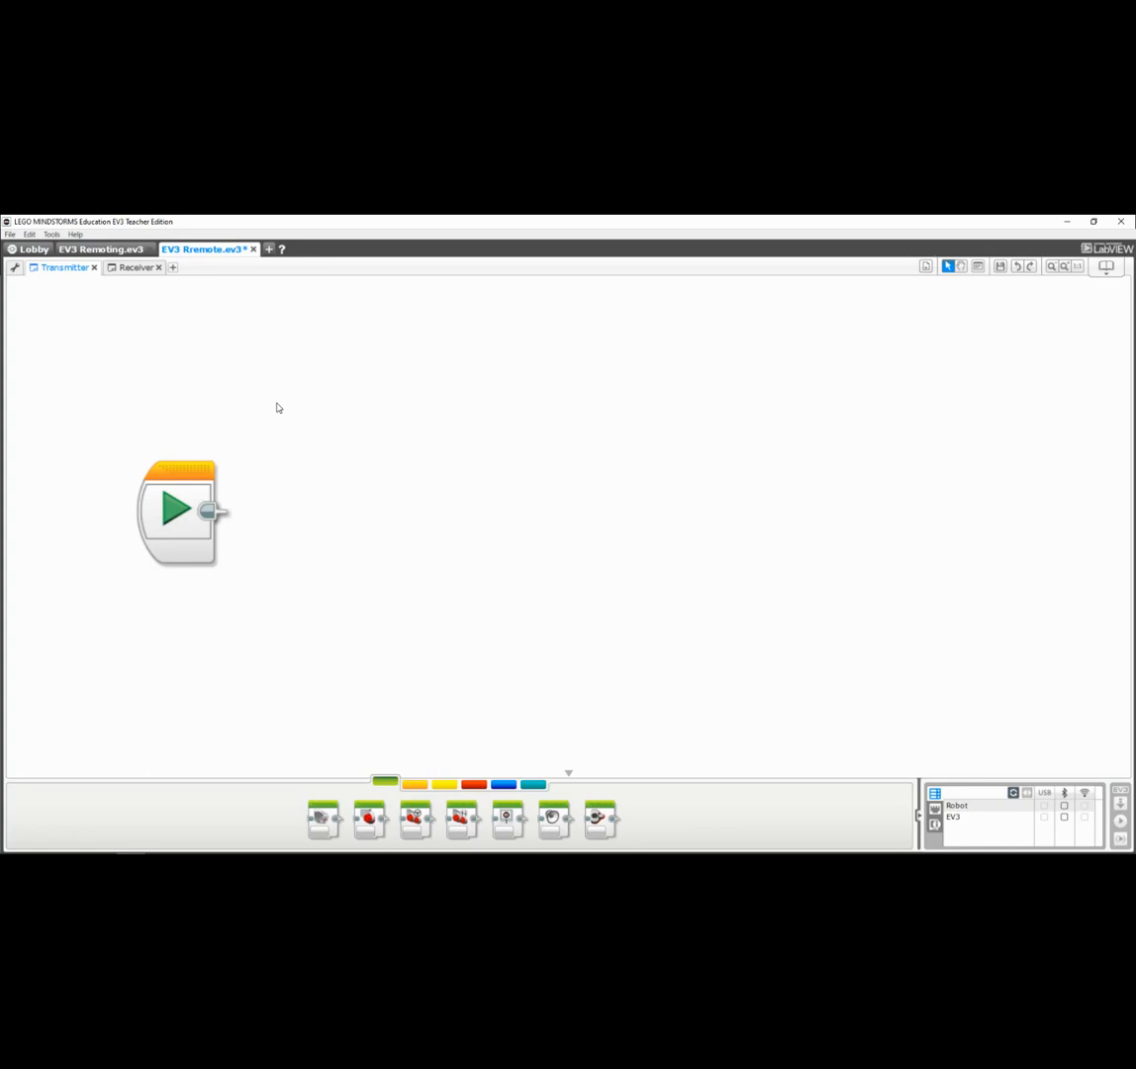
mouse_move(502, 533)
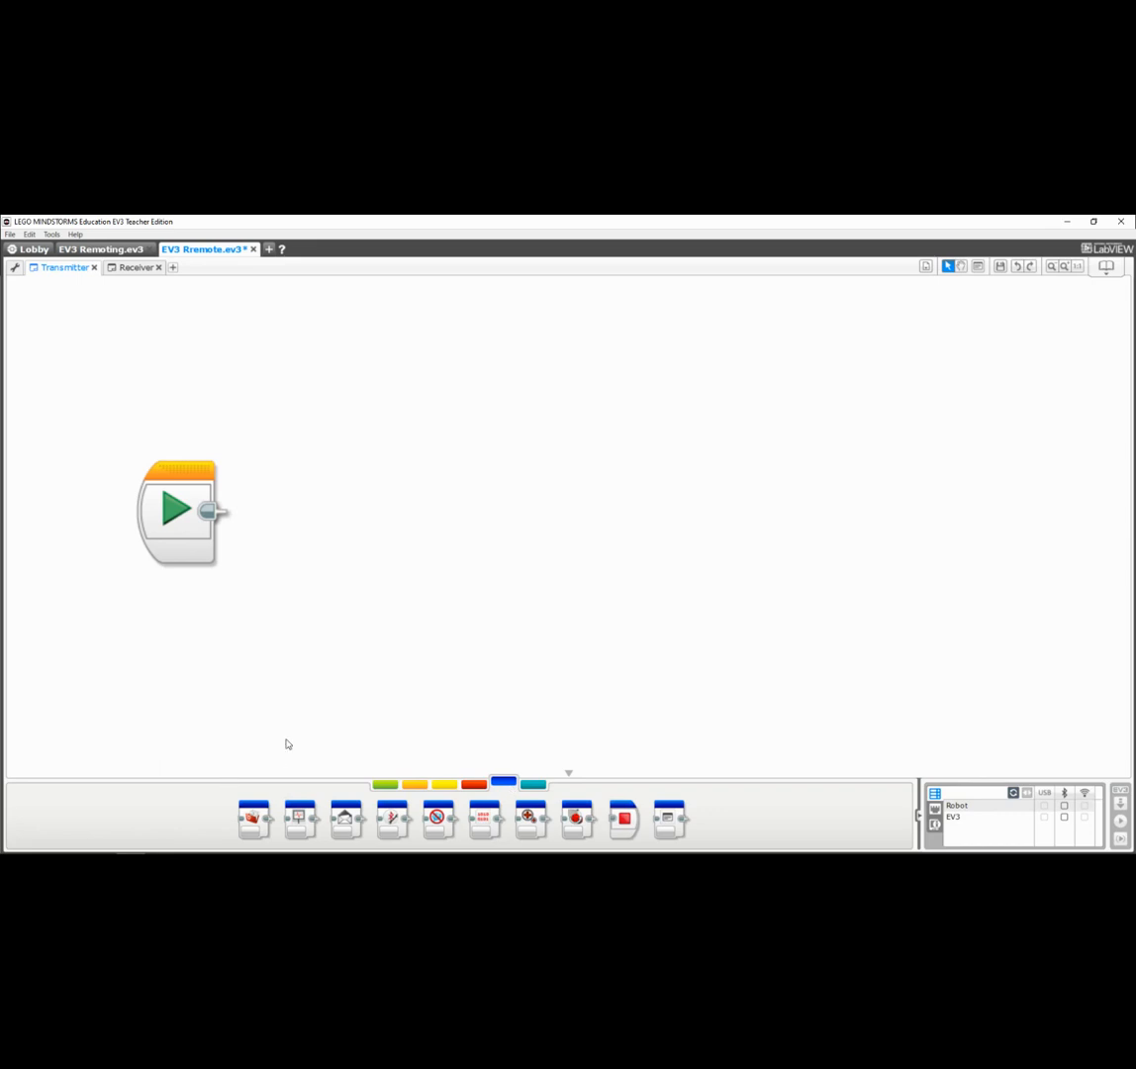
mouse_move(392, 819)
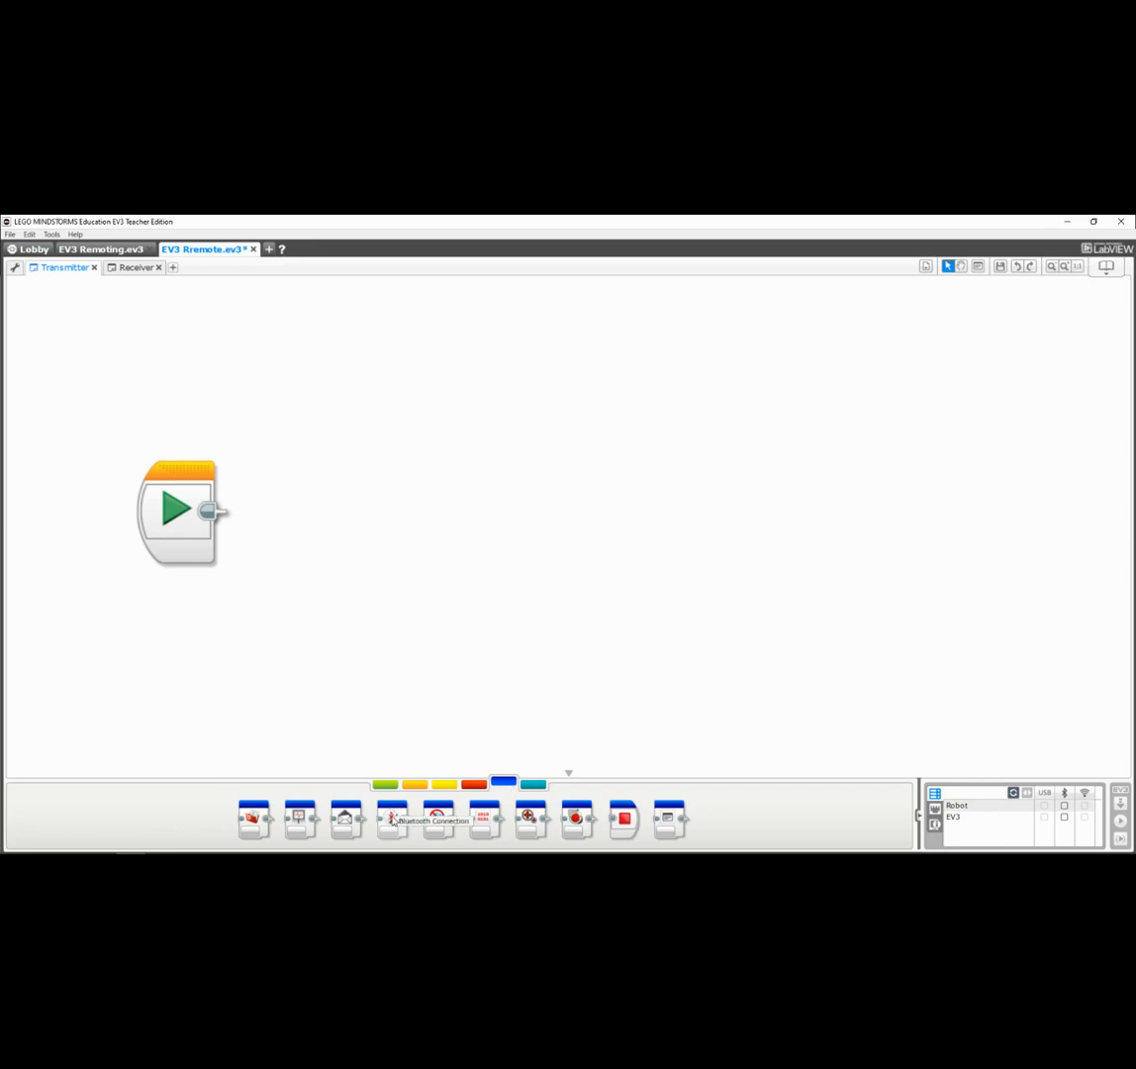
- Add a Bluetooth Connection block after Start, mode Initiate, targeting the brick named Robot
drag(391, 818, 281, 515)
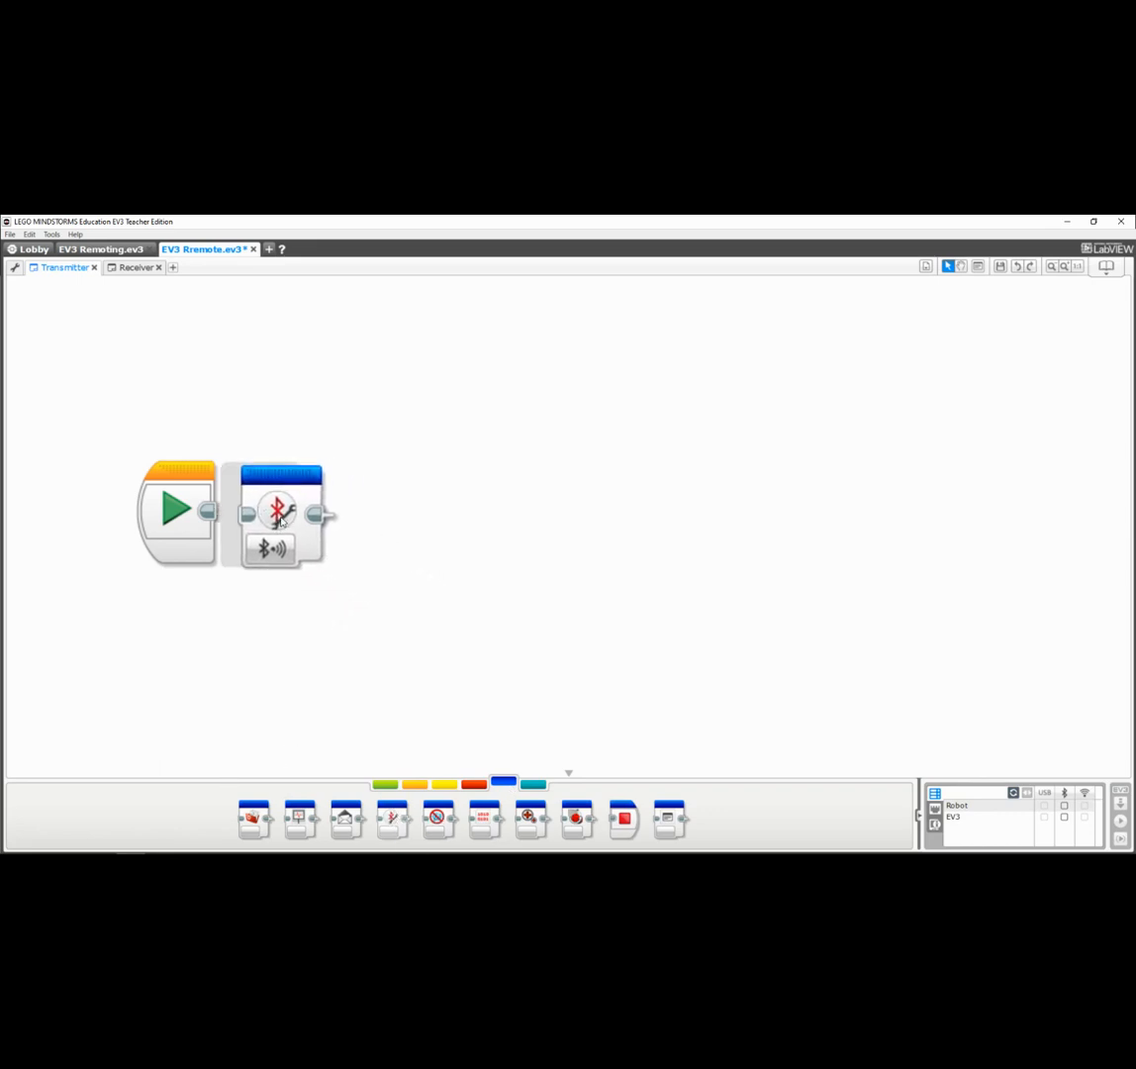
click(269, 550)
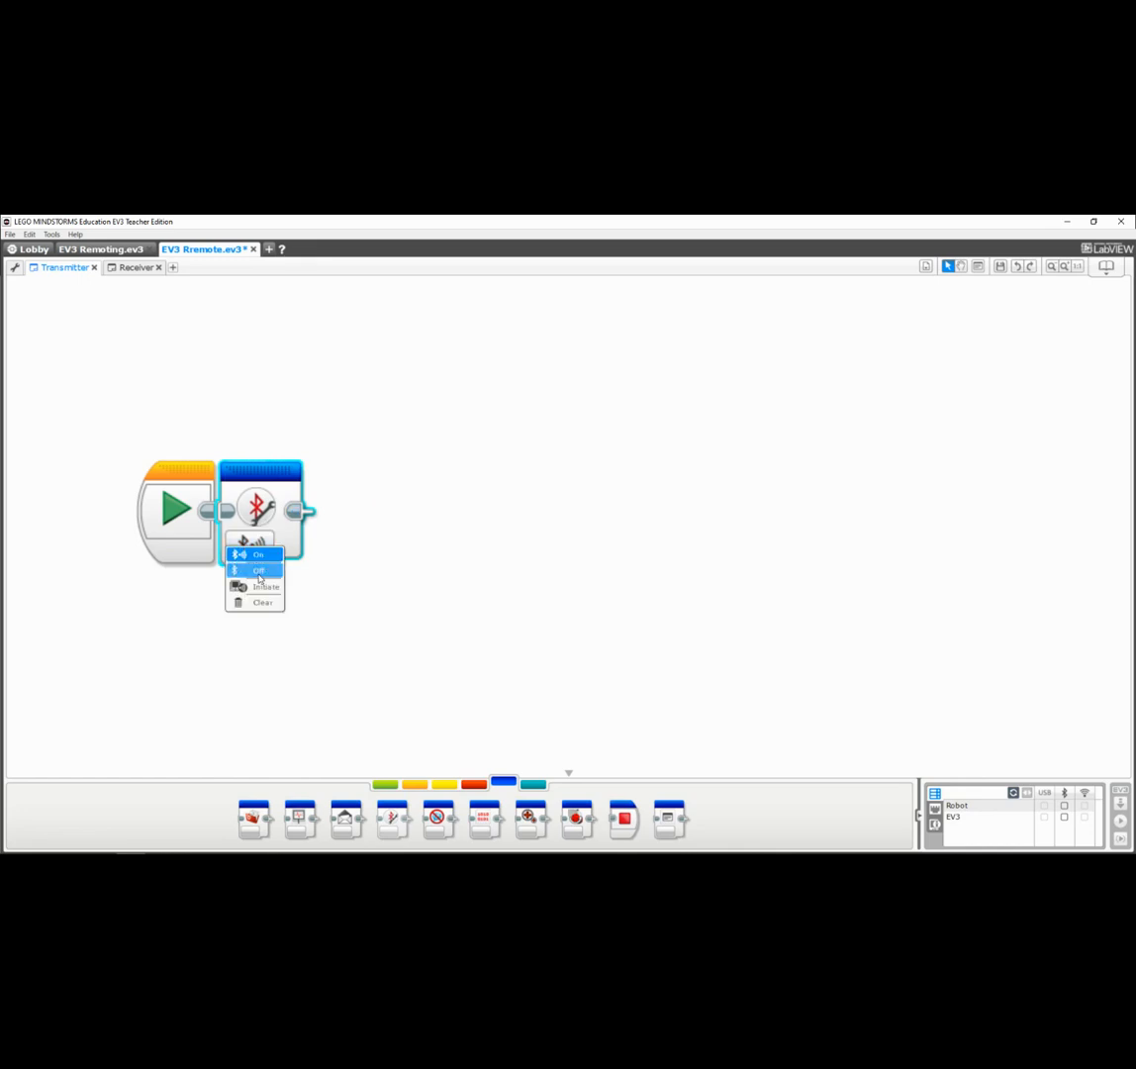
click(258, 553)
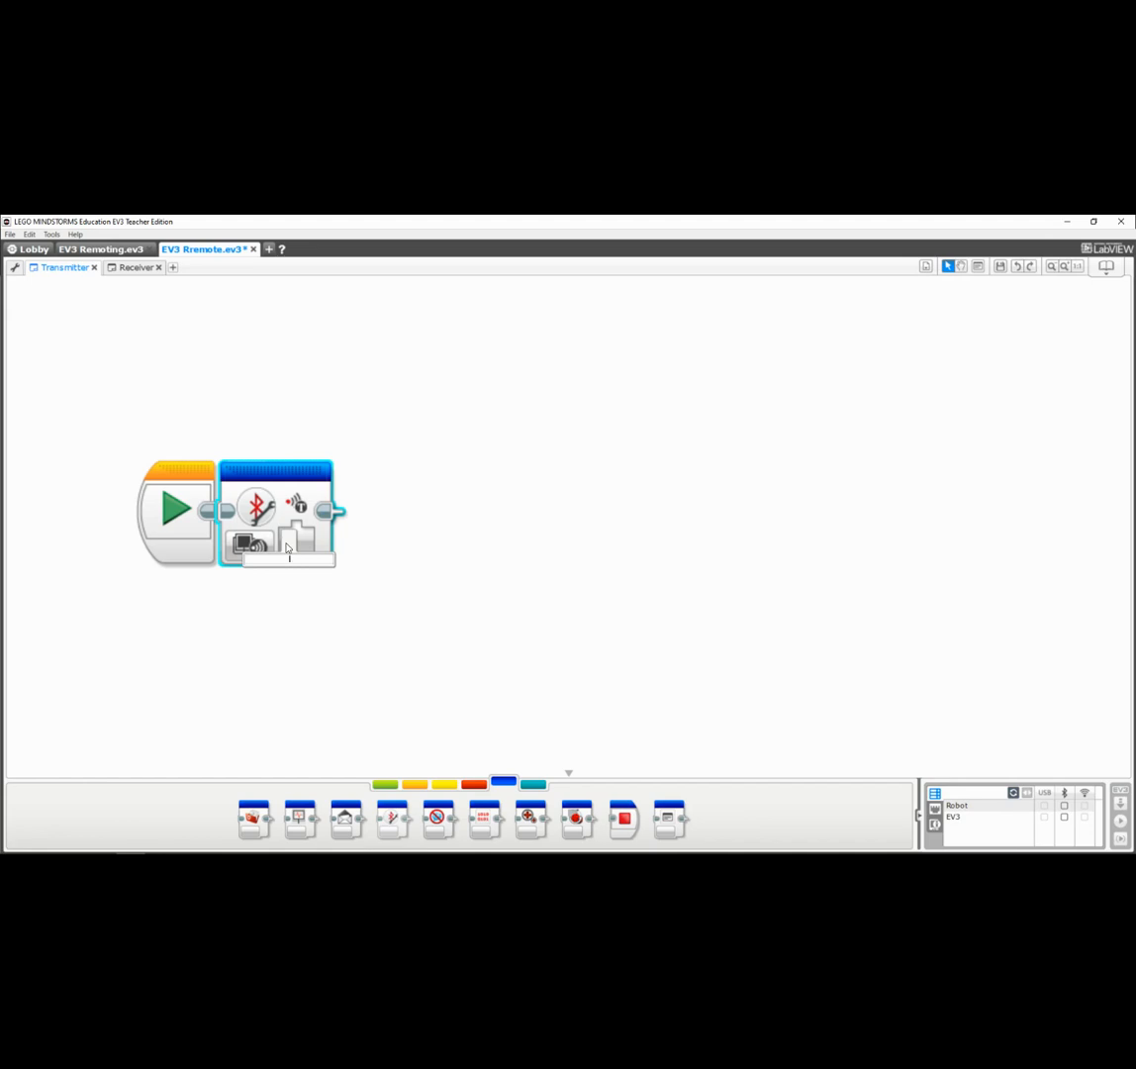
text(bot)
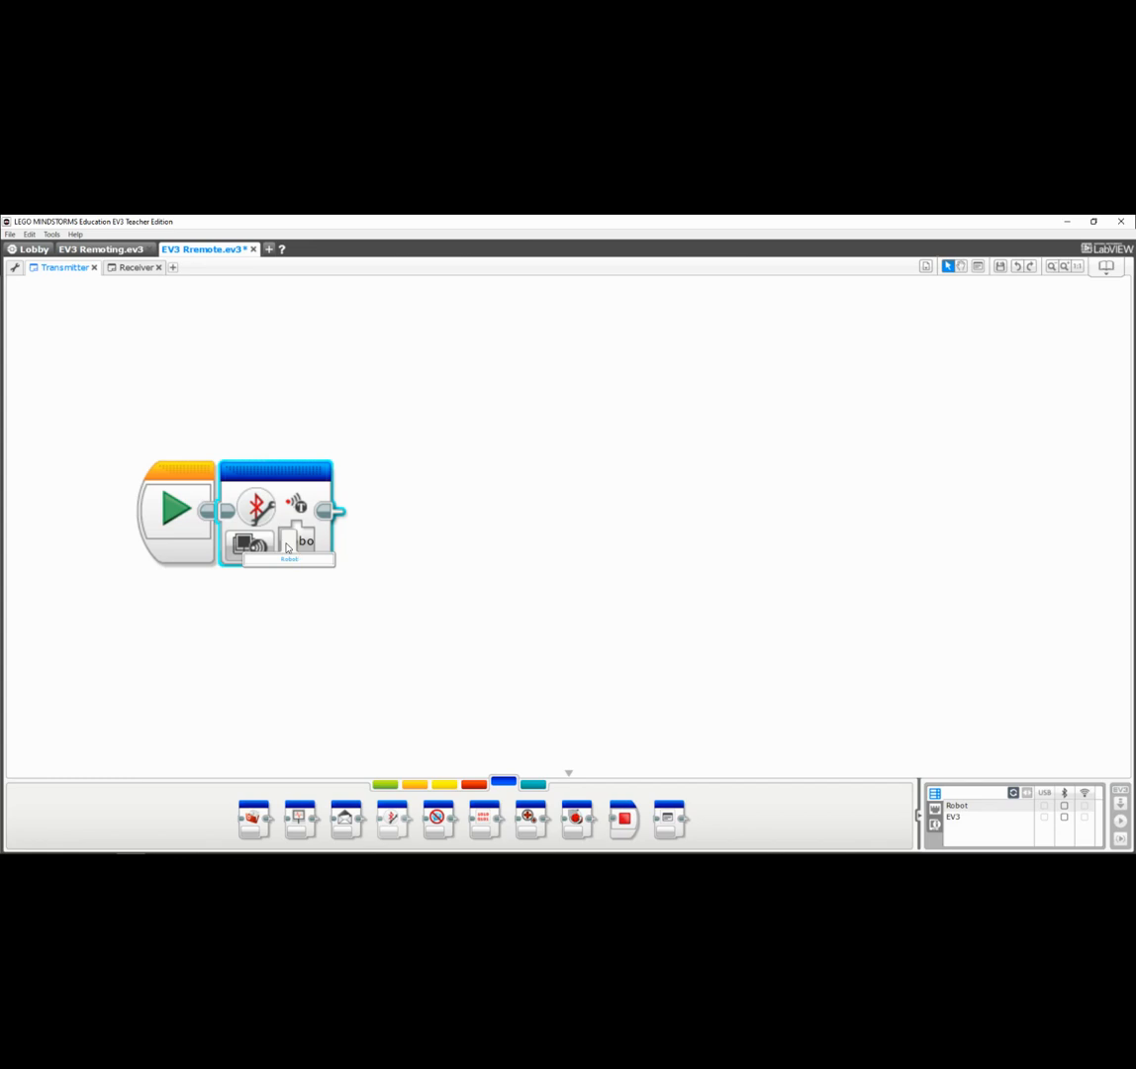
click(288, 557)
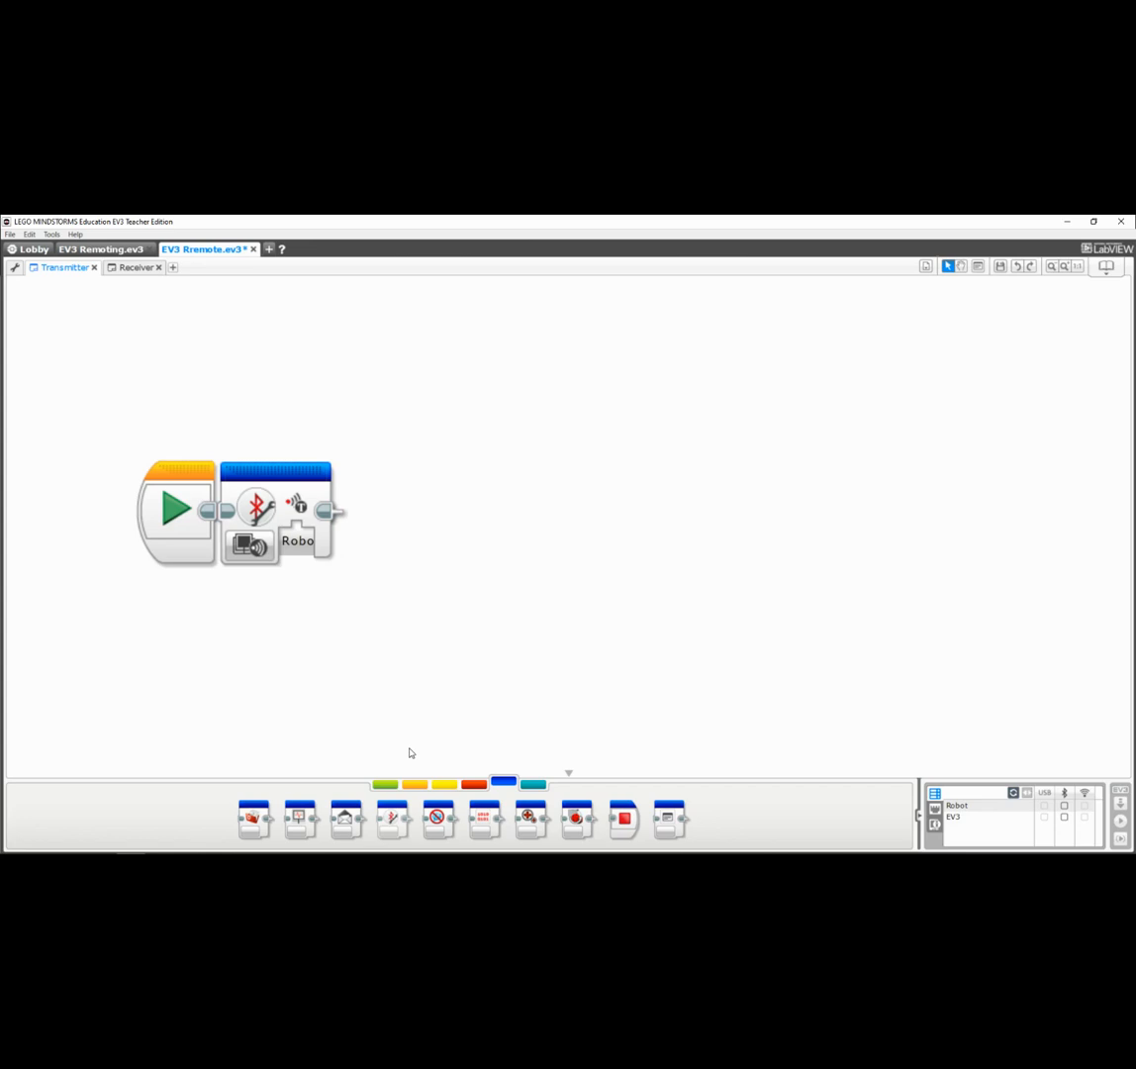
- Add a Loop renamed Transmitter containing a Switch set to Brick Buttons > Measure
click(414, 784)
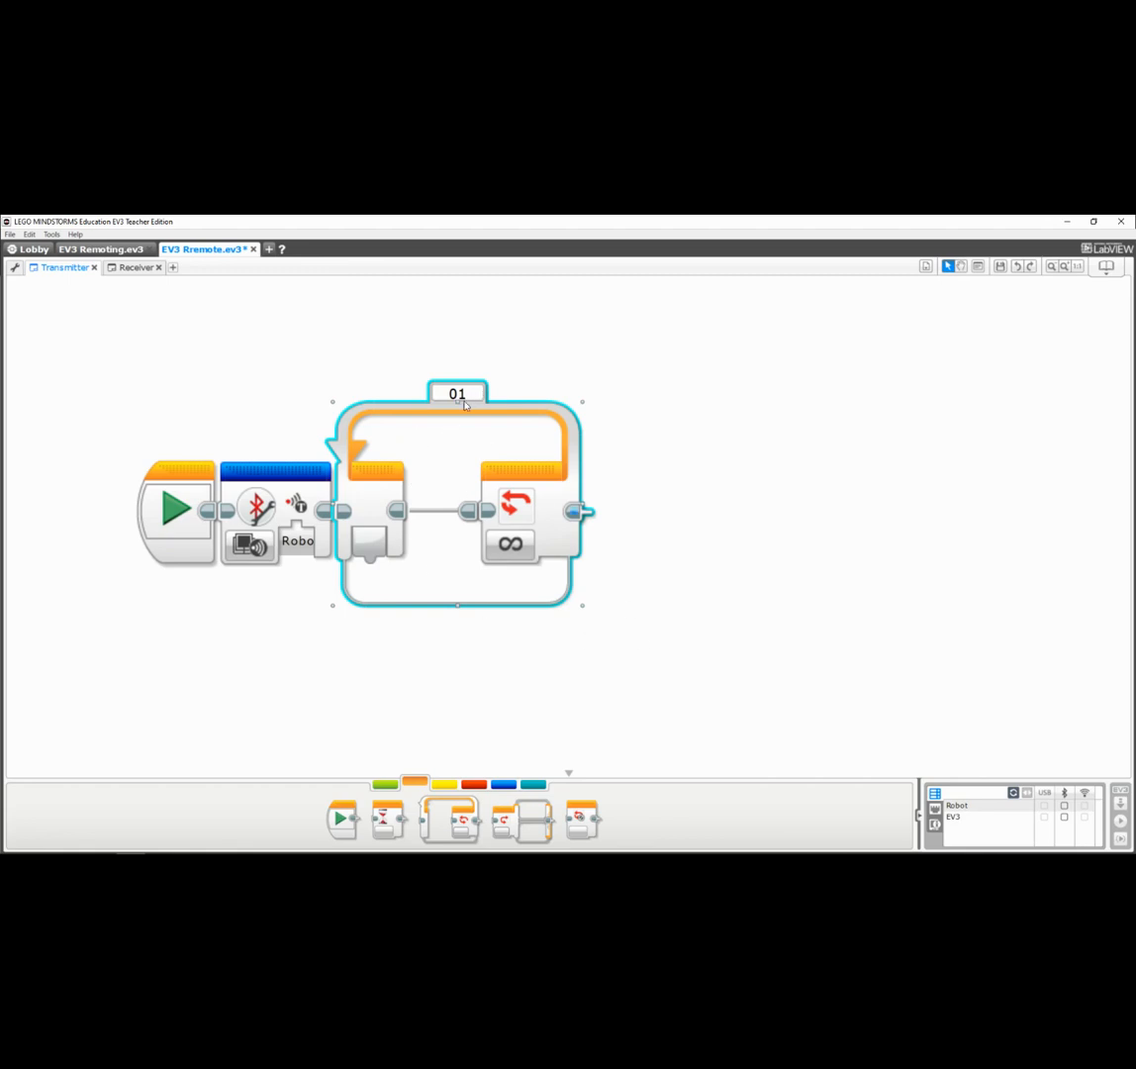
click(457, 393)
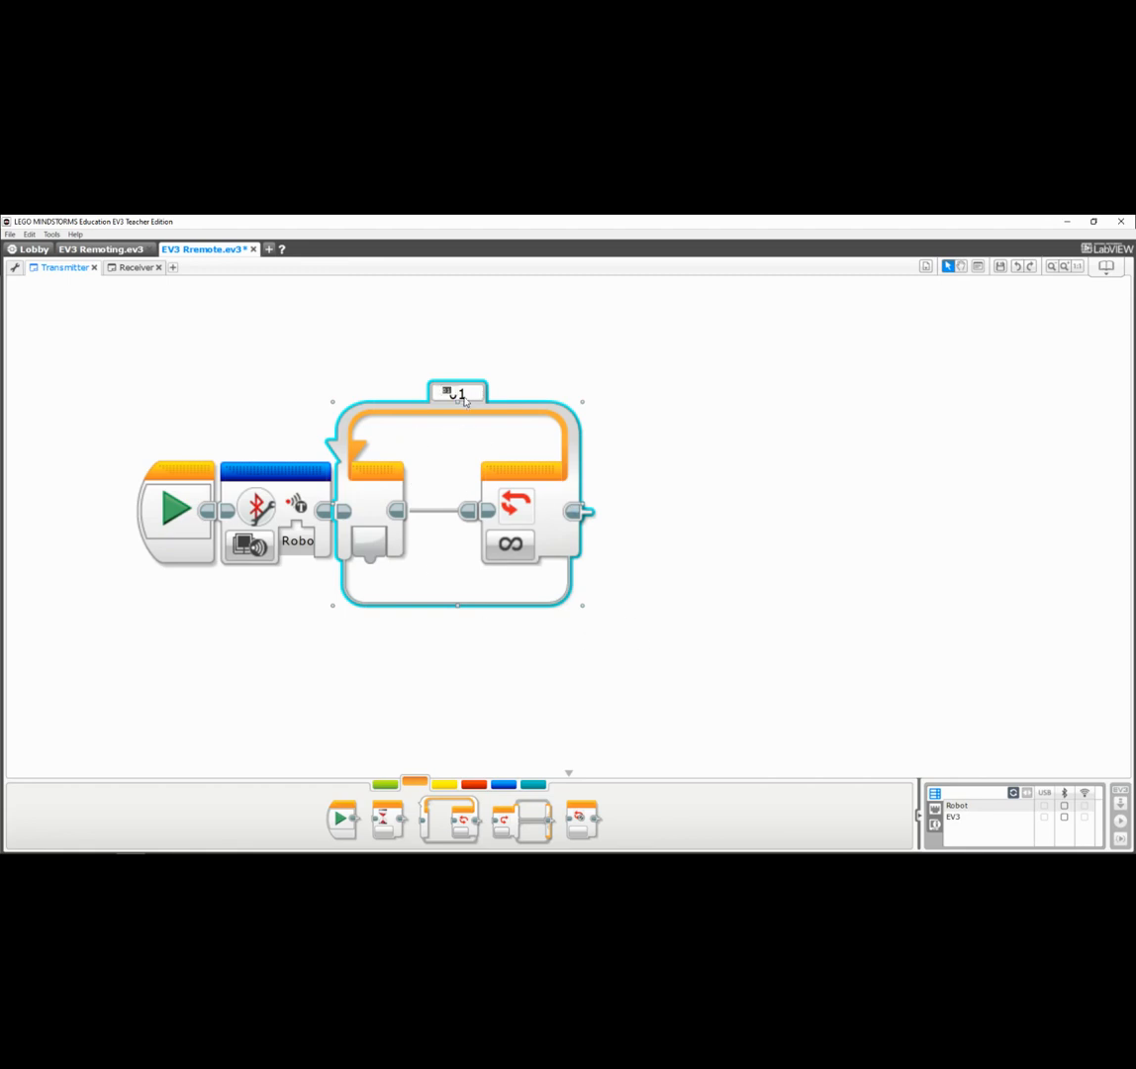
text(transmitter)
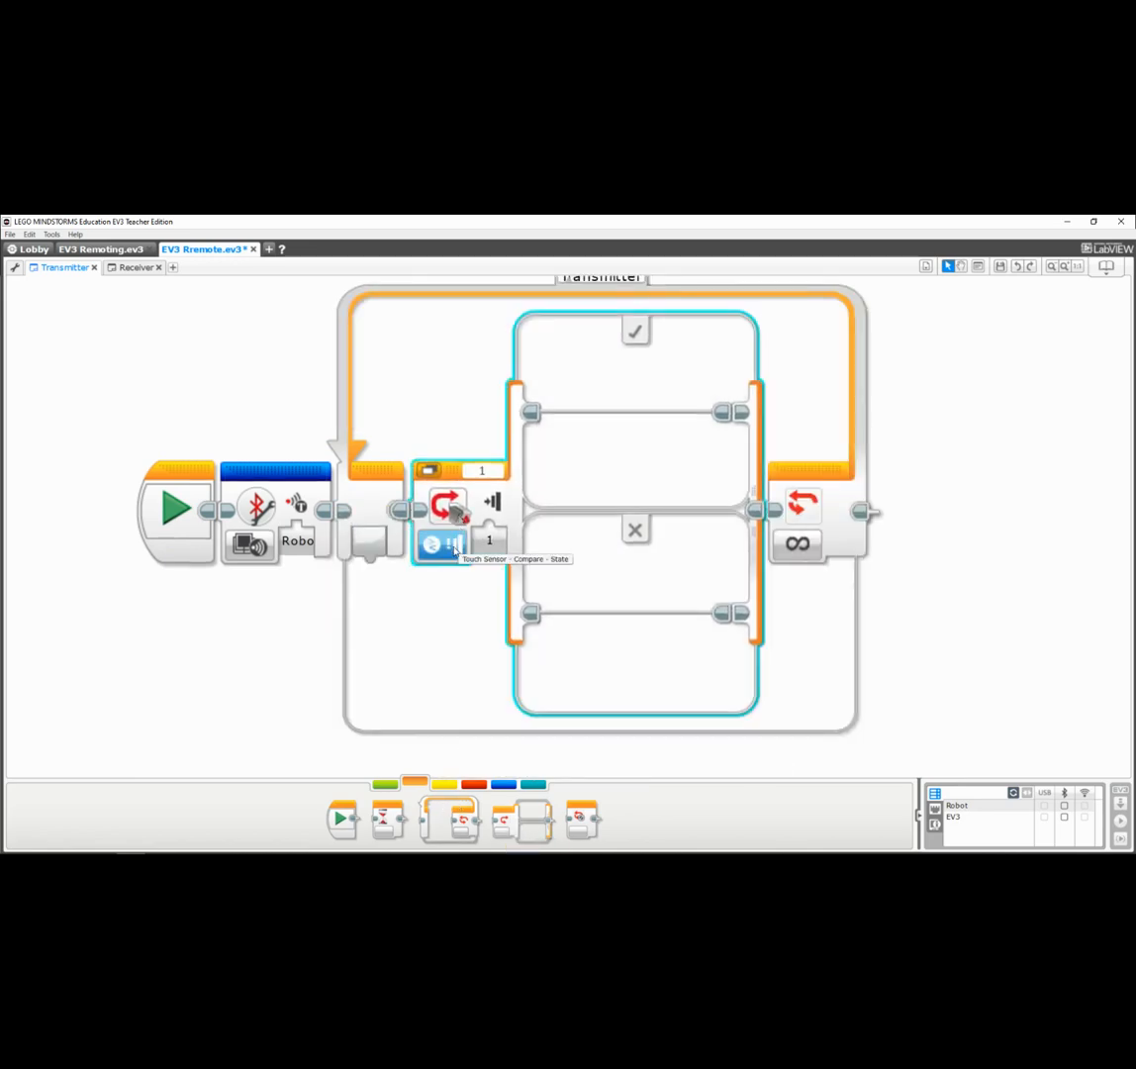
click(440, 543)
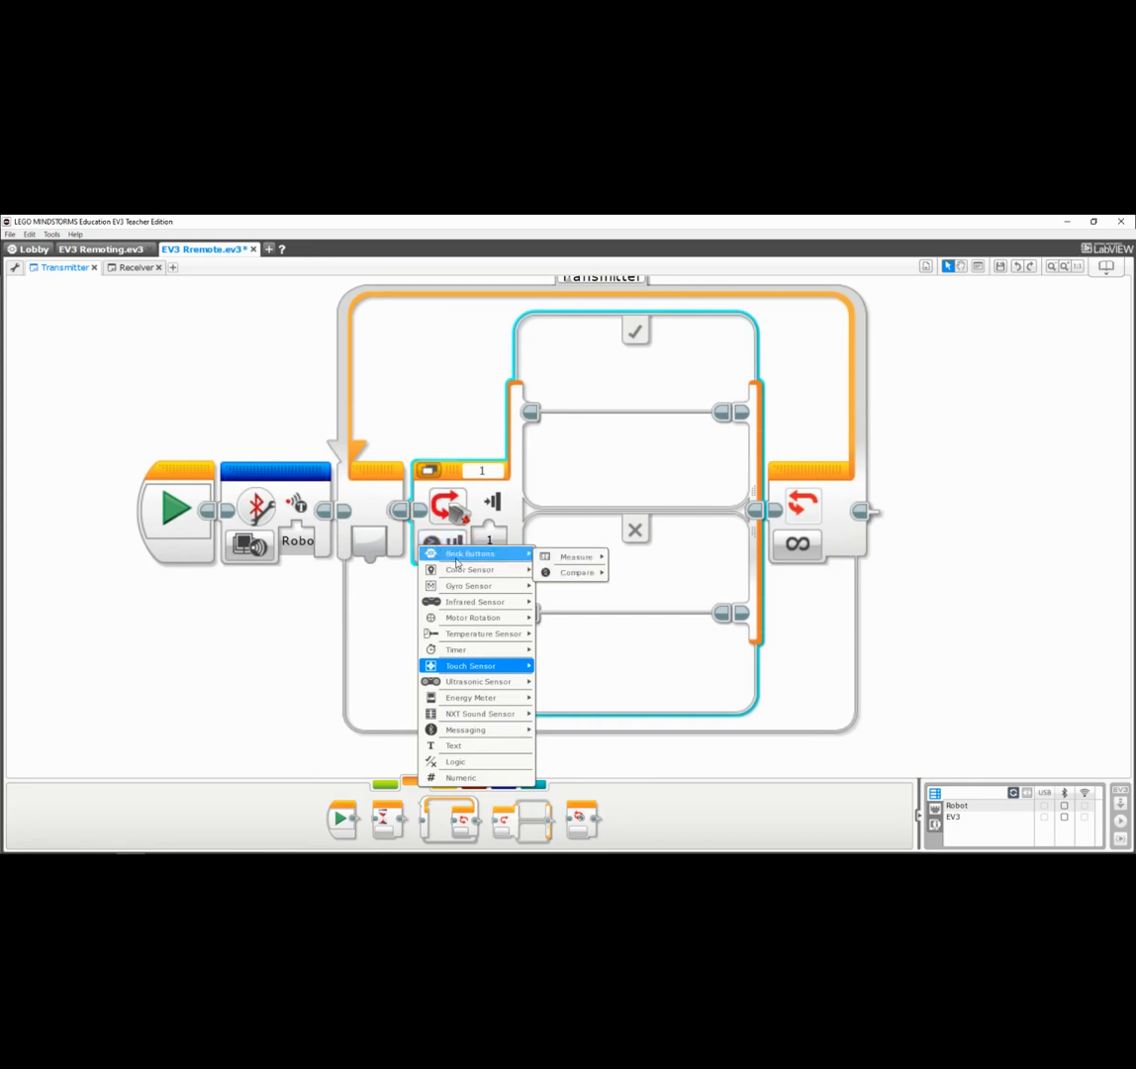
mouse_move(574, 555)
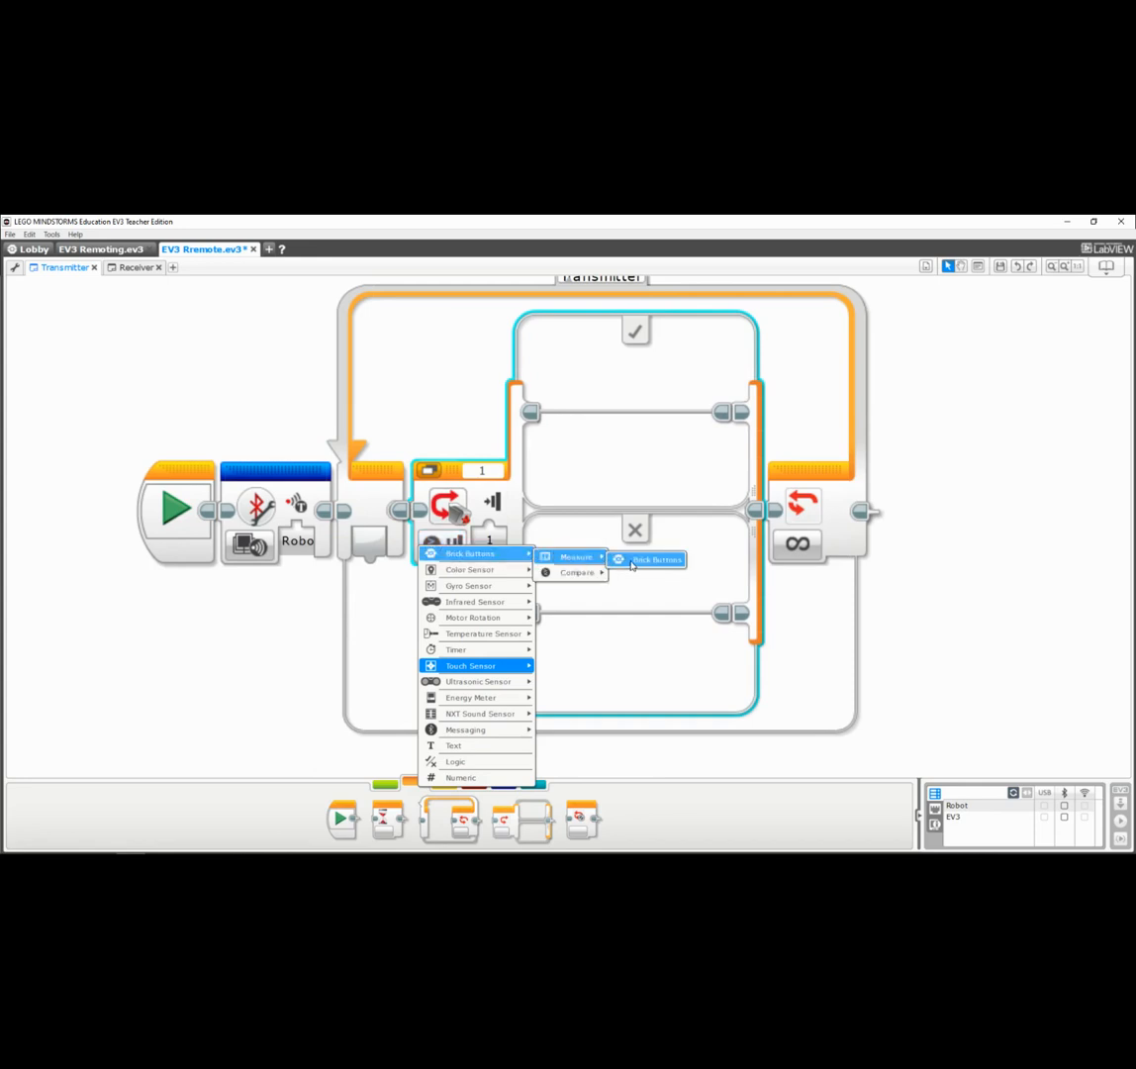
click(656, 559)
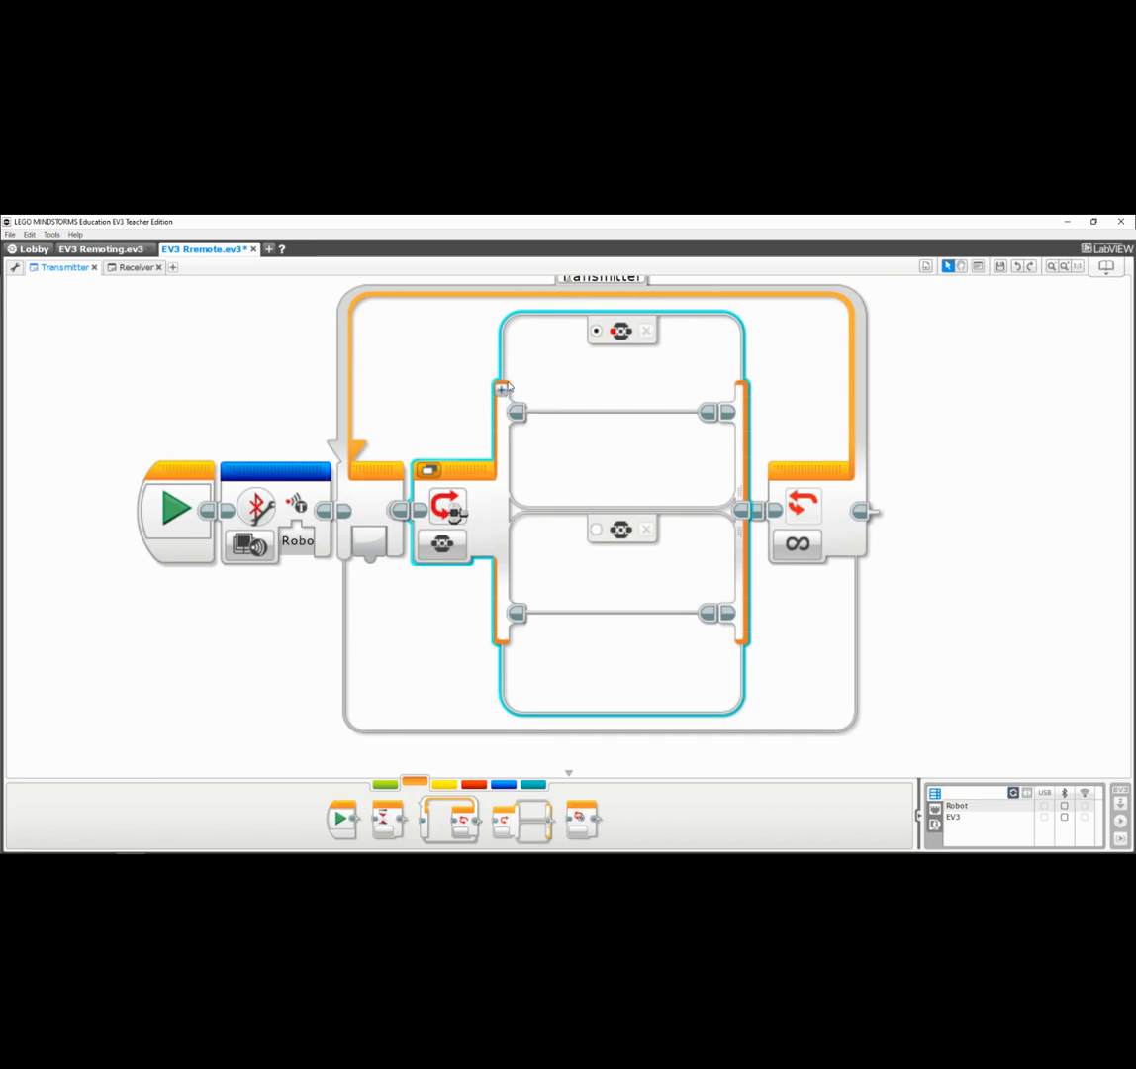
mouse_move(512, 391)
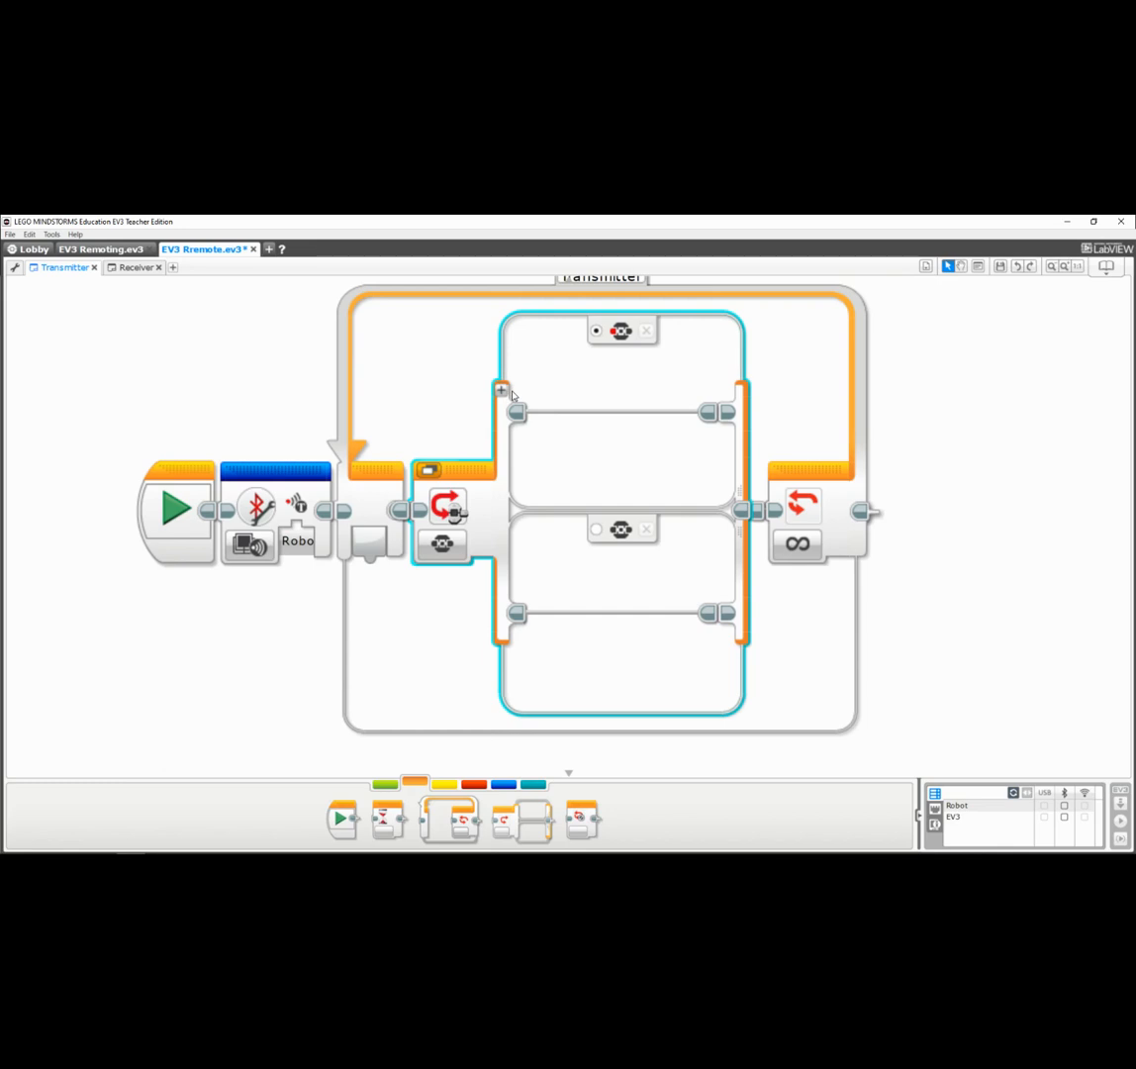
mouse_move(658, 305)
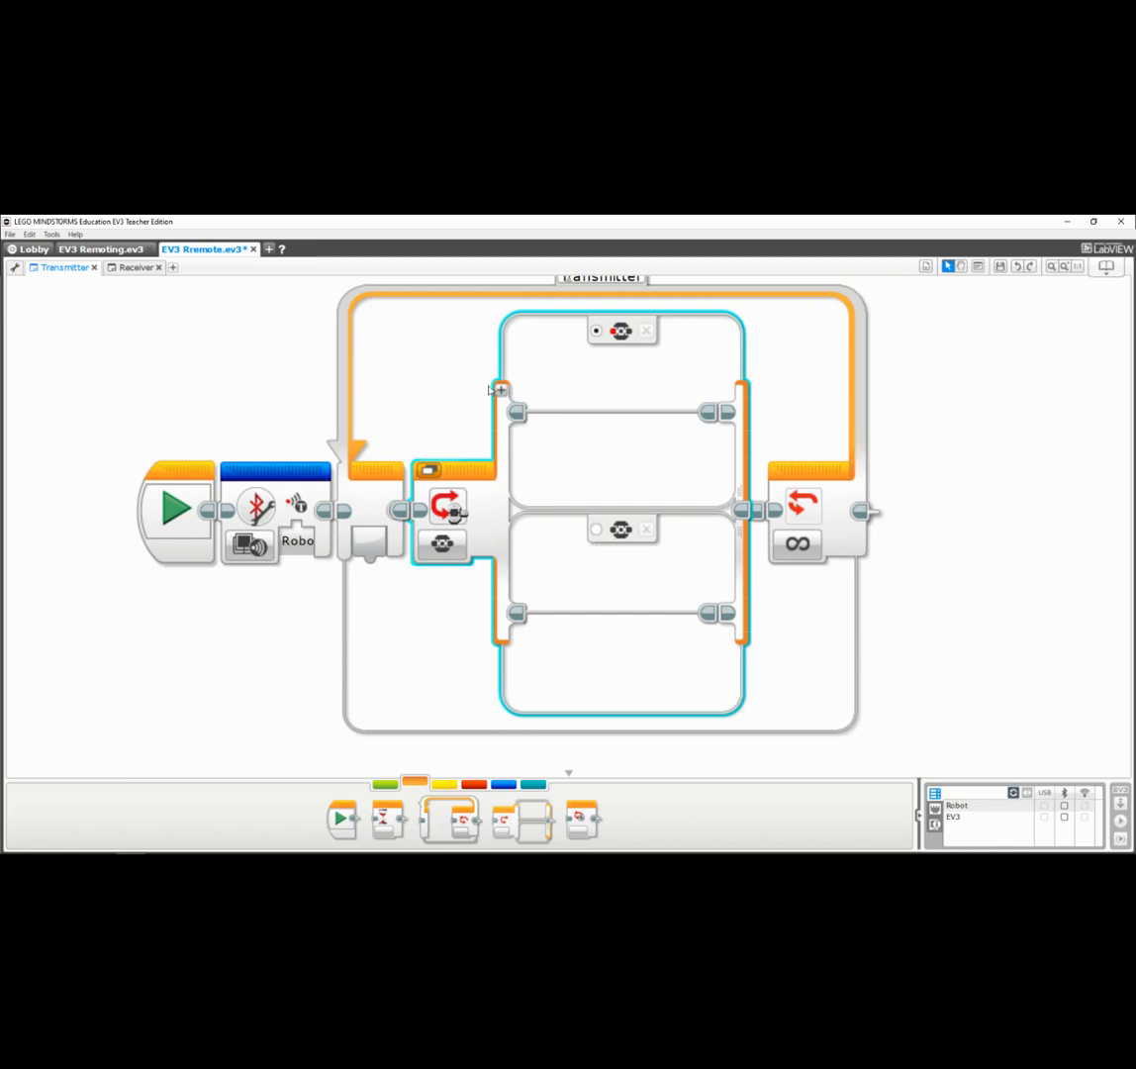
- Add a third switch case and make the first case send the text 'stop' to Robot
click(499, 389)
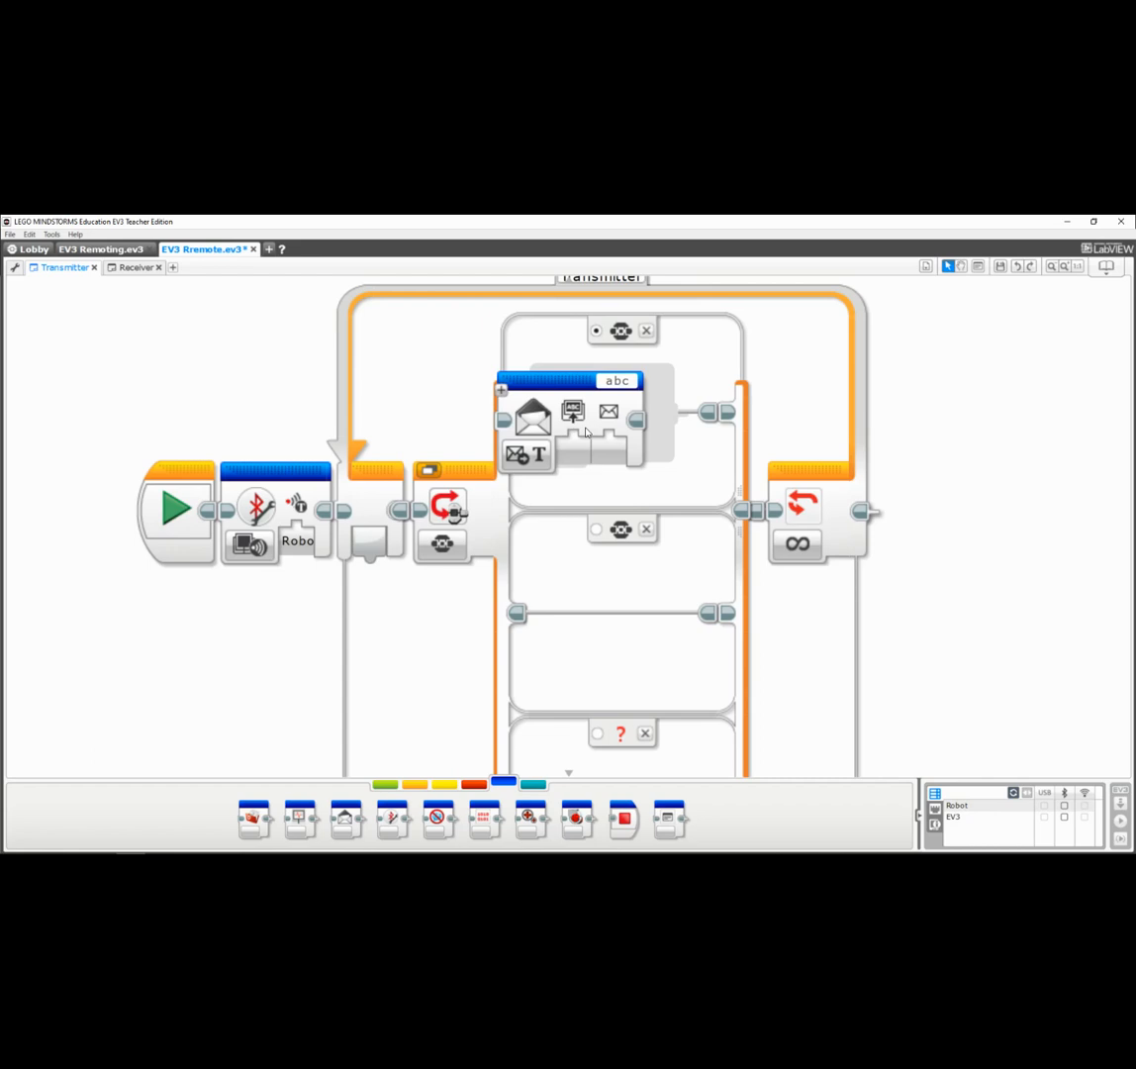
click(527, 454)
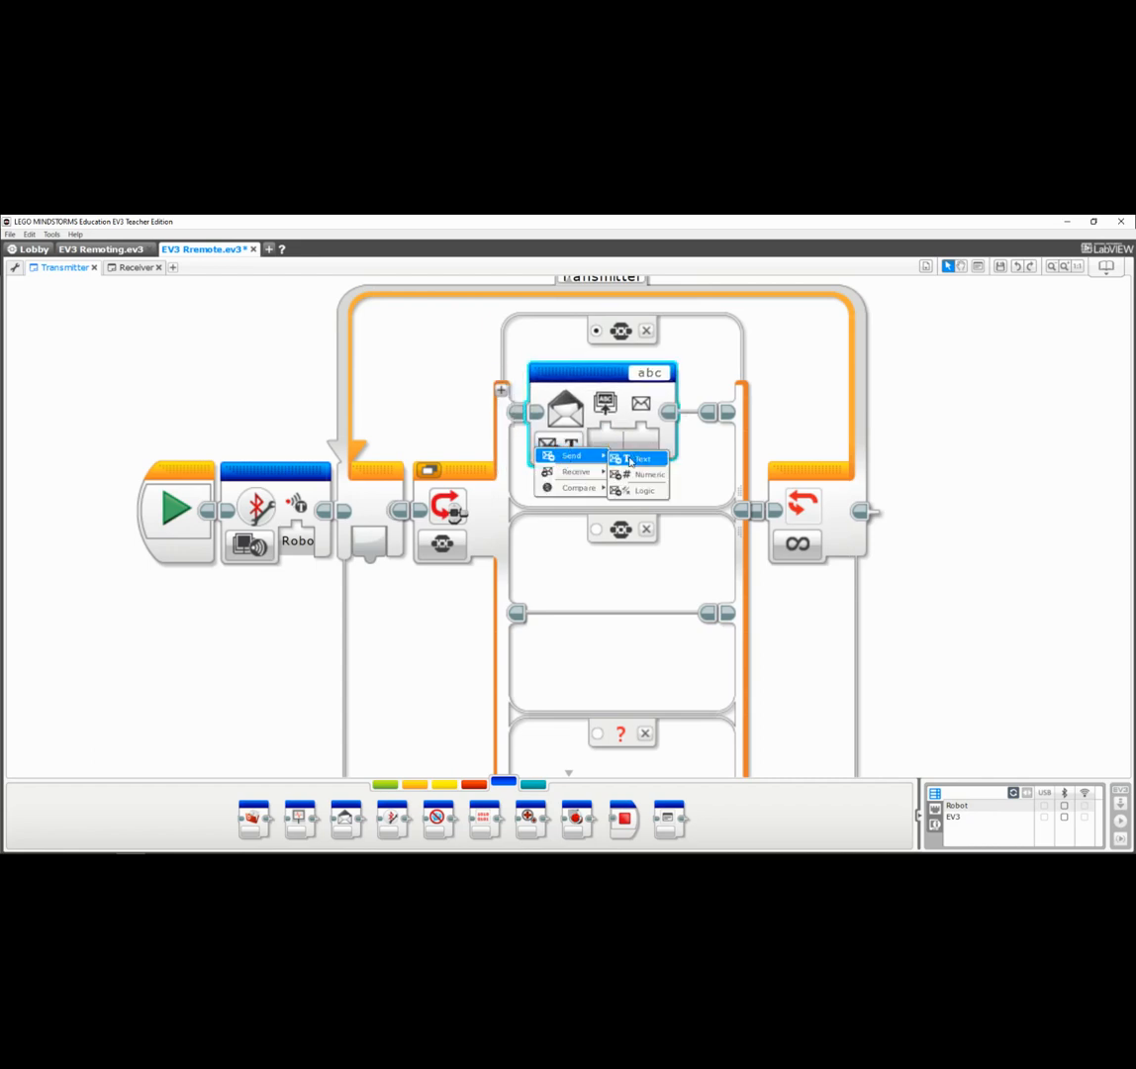
click(641, 457)
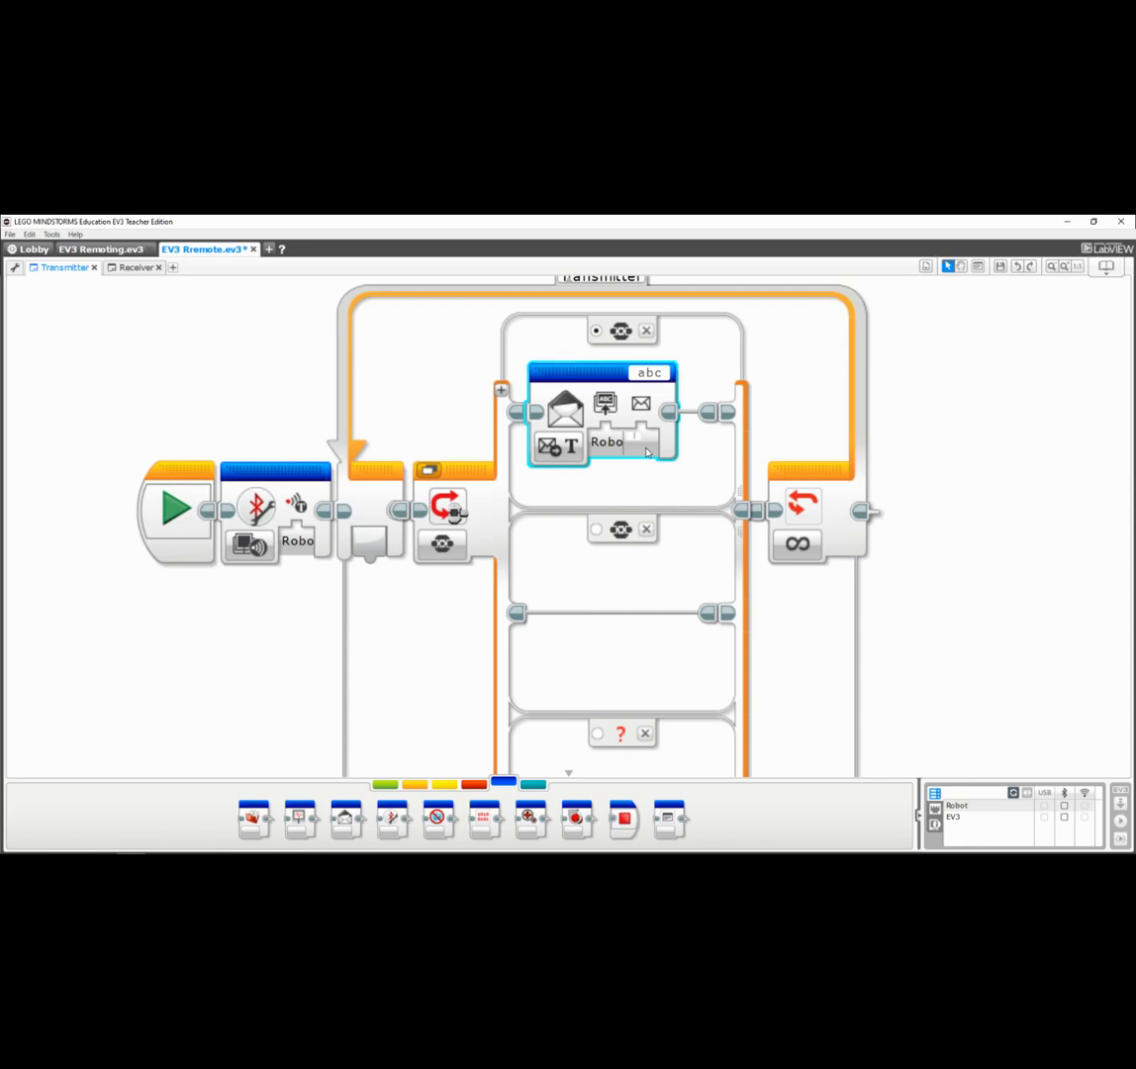
text(stop)
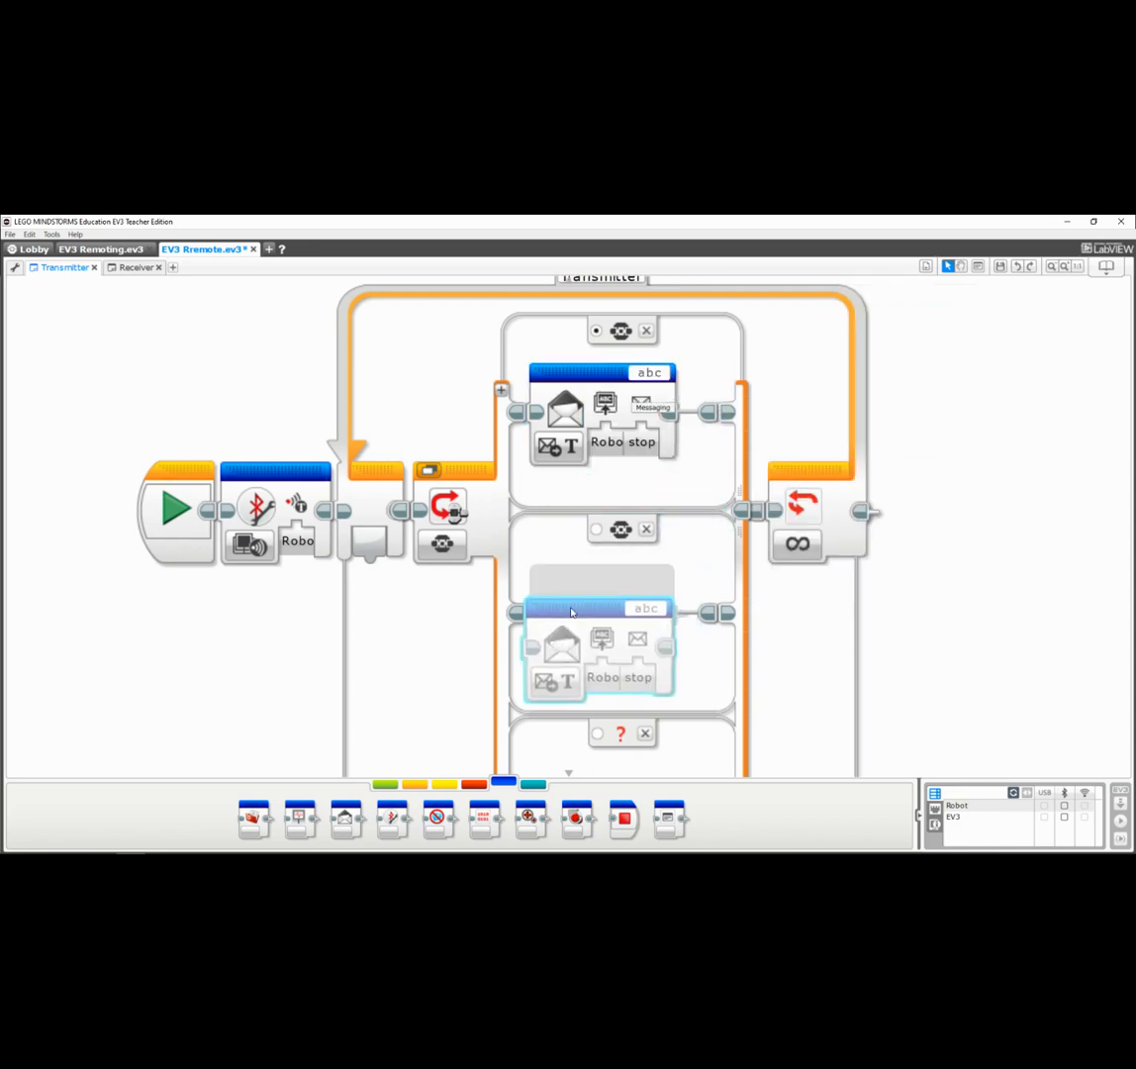
- Assign a brick button to the second case and set its message to 'forward'
click(621, 529)
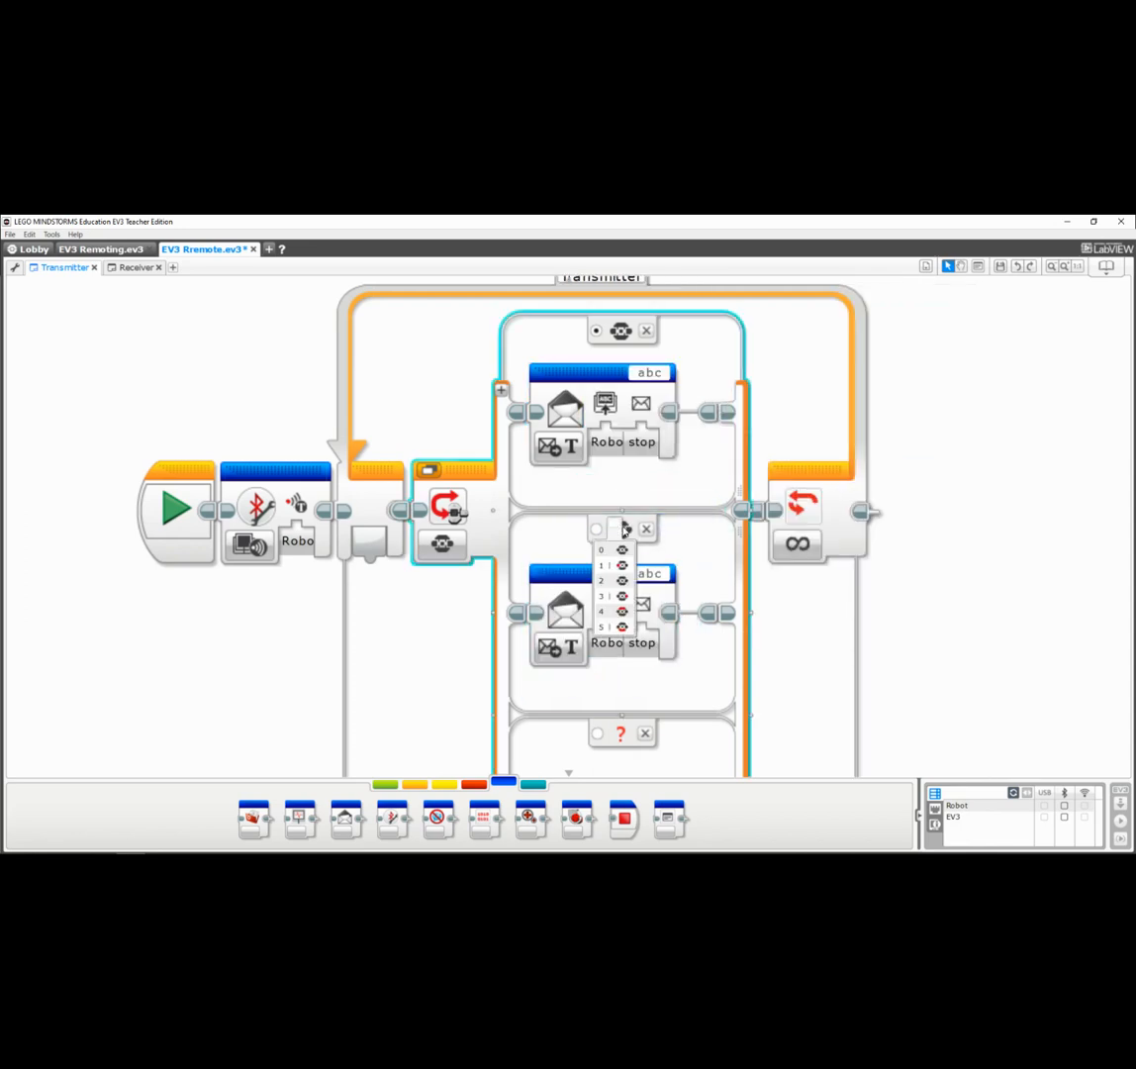
click(621, 529)
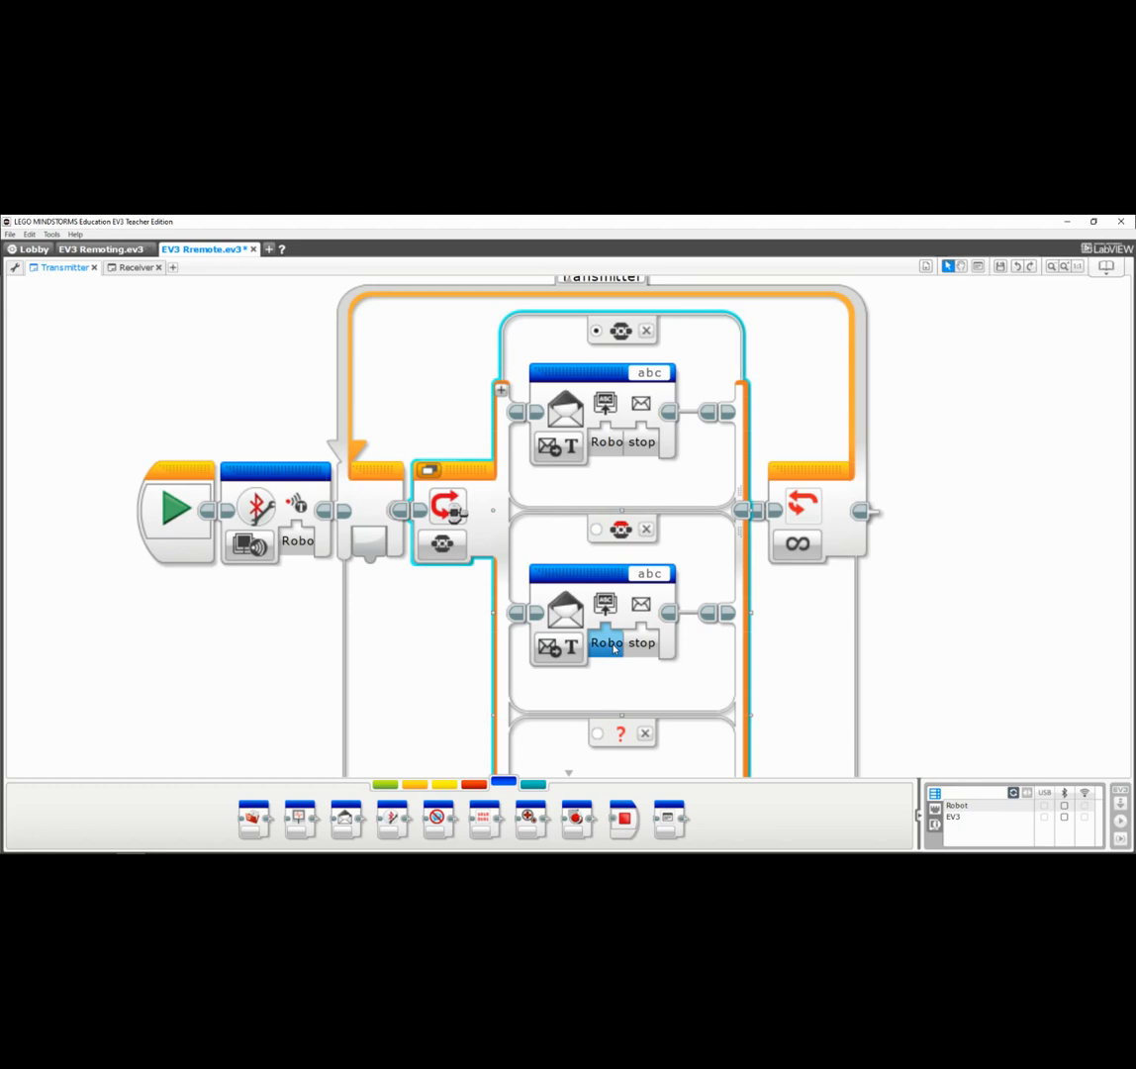
click(622, 642)
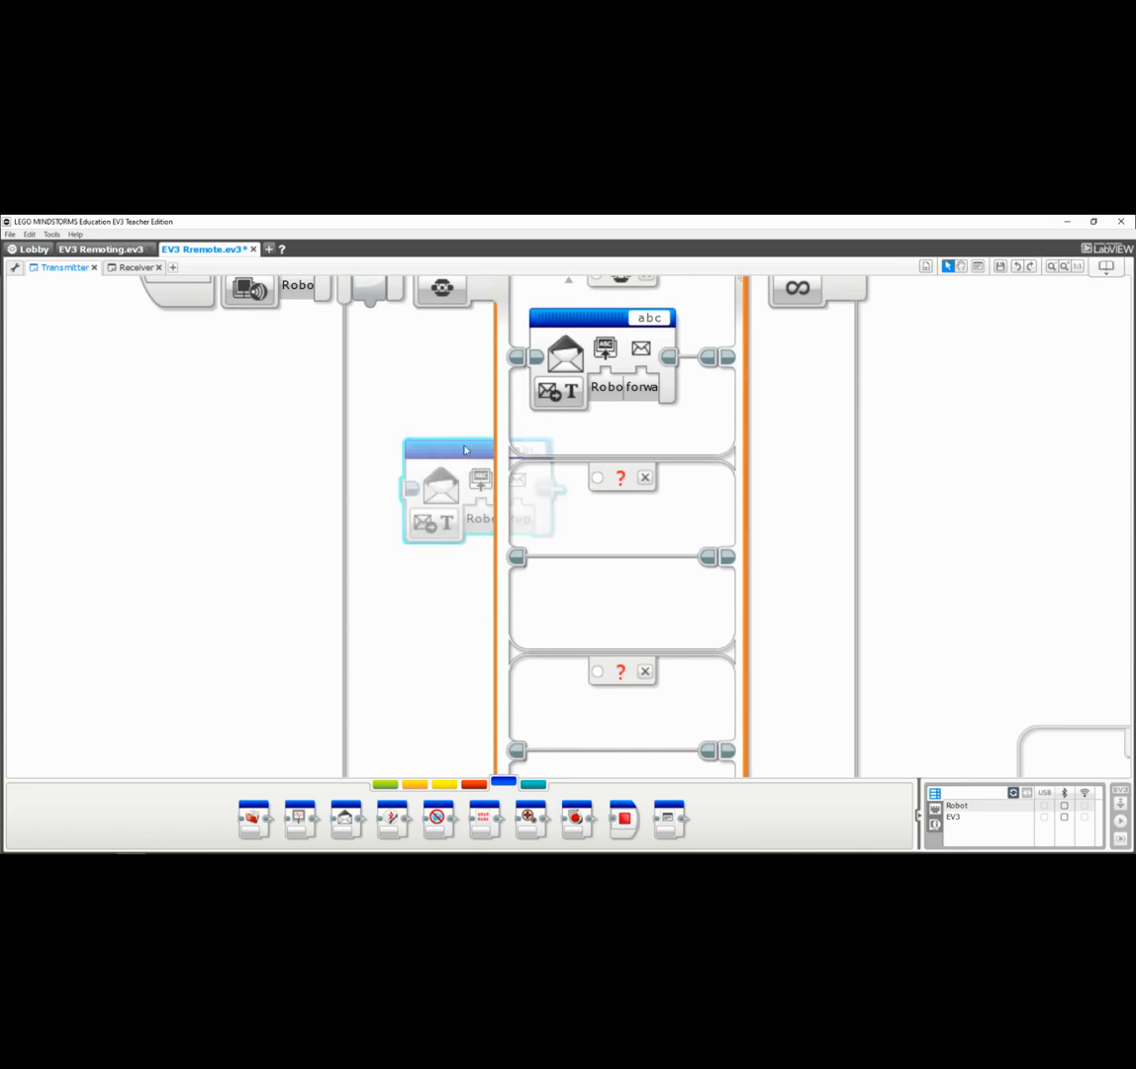
- Place a Send Message block in the third case with text 'reverse' and its own button
drag(451, 490, 624, 589)
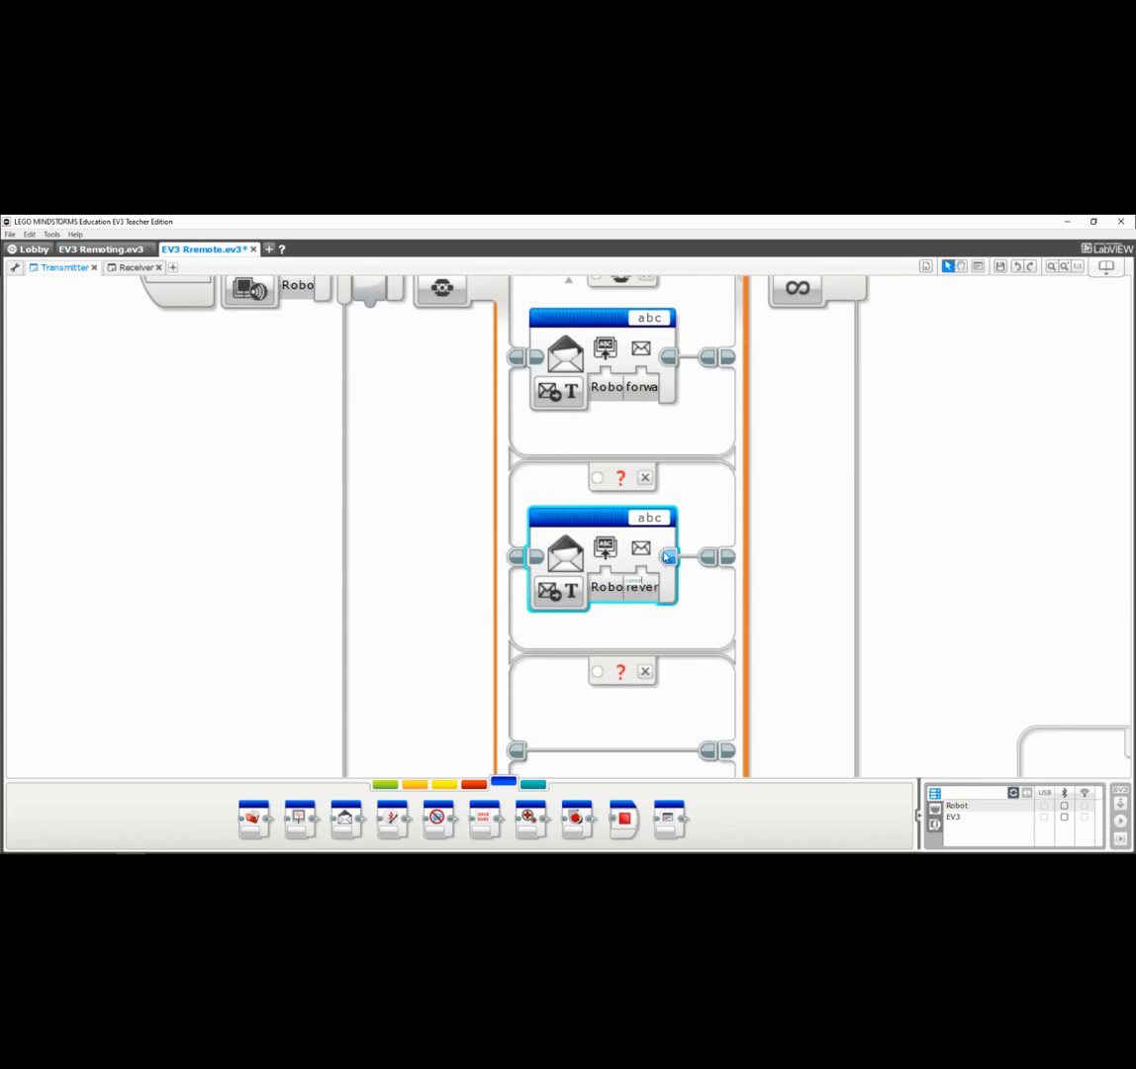
click(619, 477)
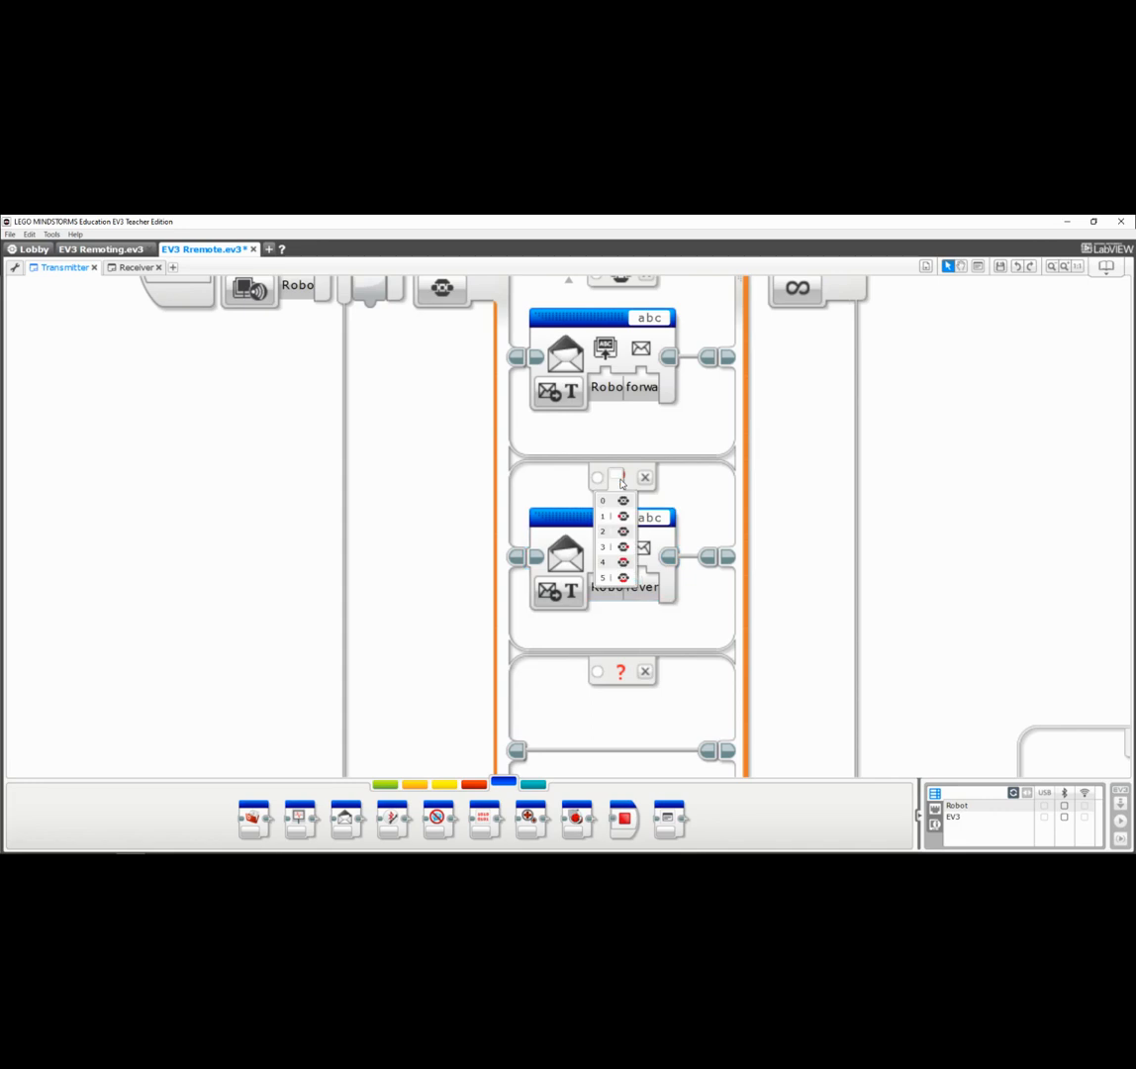
click(623, 516)
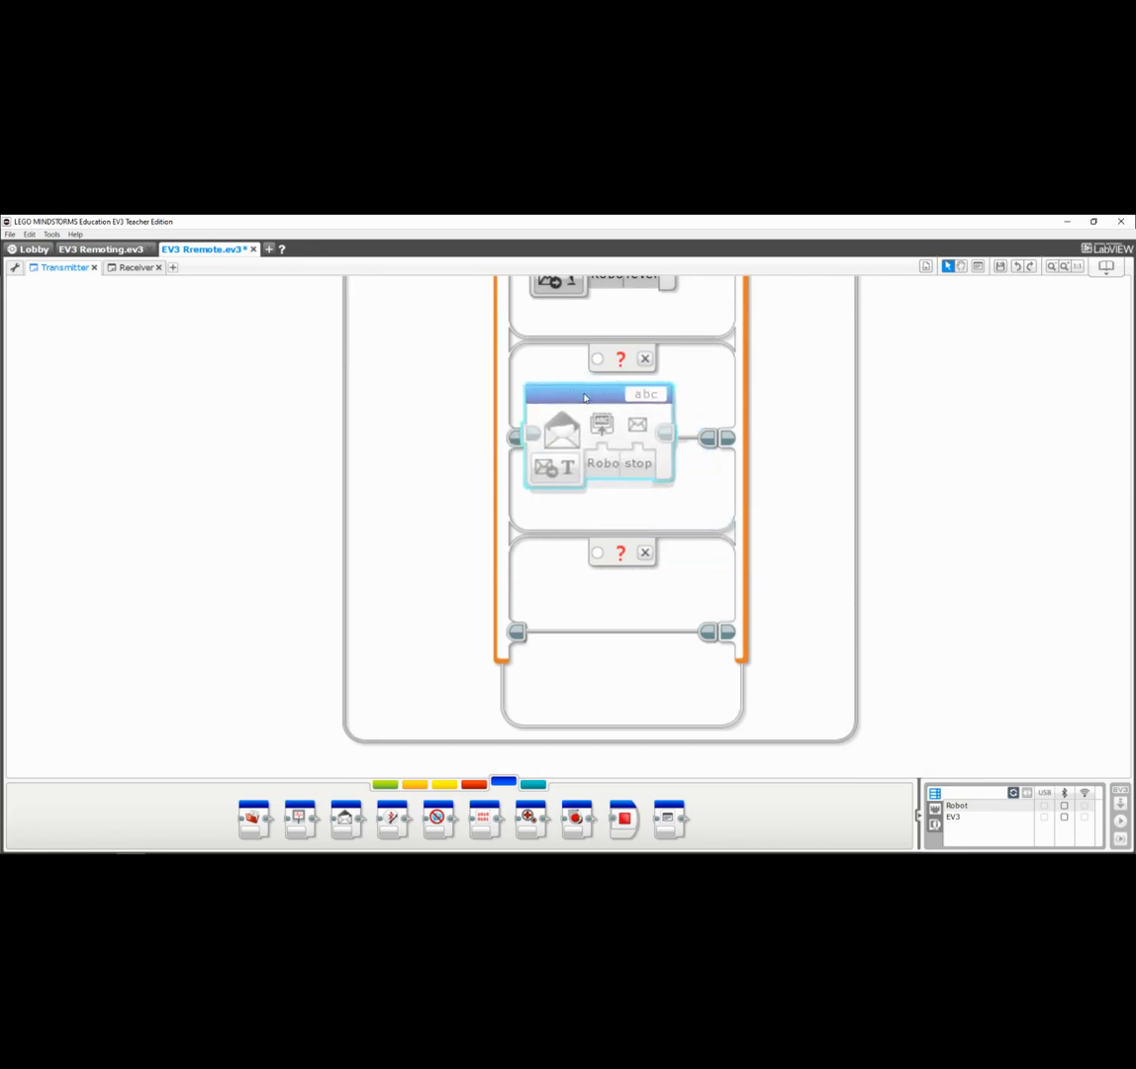
- Make the fourth and fifth cases send 'left' and 'right', each on its own brick button
click(594, 436)
text(right)
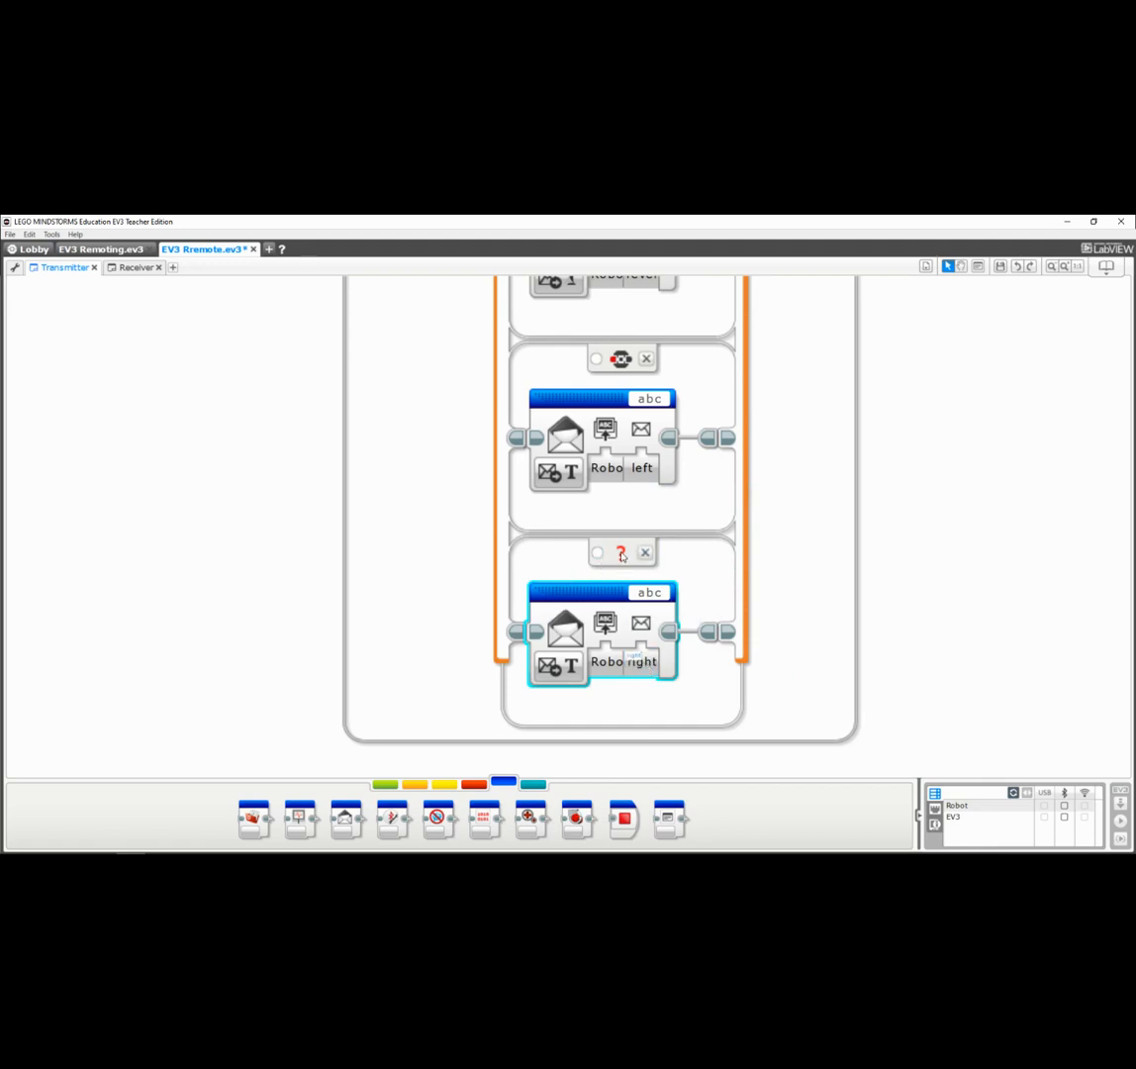
click(620, 552)
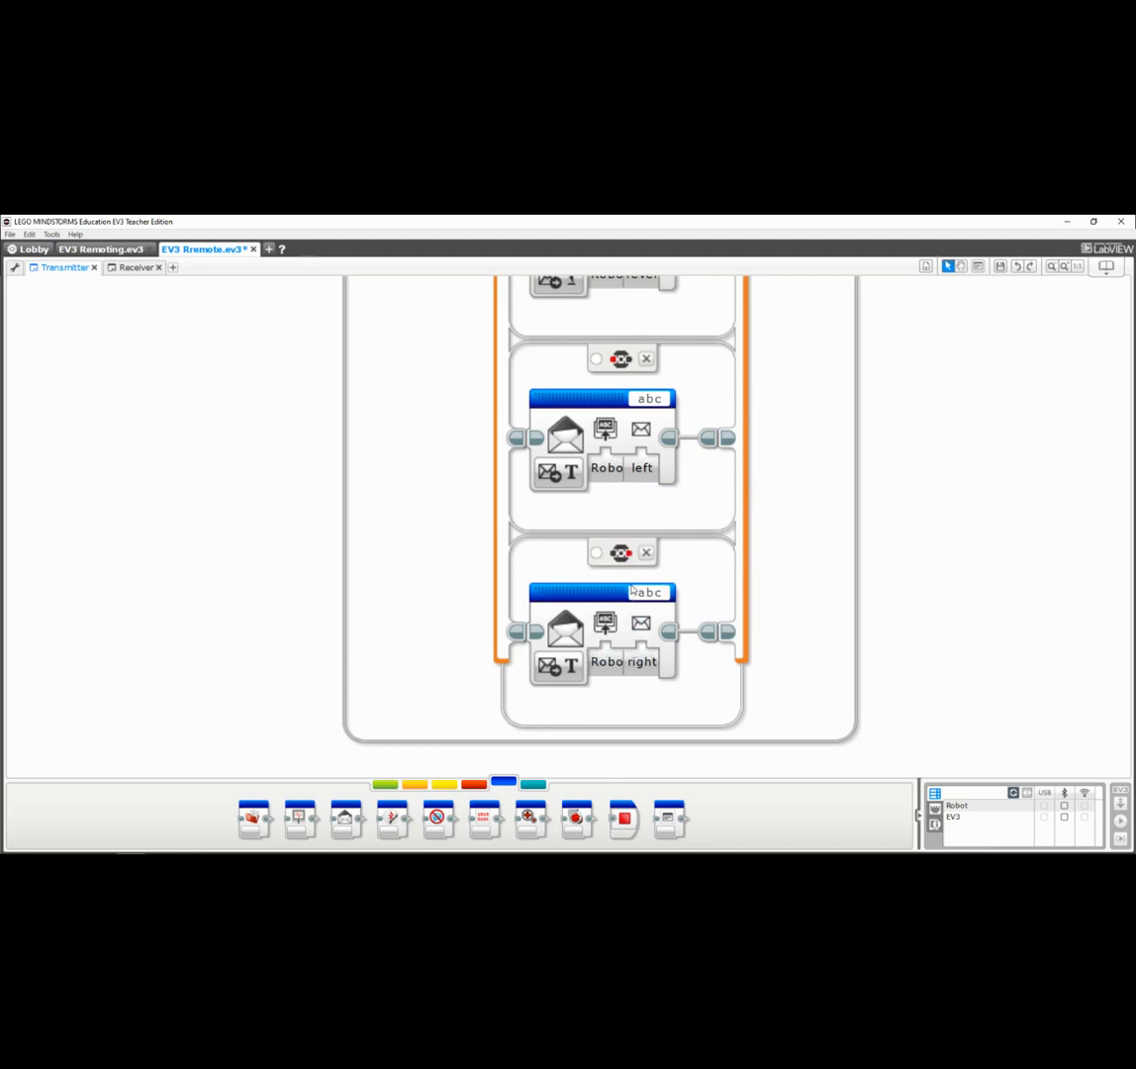
mouse_move(755, 516)
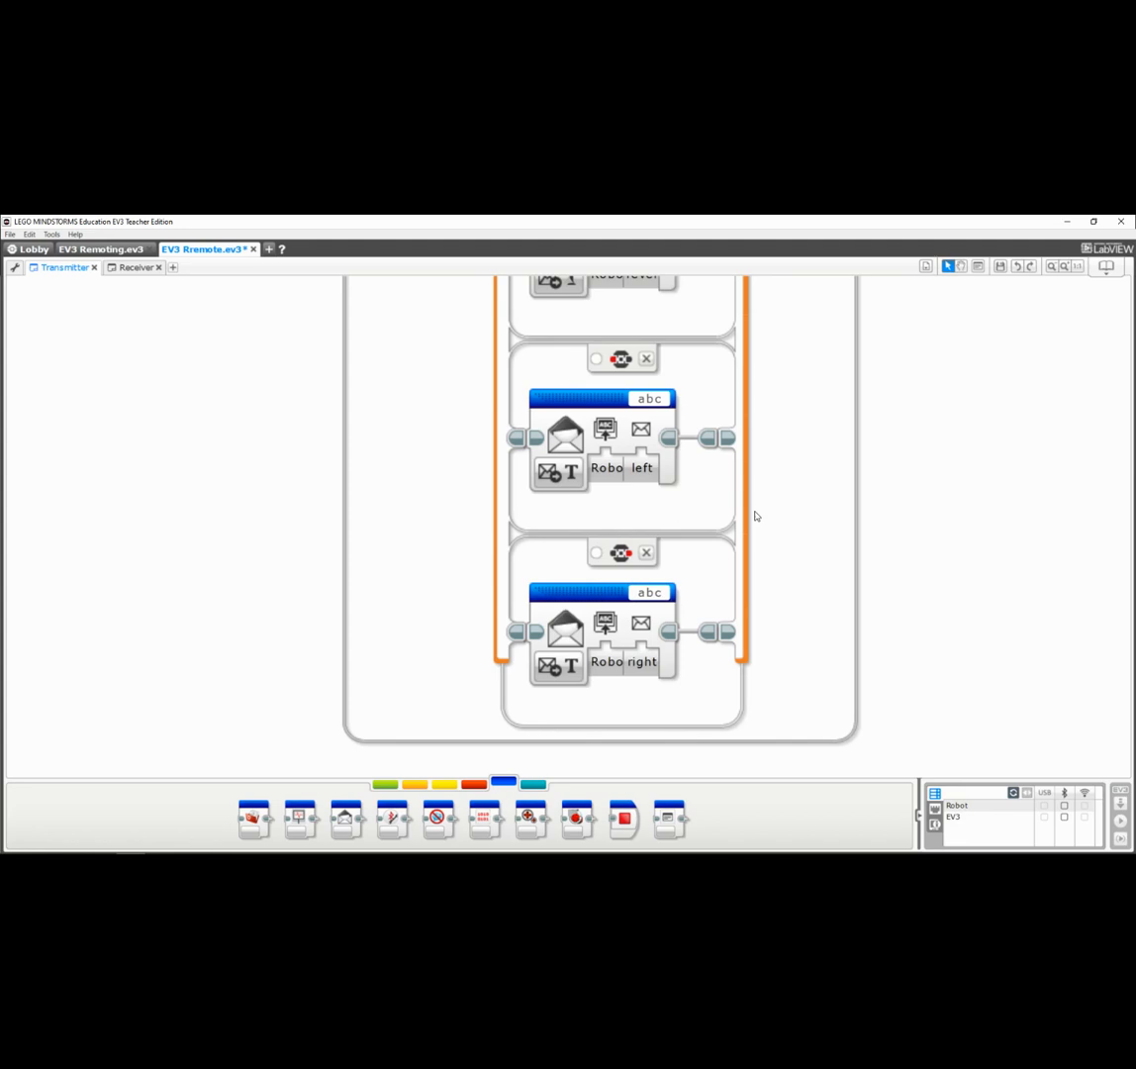
mouse_move(860, 480)
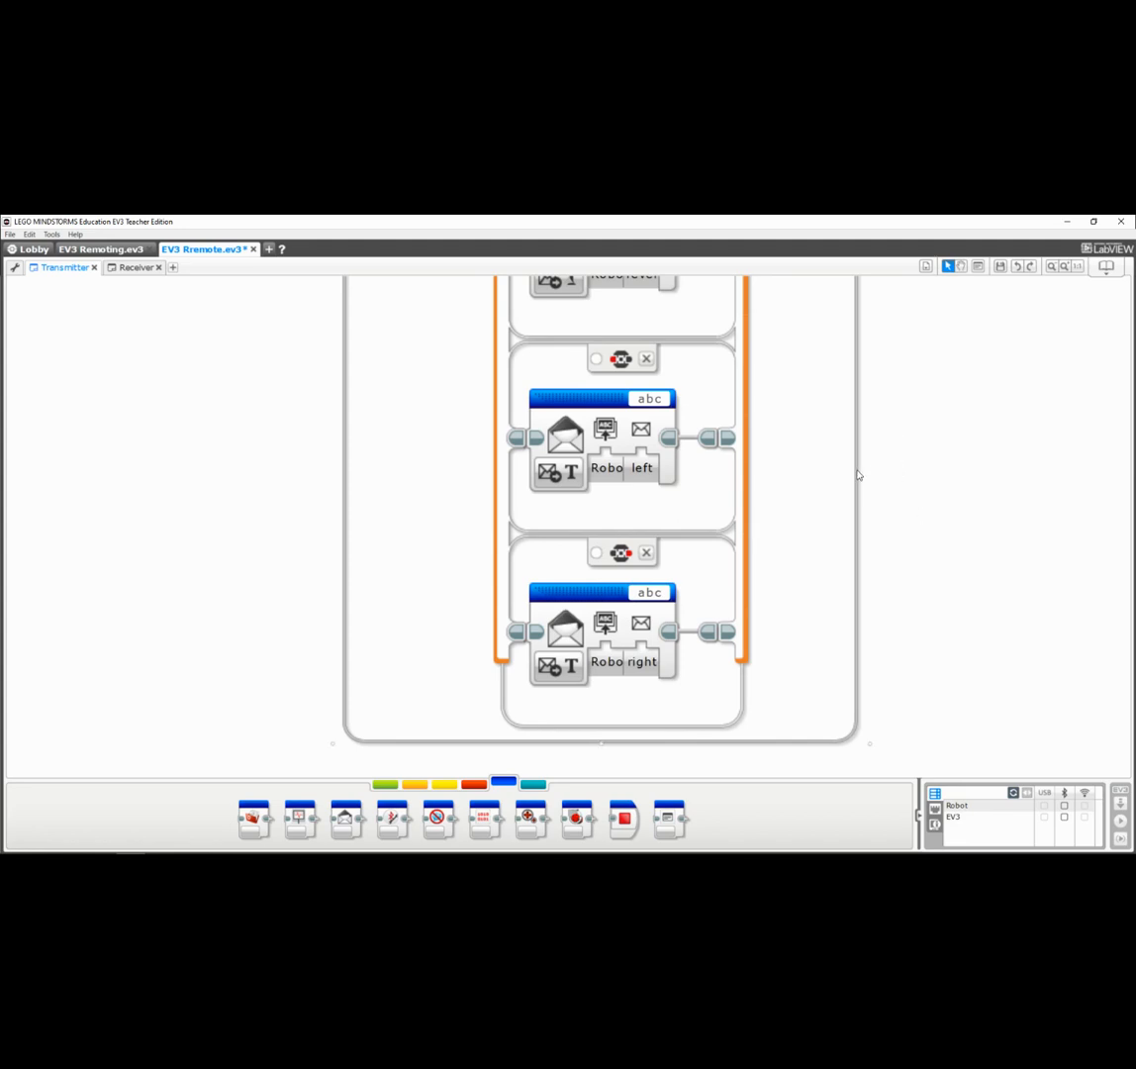
mouse_move(826, 435)
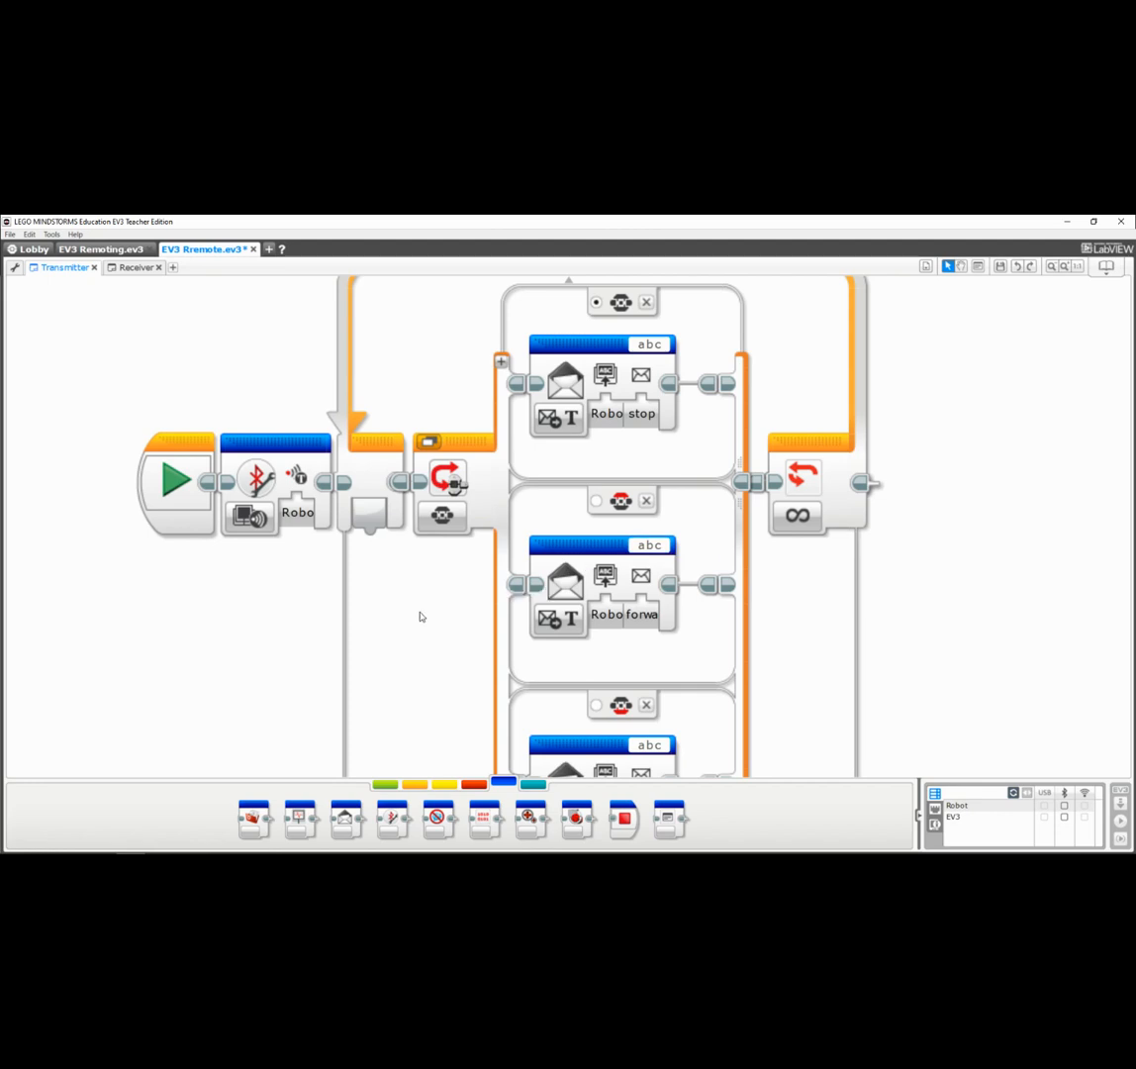
mouse_move(434, 605)
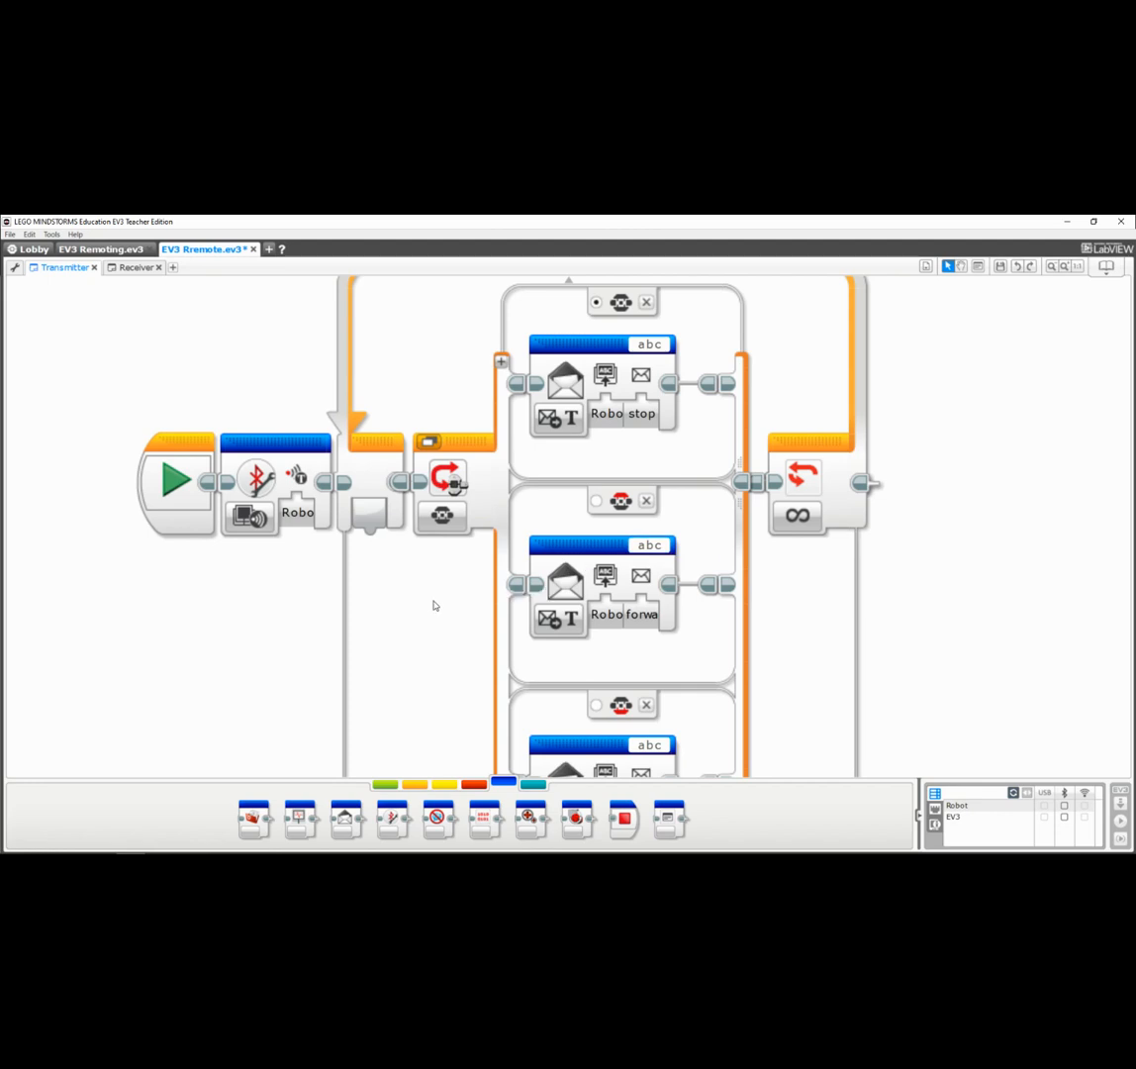
mouse_move(431, 336)
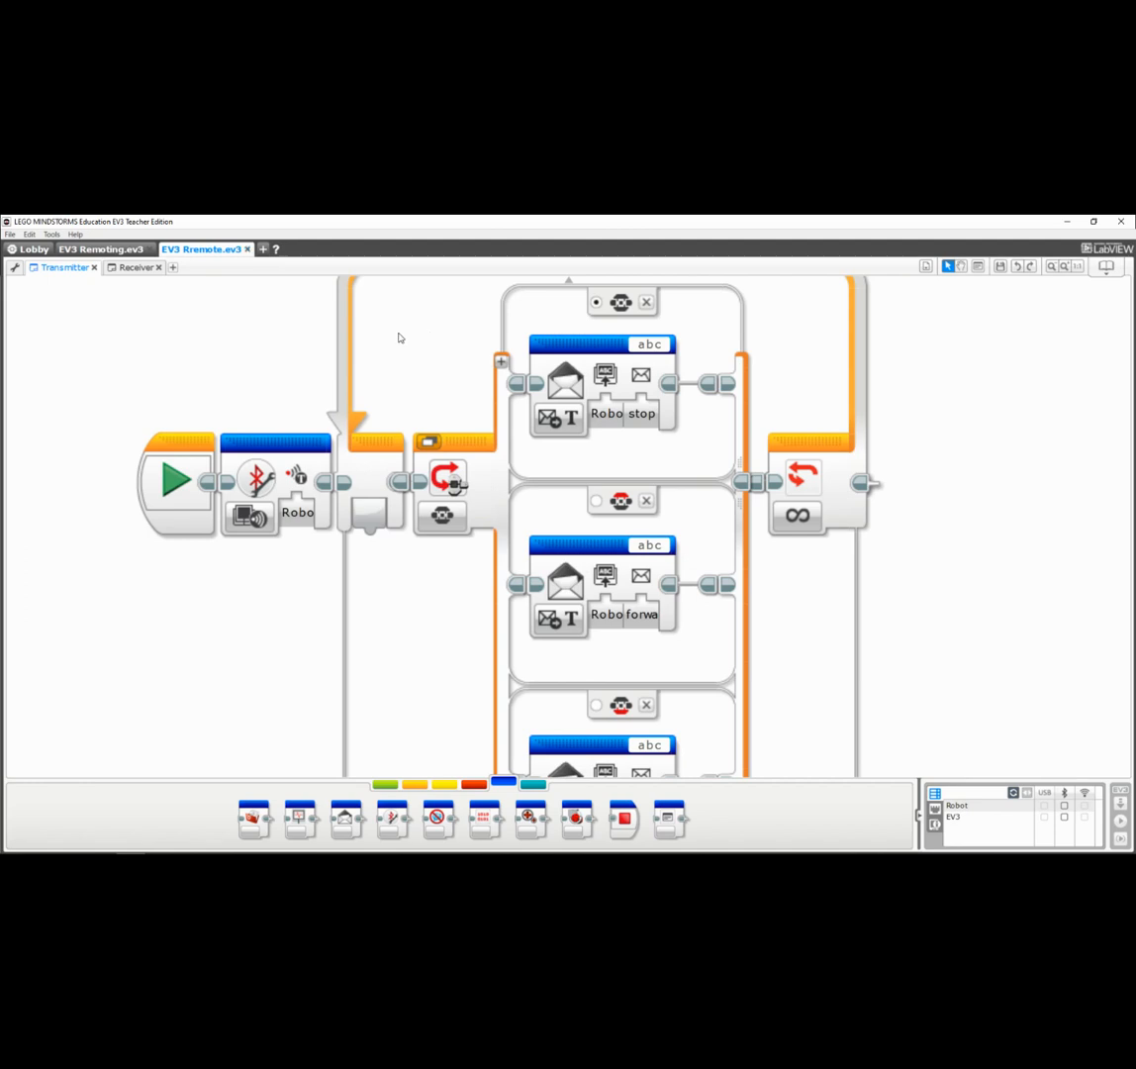
- Save the project and switch to the Receiver program tab
click(9, 234)
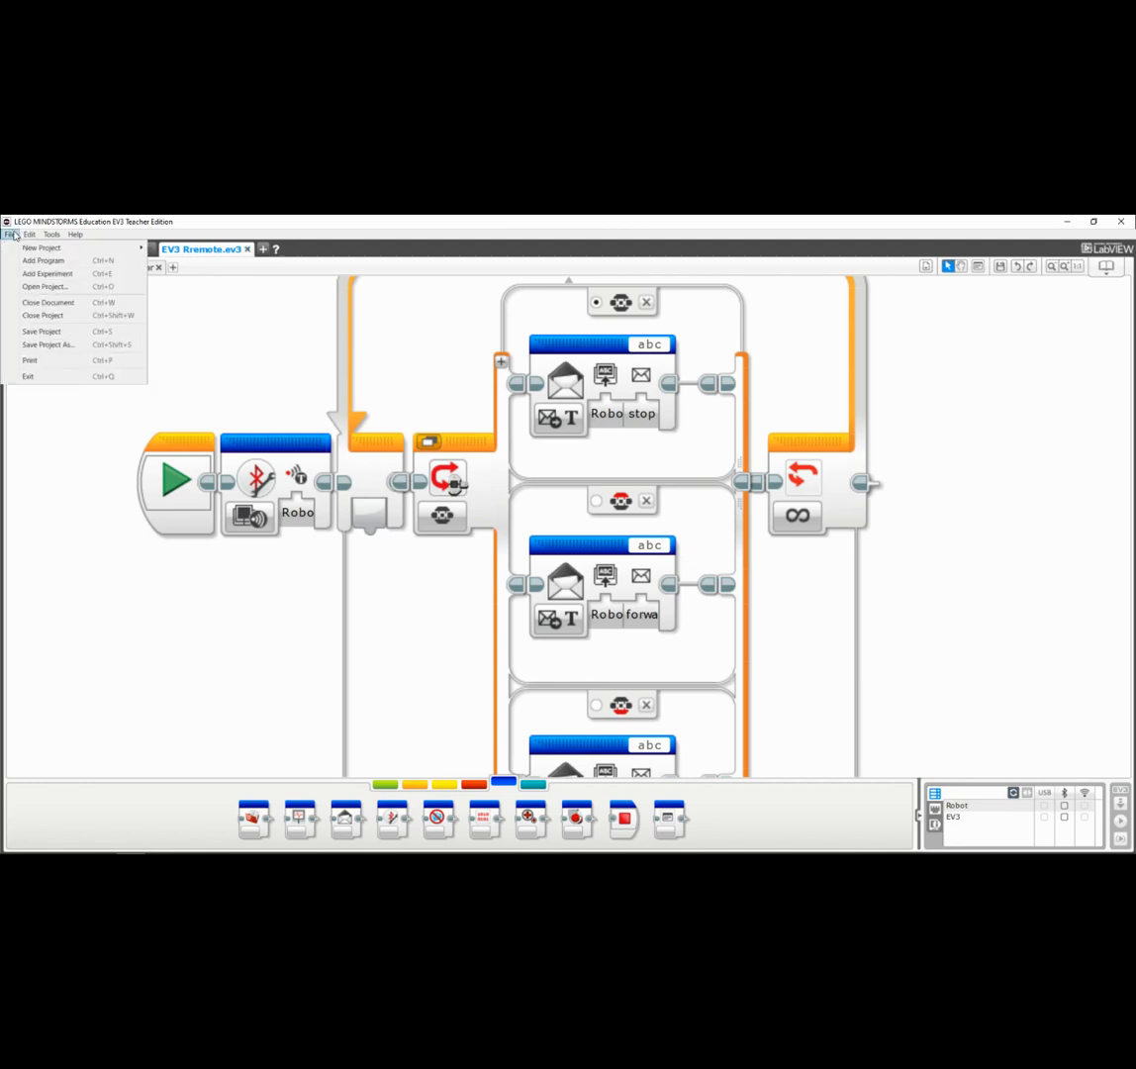
click(10, 234)
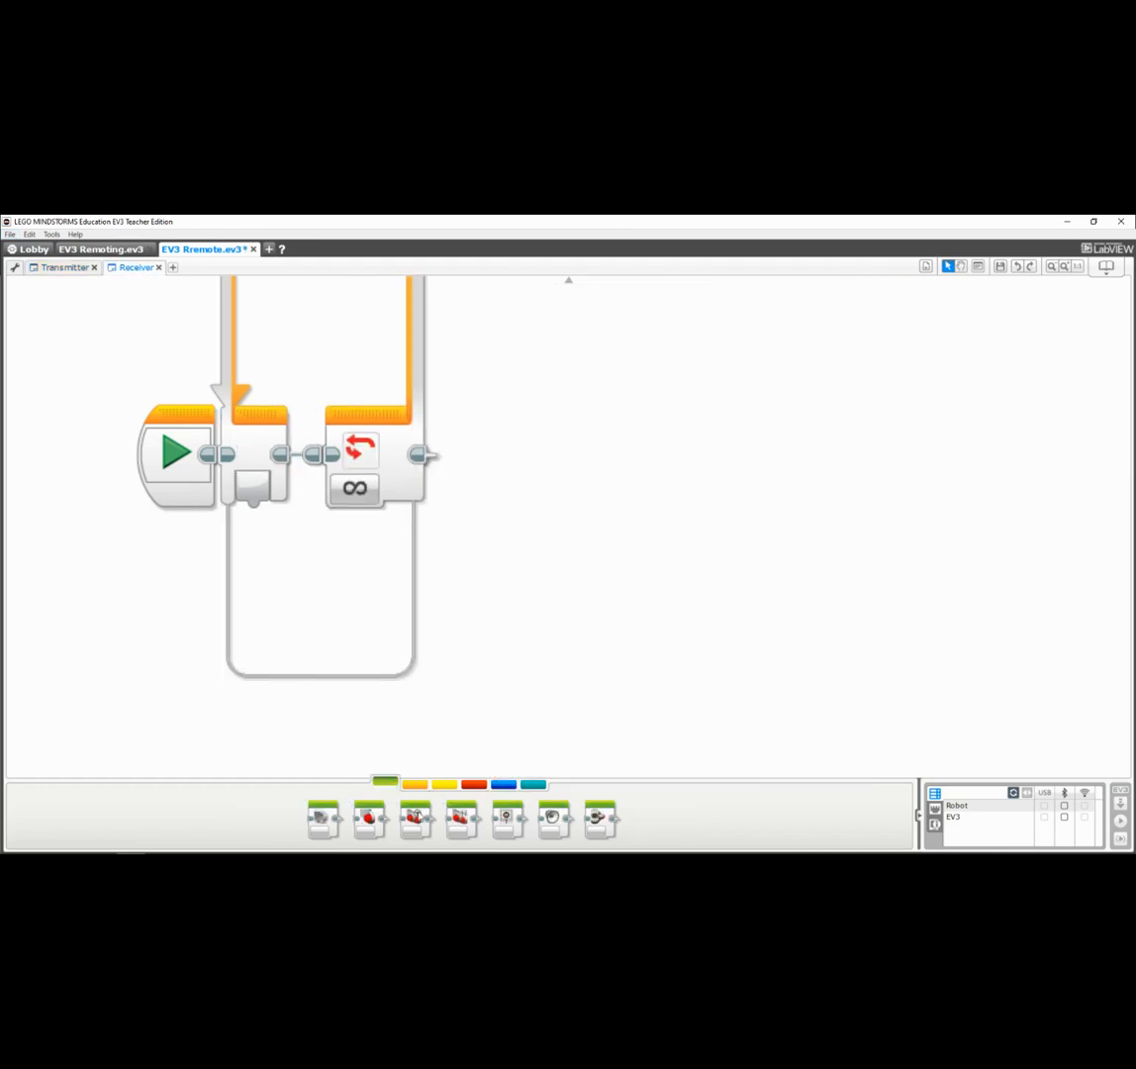
mouse_move(310, 449)
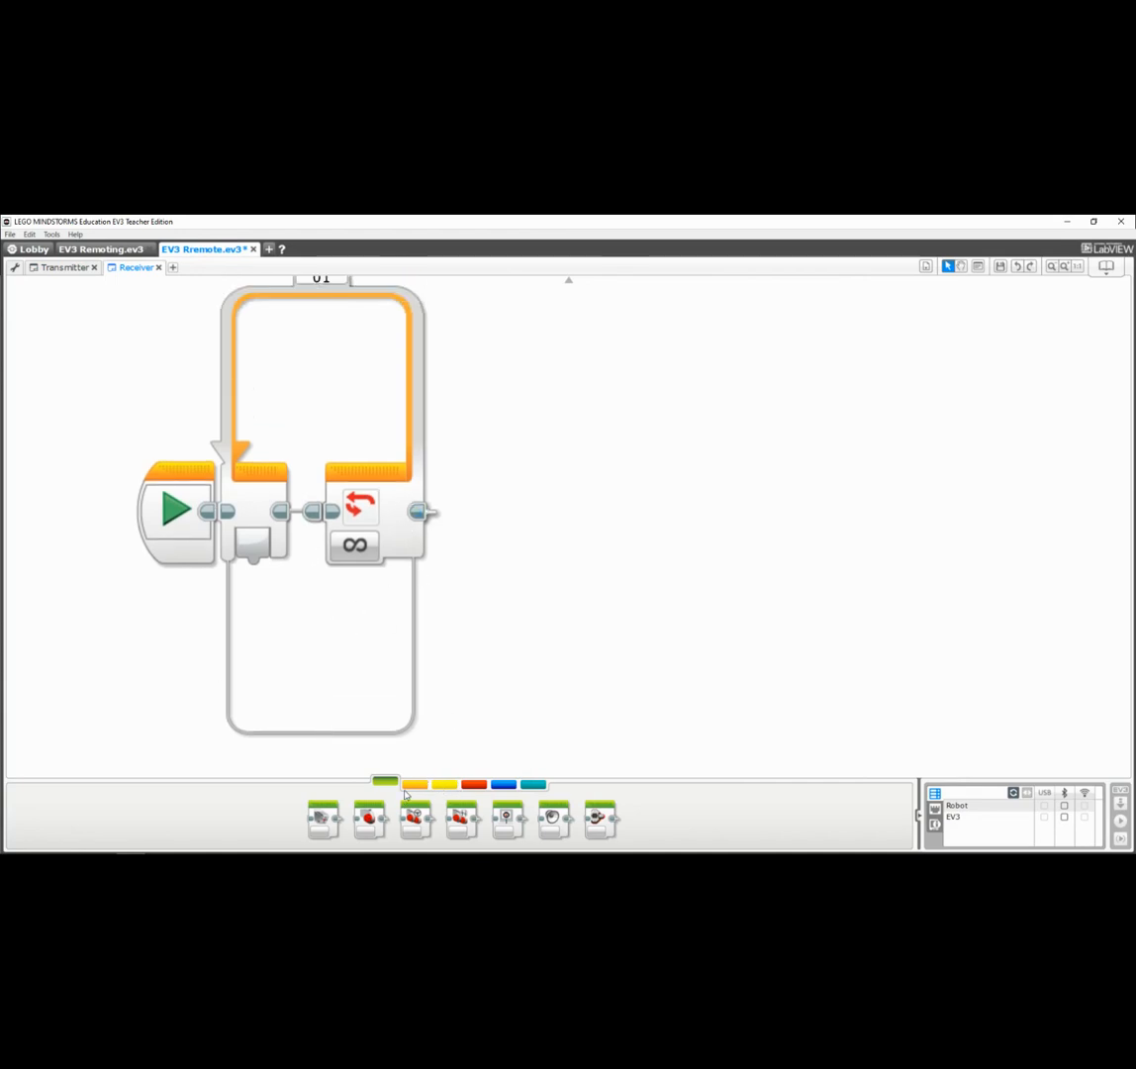
- Add a Receive Text message block feeding a Text Compare switch whose first case is 'stop'
click(415, 783)
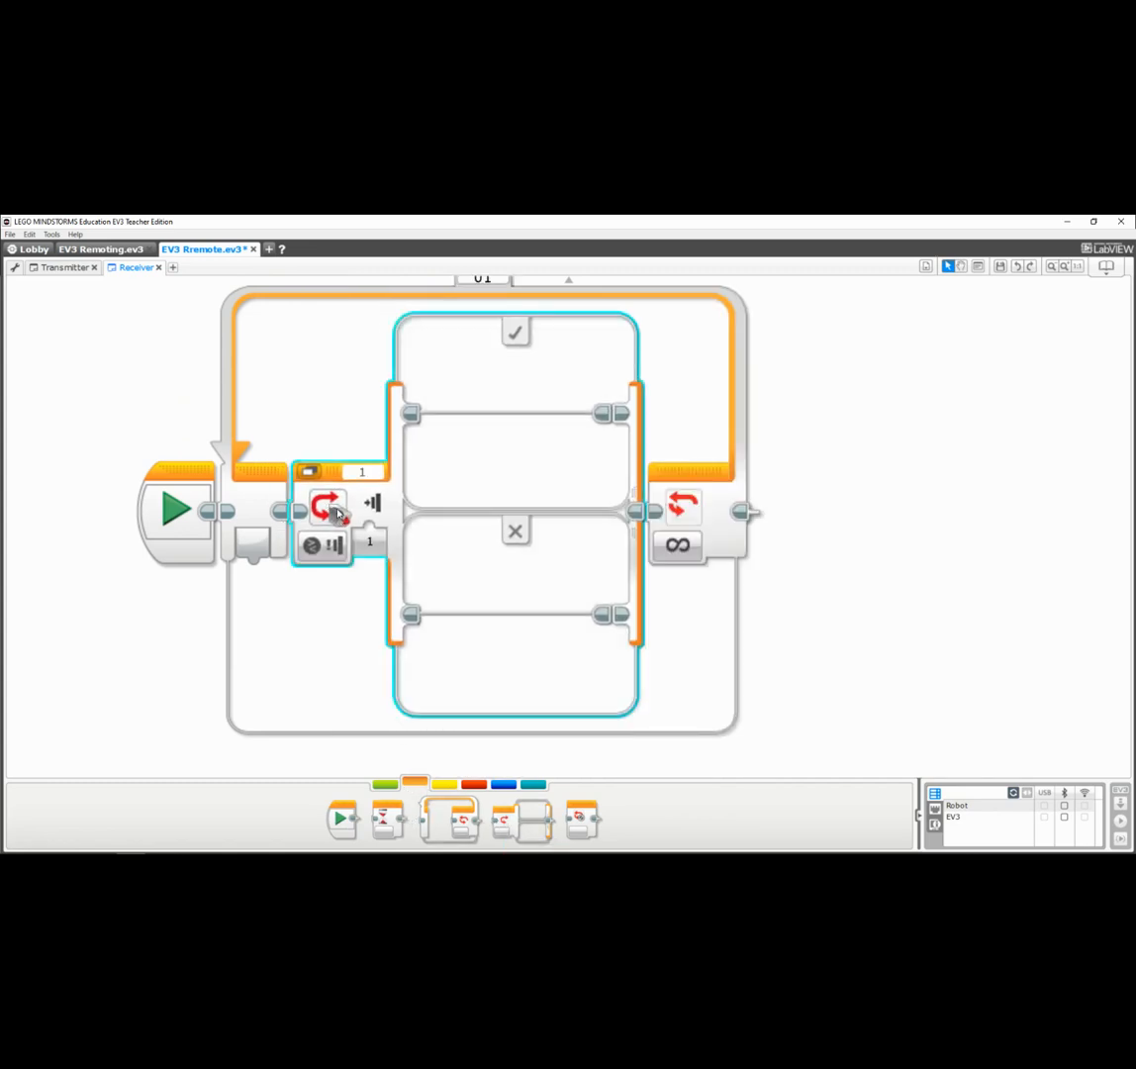
click(503, 784)
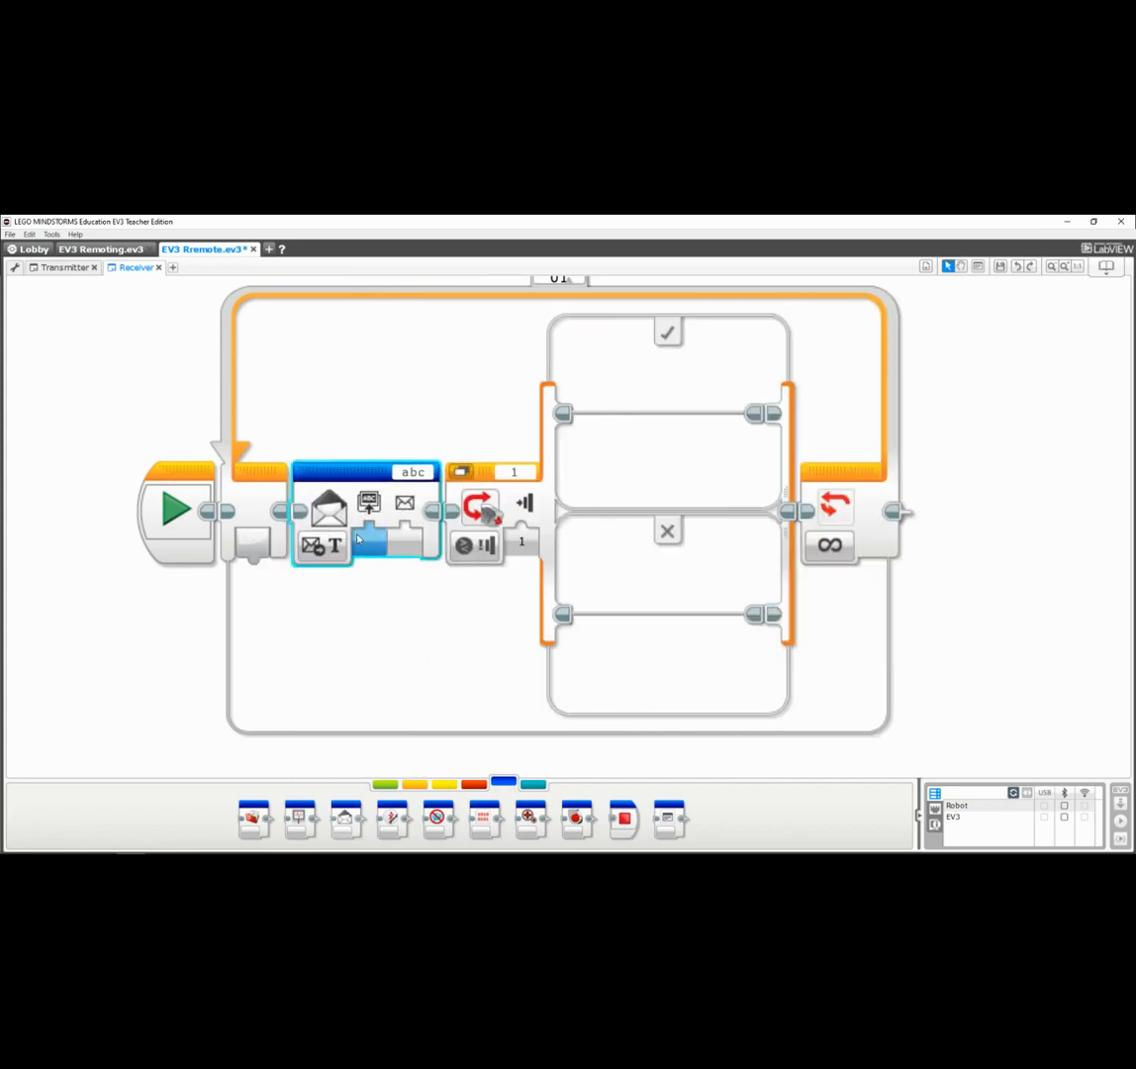
click(322, 543)
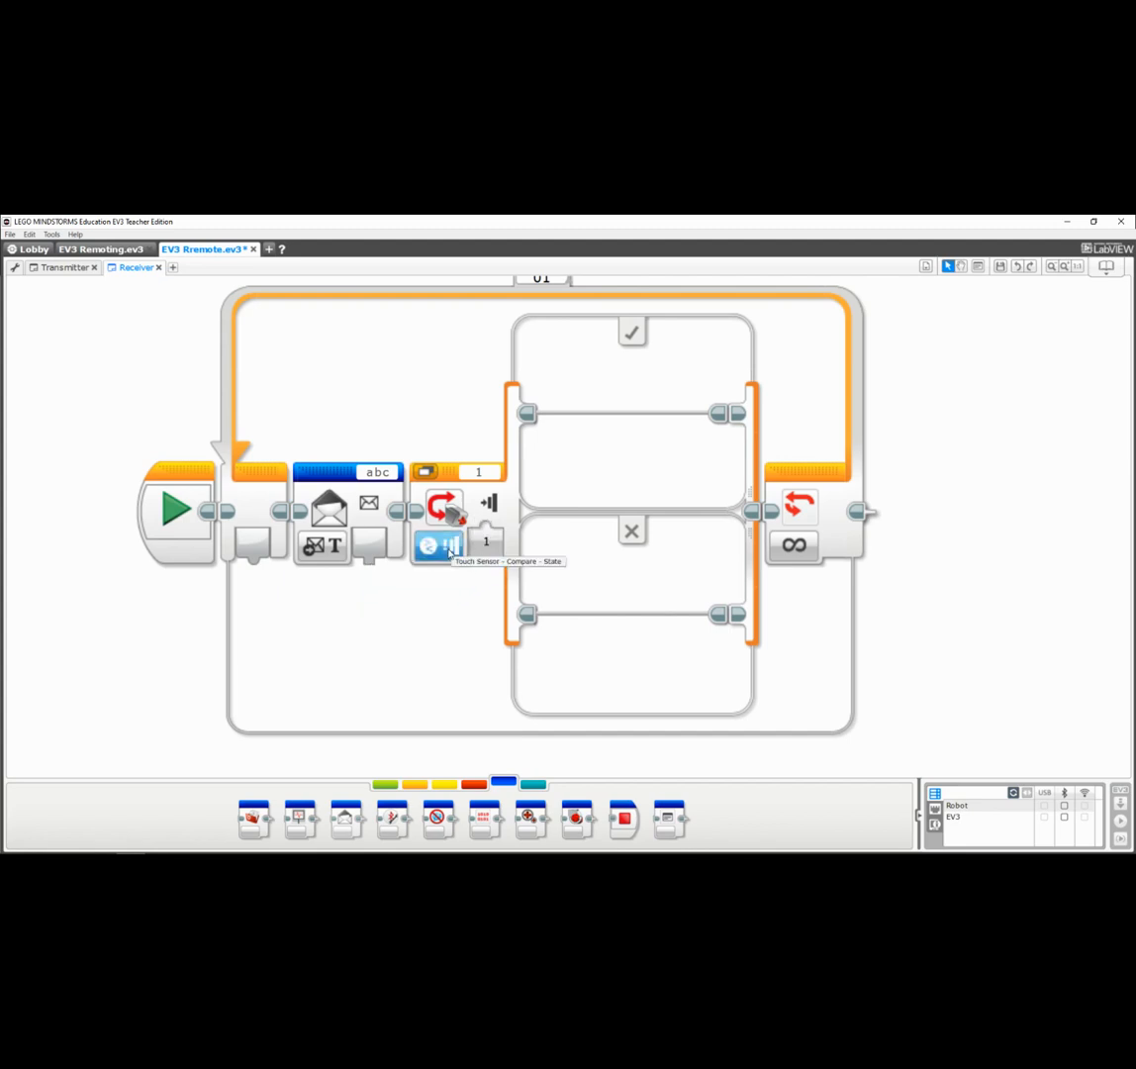
click(433, 547)
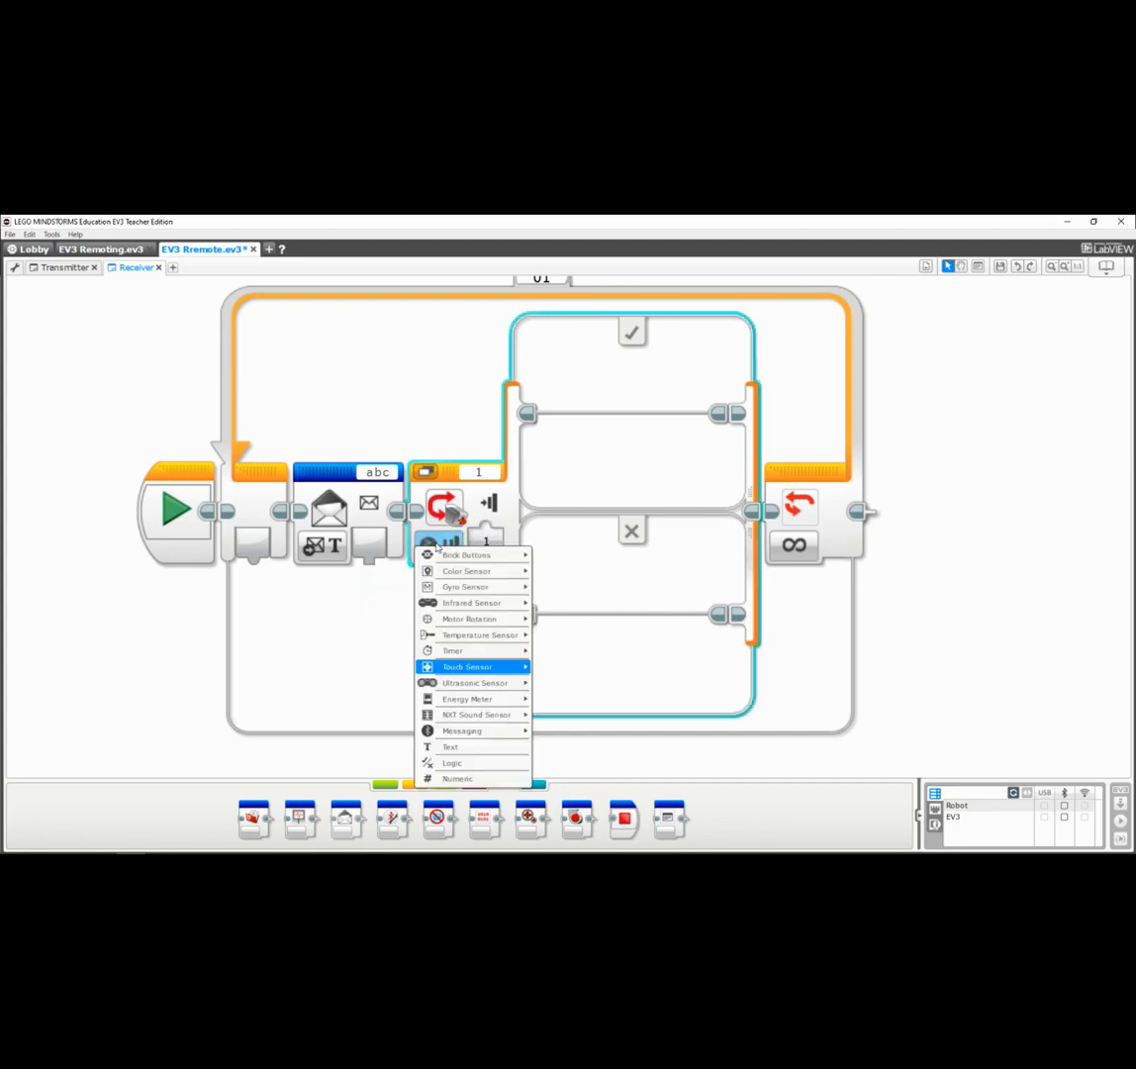
mouse_move(450, 761)
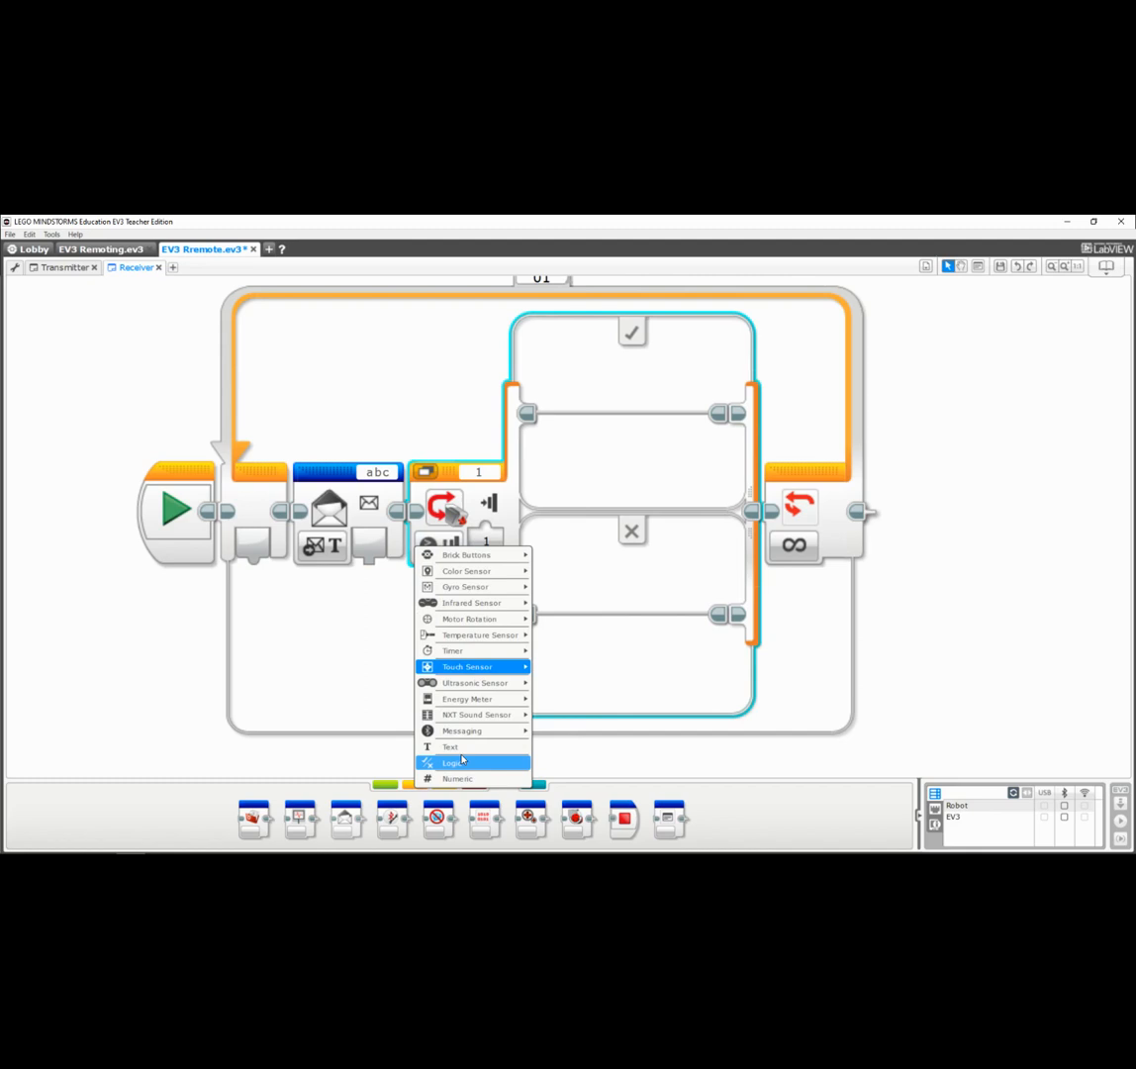
click(451, 762)
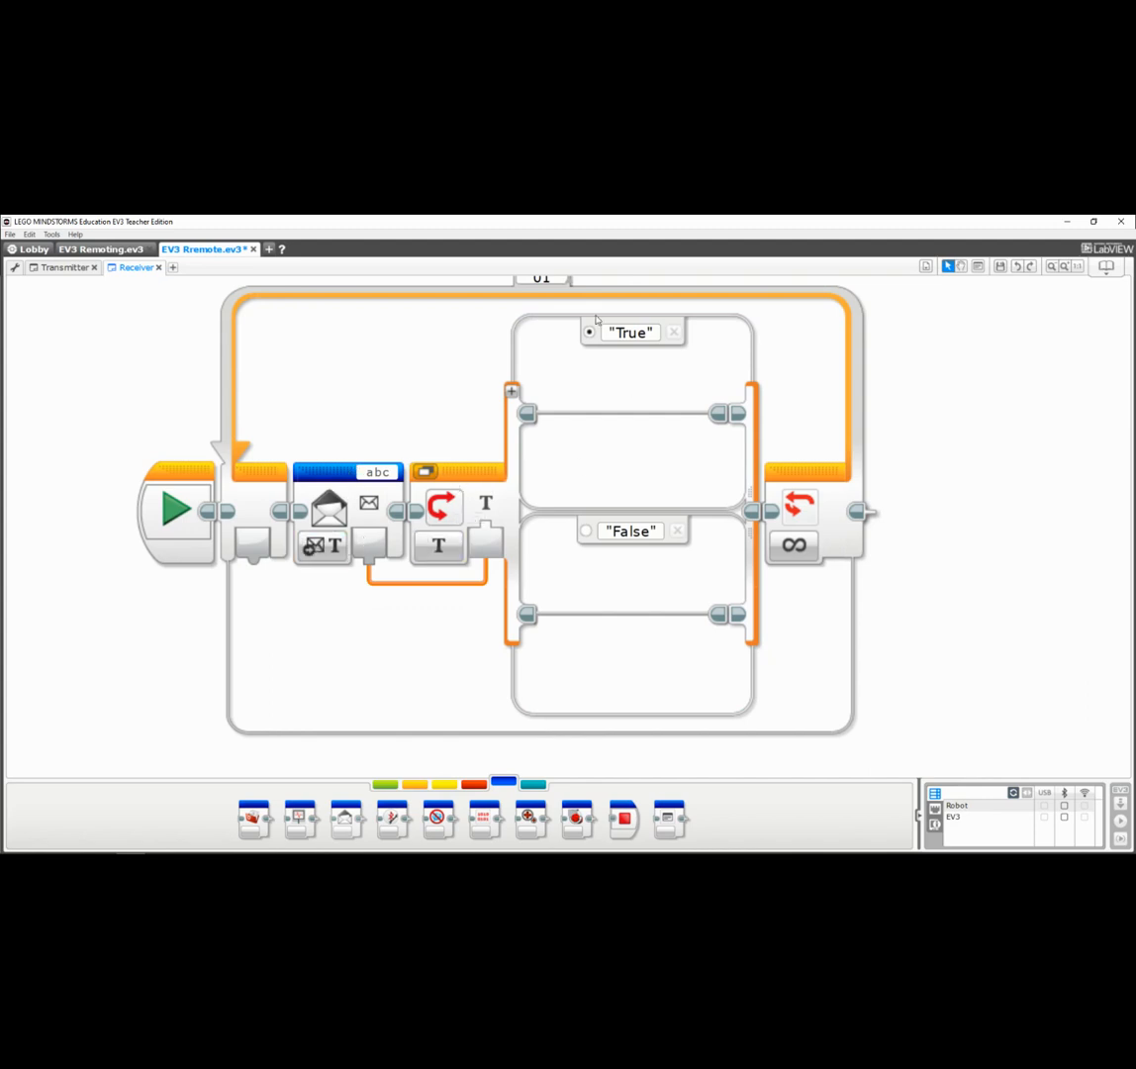
click(631, 331)
text("stop)
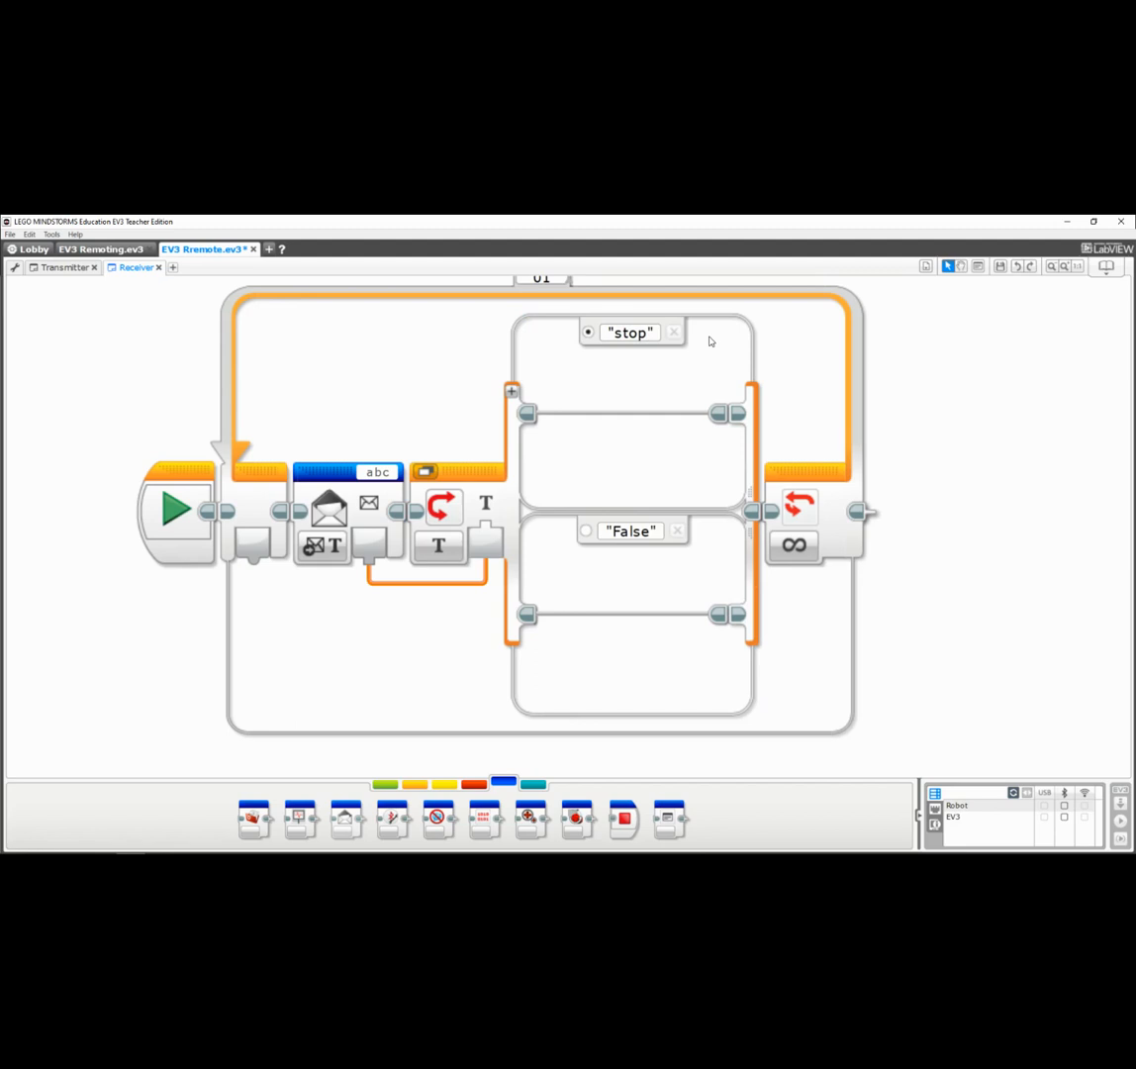
mouse_move(594, 622)
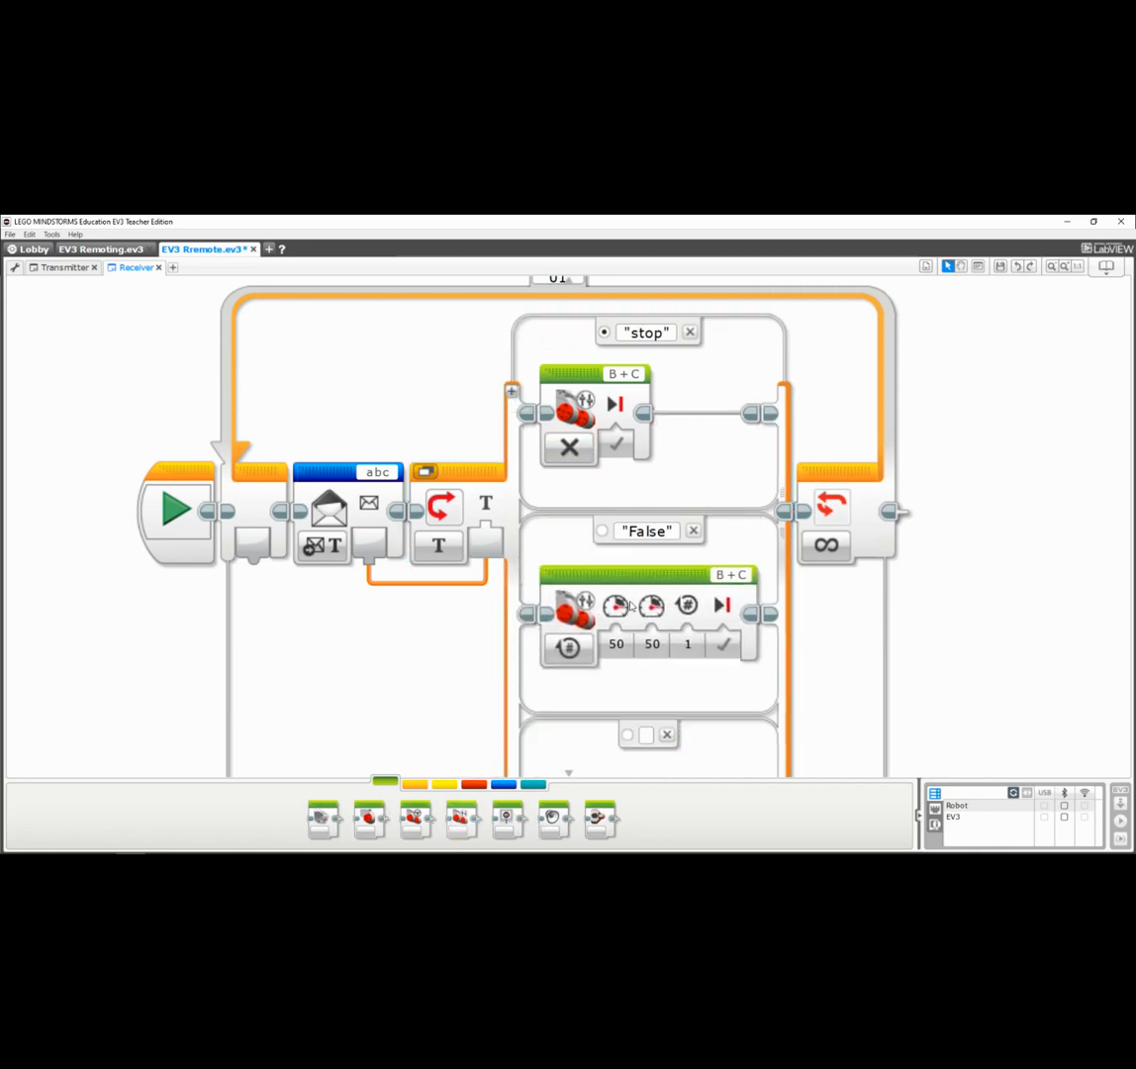
- Set the Move Tank block to On at power 50 and name the case 'forward'
click(569, 648)
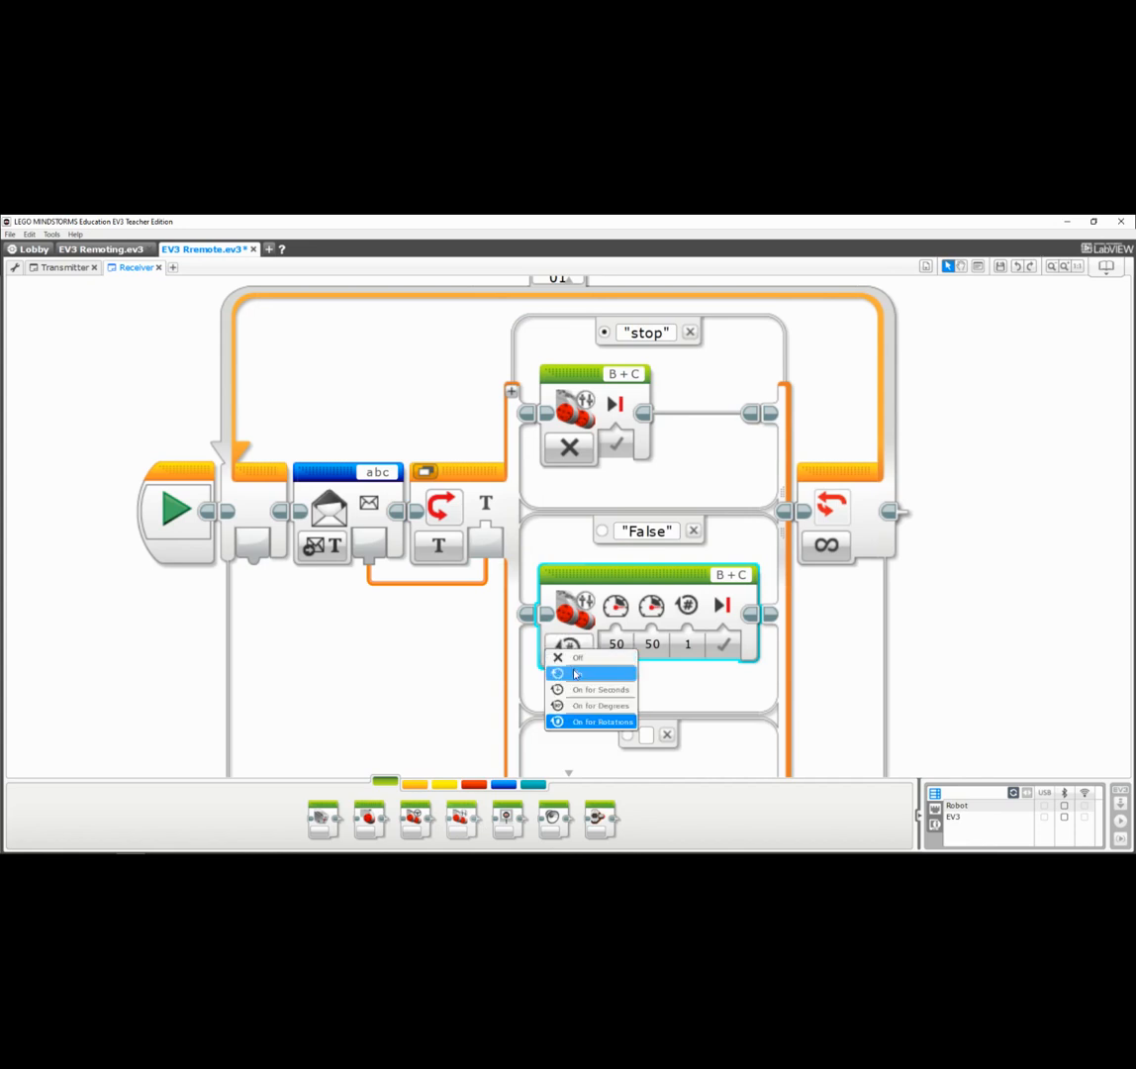
click(576, 657)
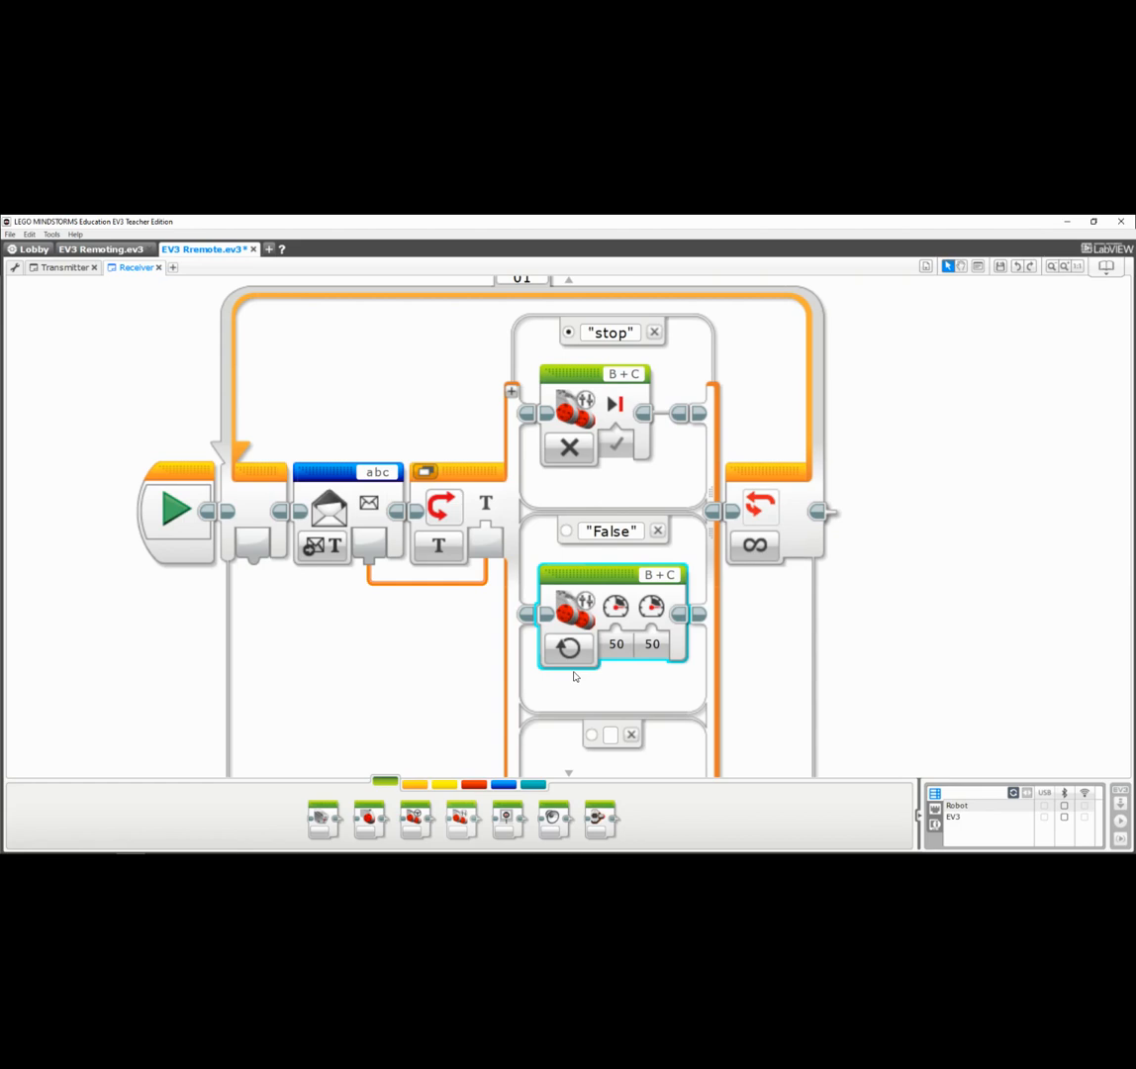
mouse_move(975, 393)
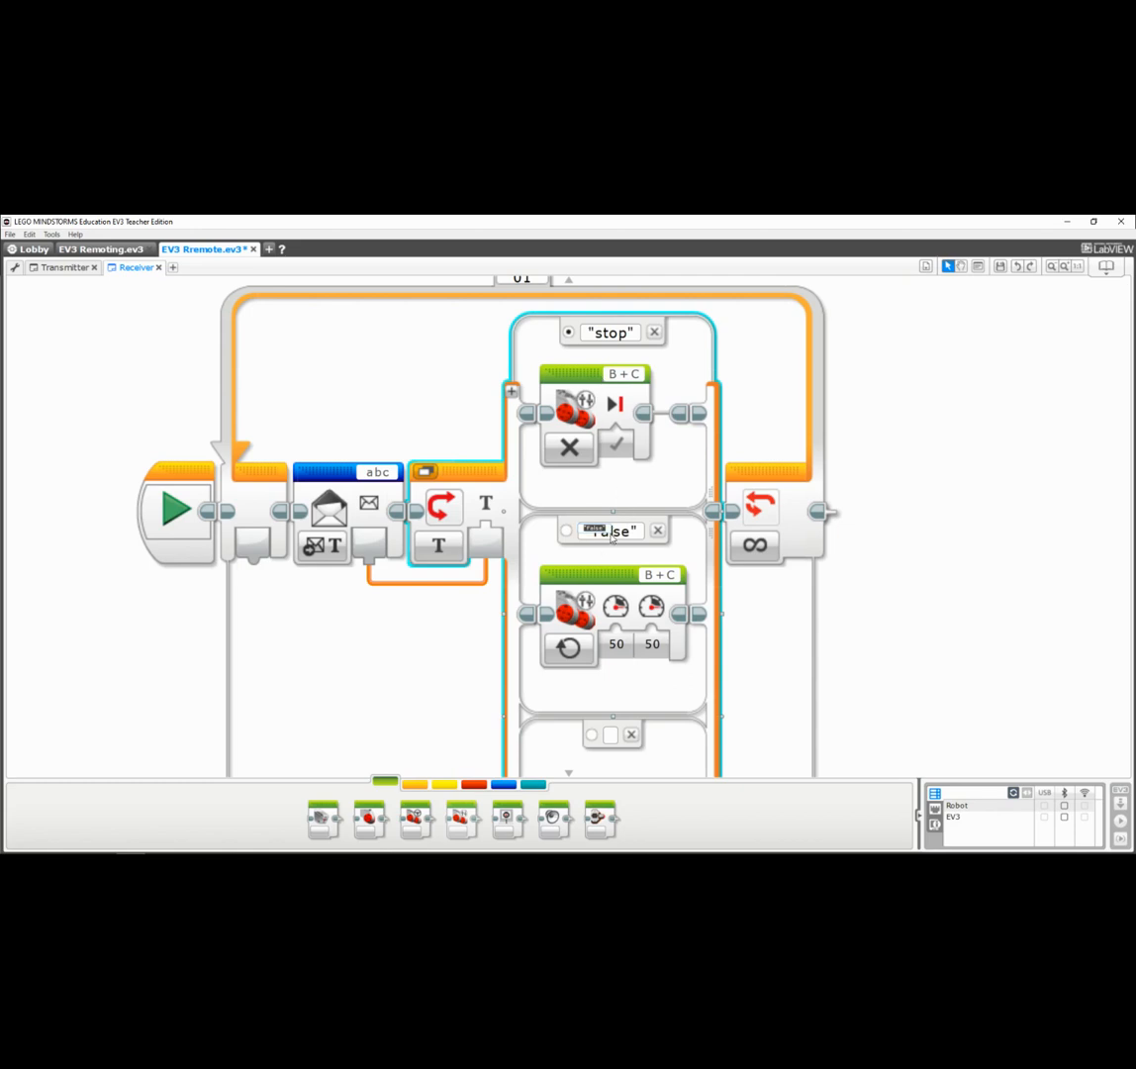
text(forward)
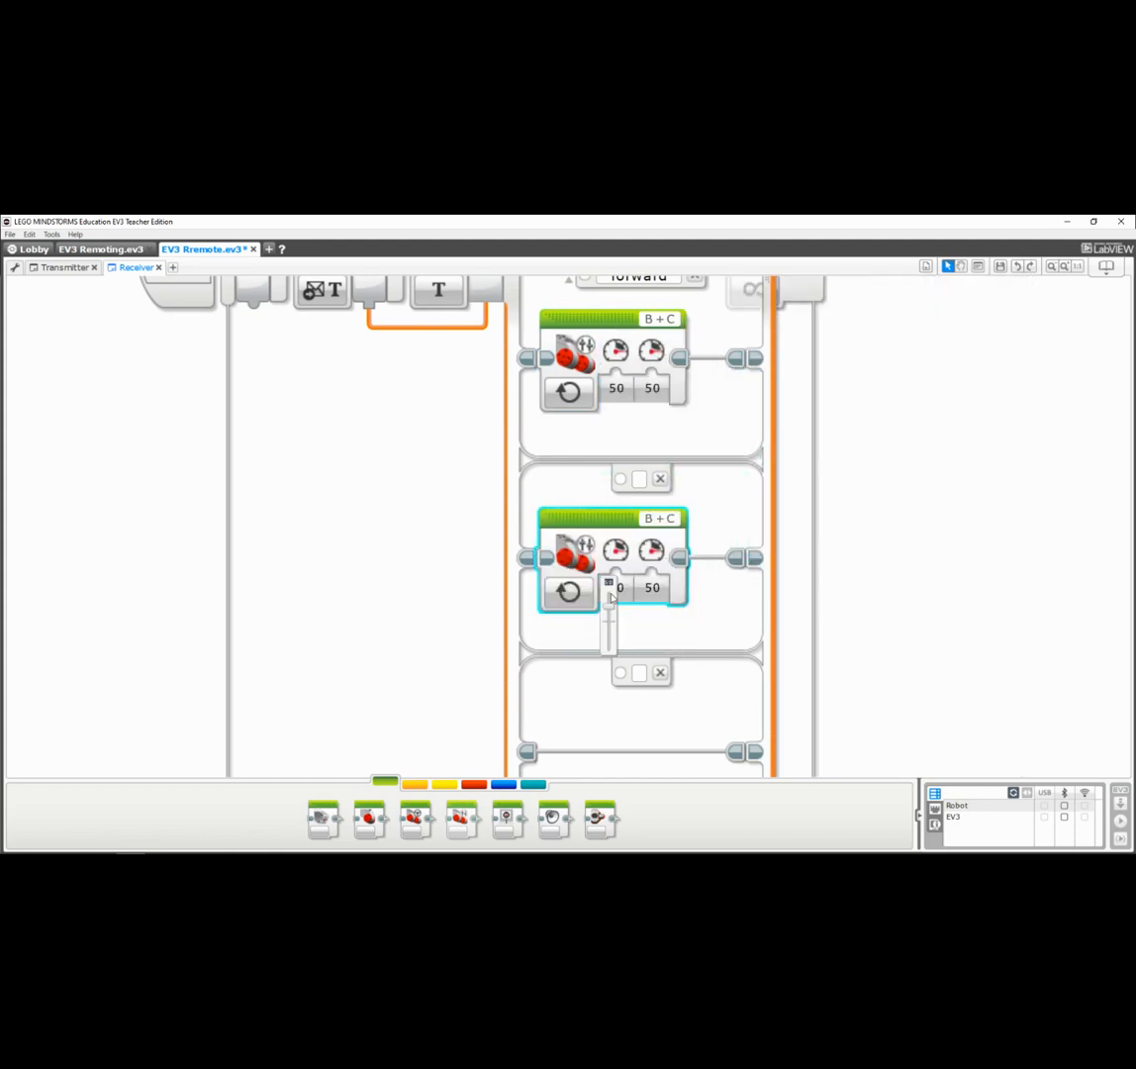
- Give the third case a Move Tank at -50/-50 and name it 'reverse'
click(620, 587)
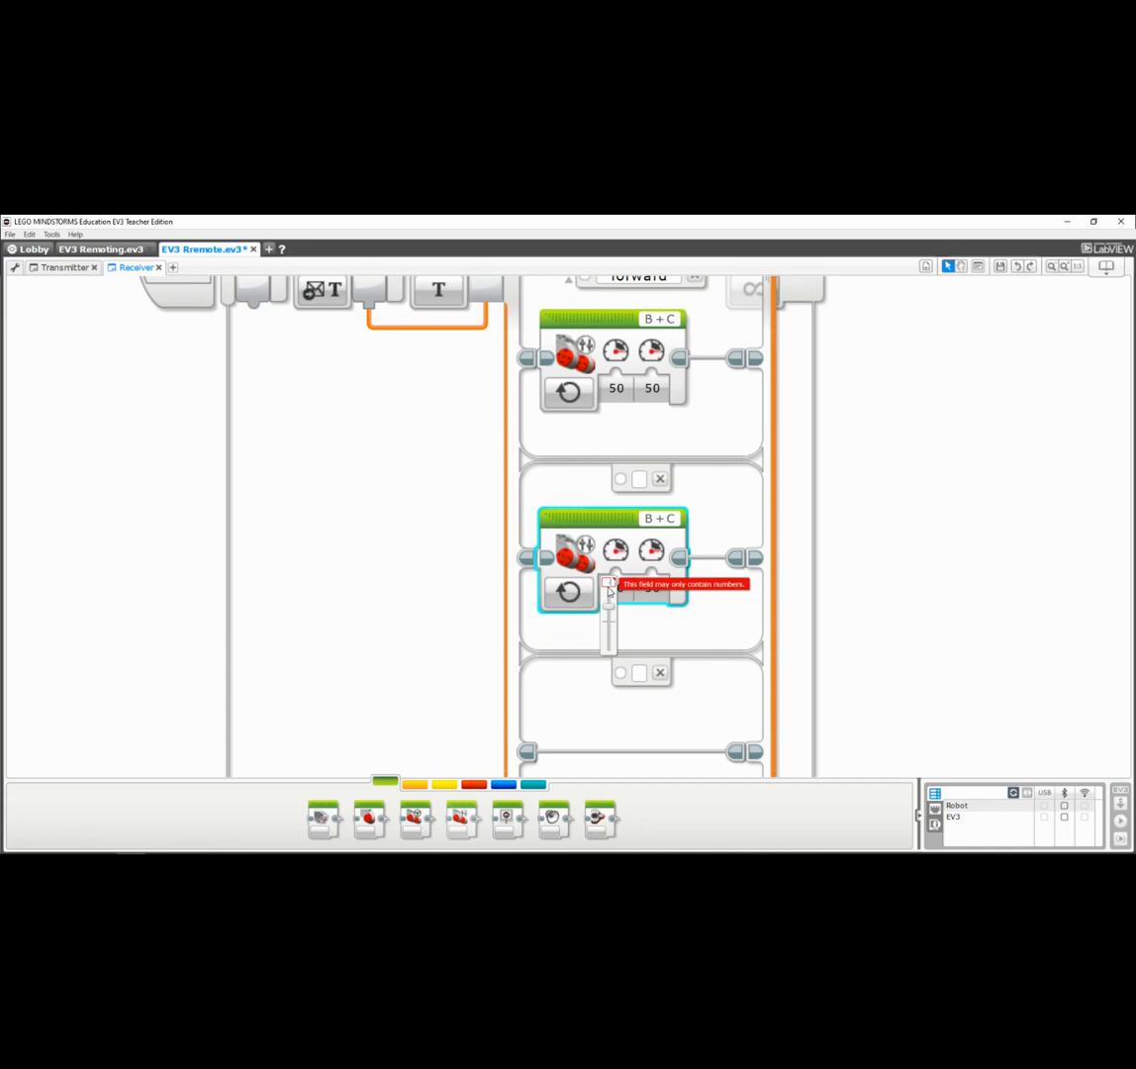
click(651, 589)
text(-50)
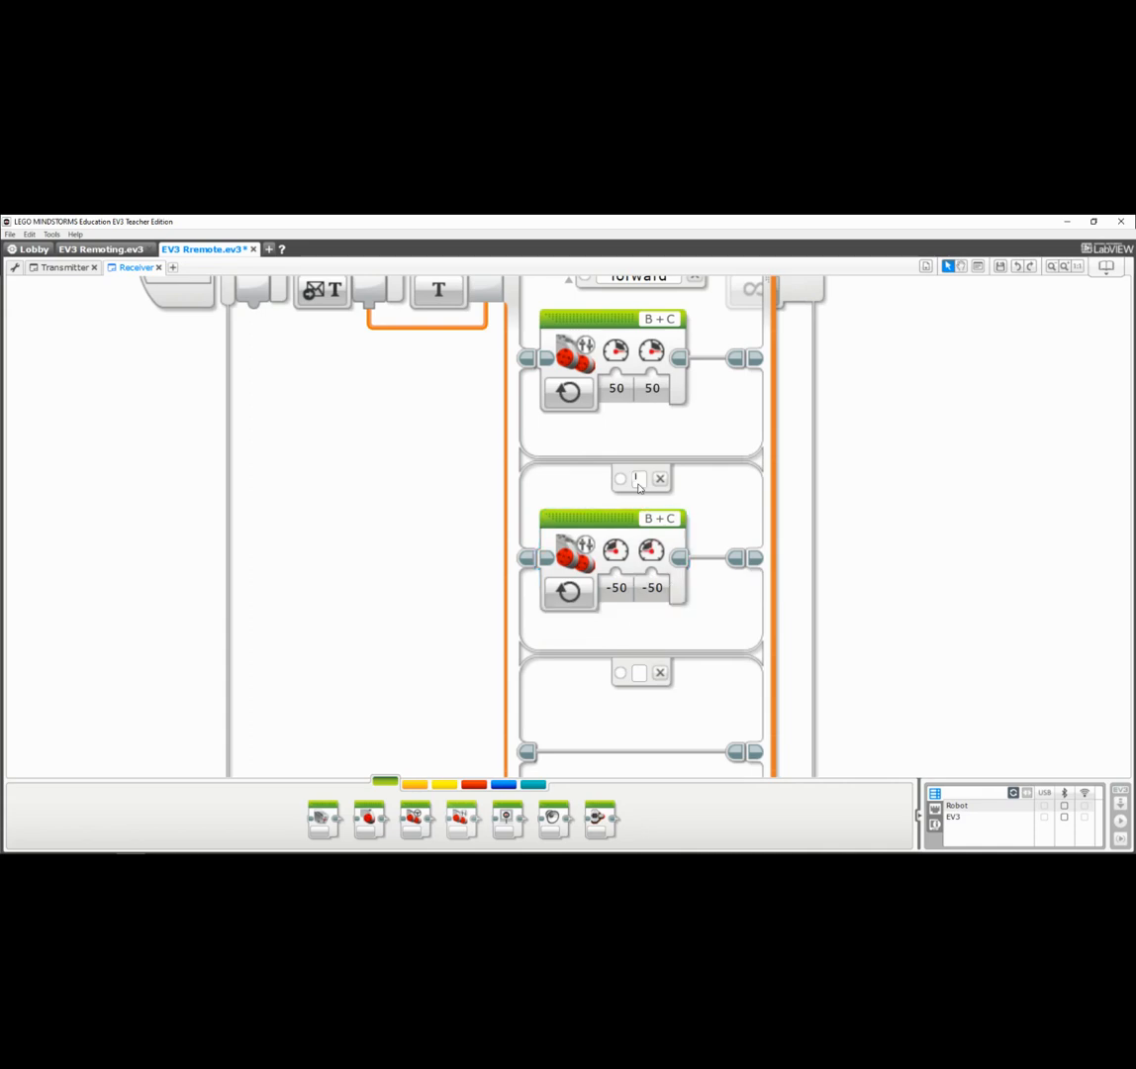
text(reverse")
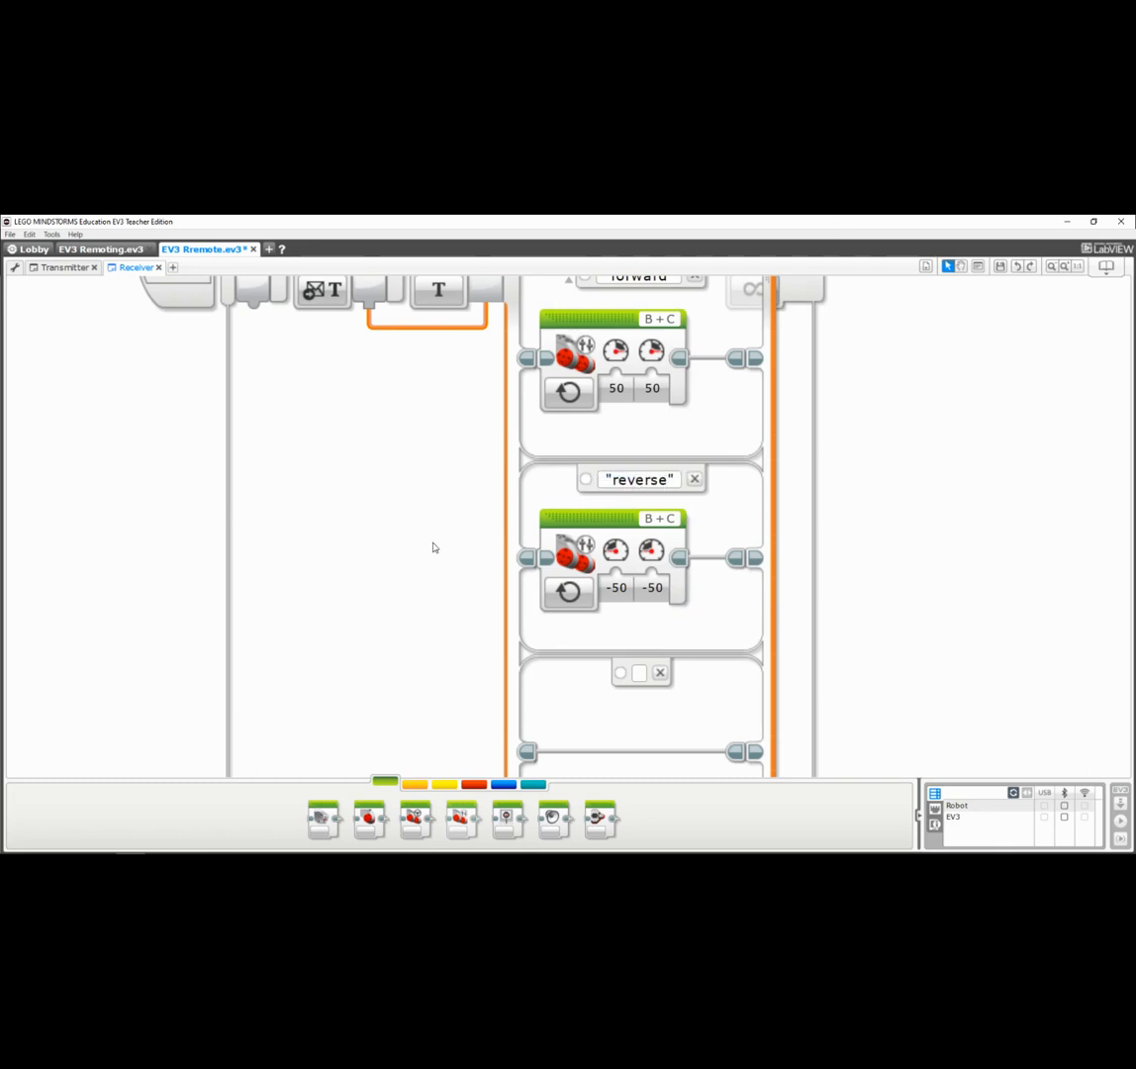
- Name the 'left' case and set its Move Tank powers to 0 and 50
scroll(down, 3)
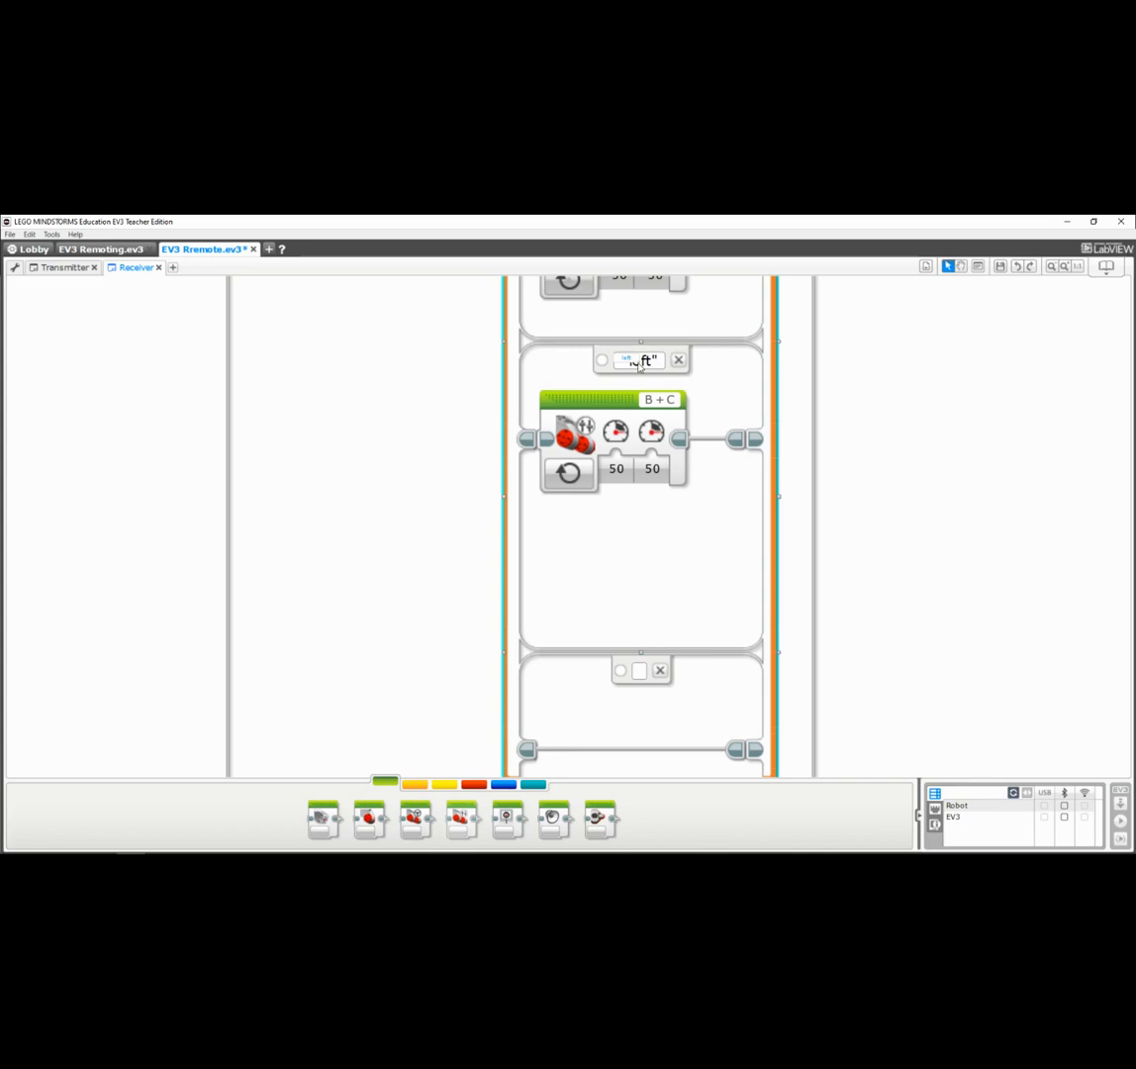
click(617, 468)
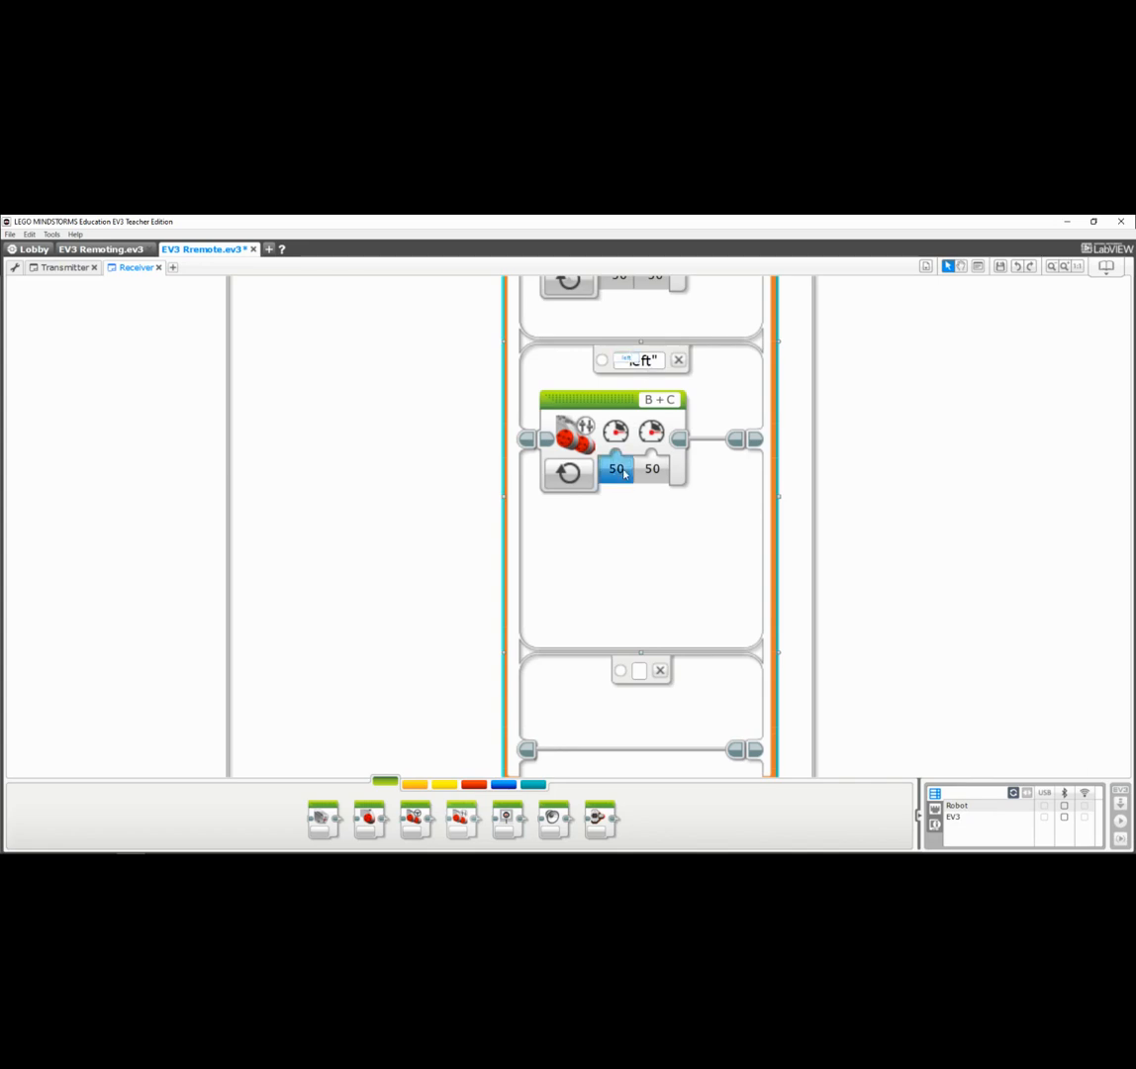
click(617, 468)
text(0)
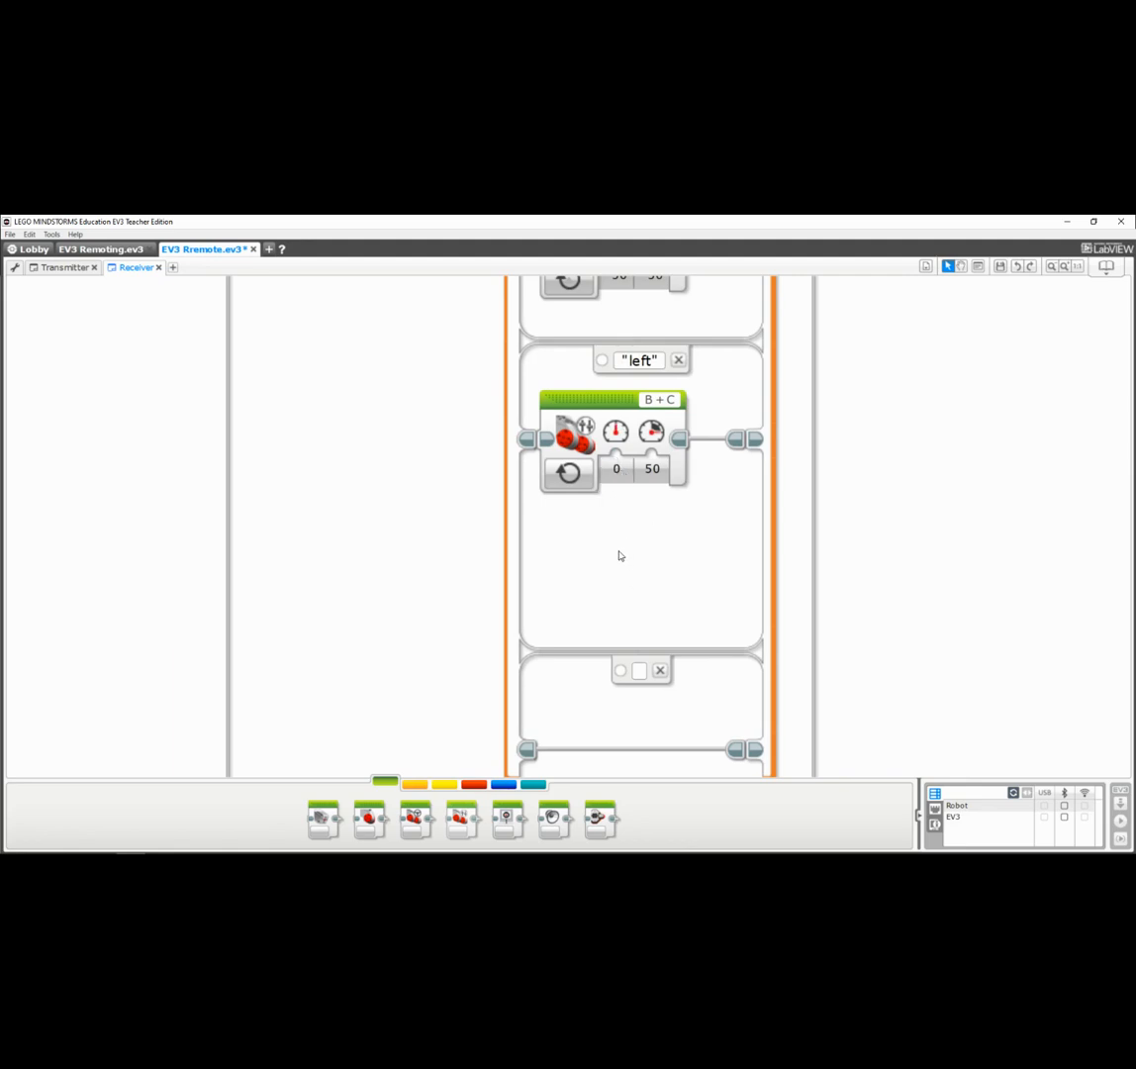
mouse_move(643, 524)
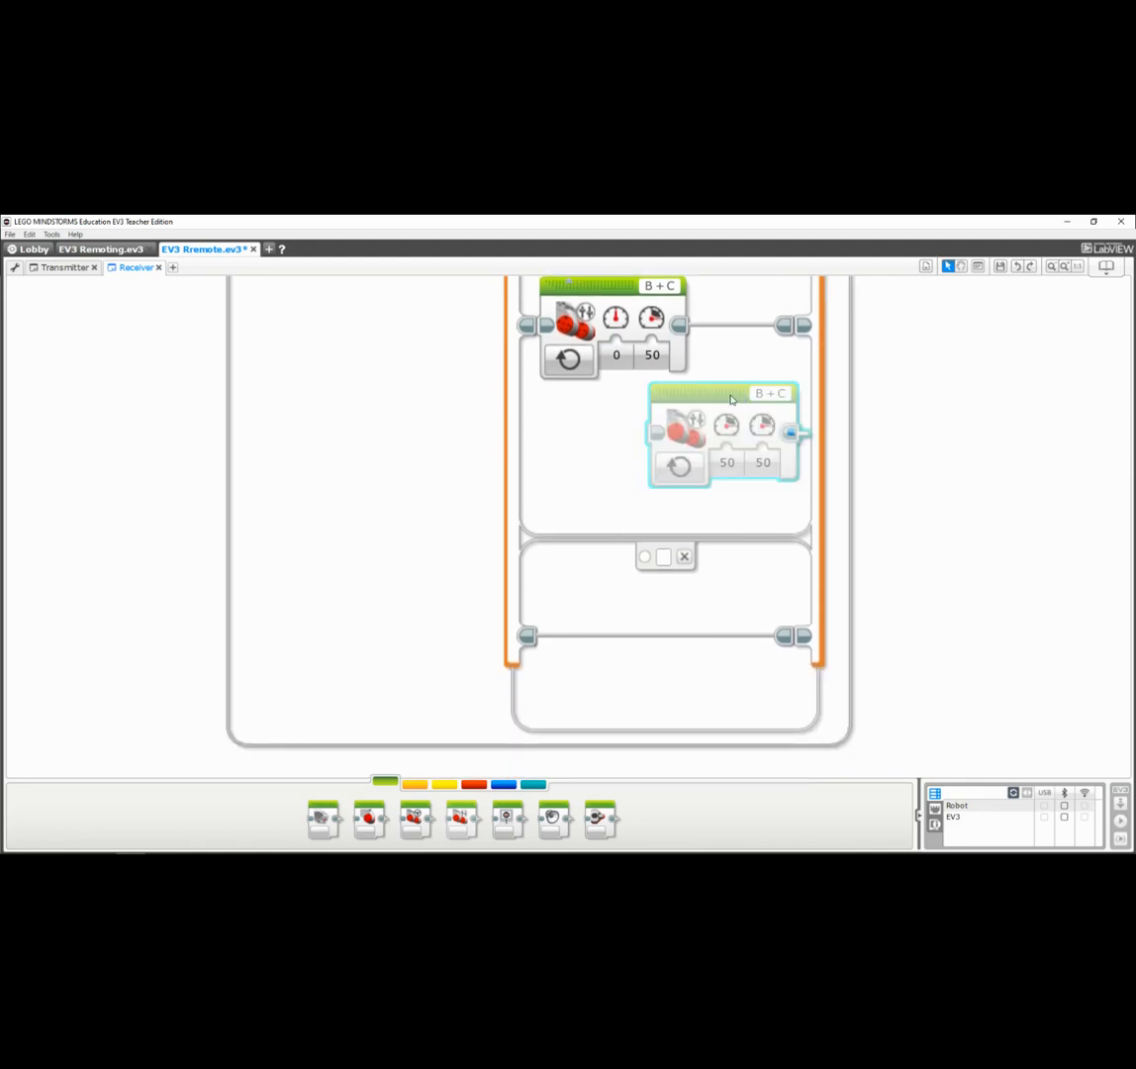
- Copy the motor block into the last case, set powers 50/0 and name it 'right'
drag(727, 446, 613, 633)
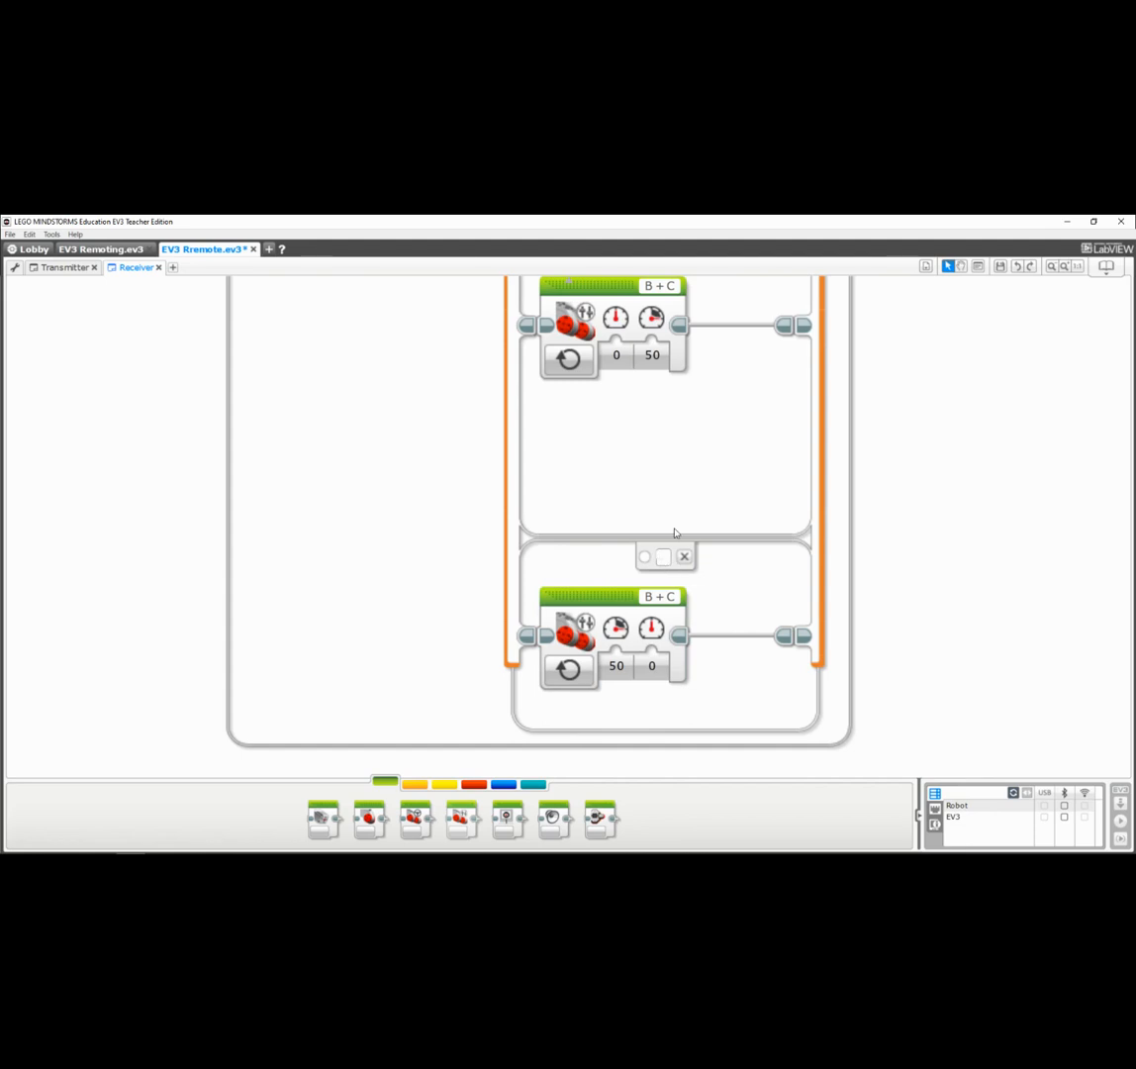
mouse_move(768, 547)
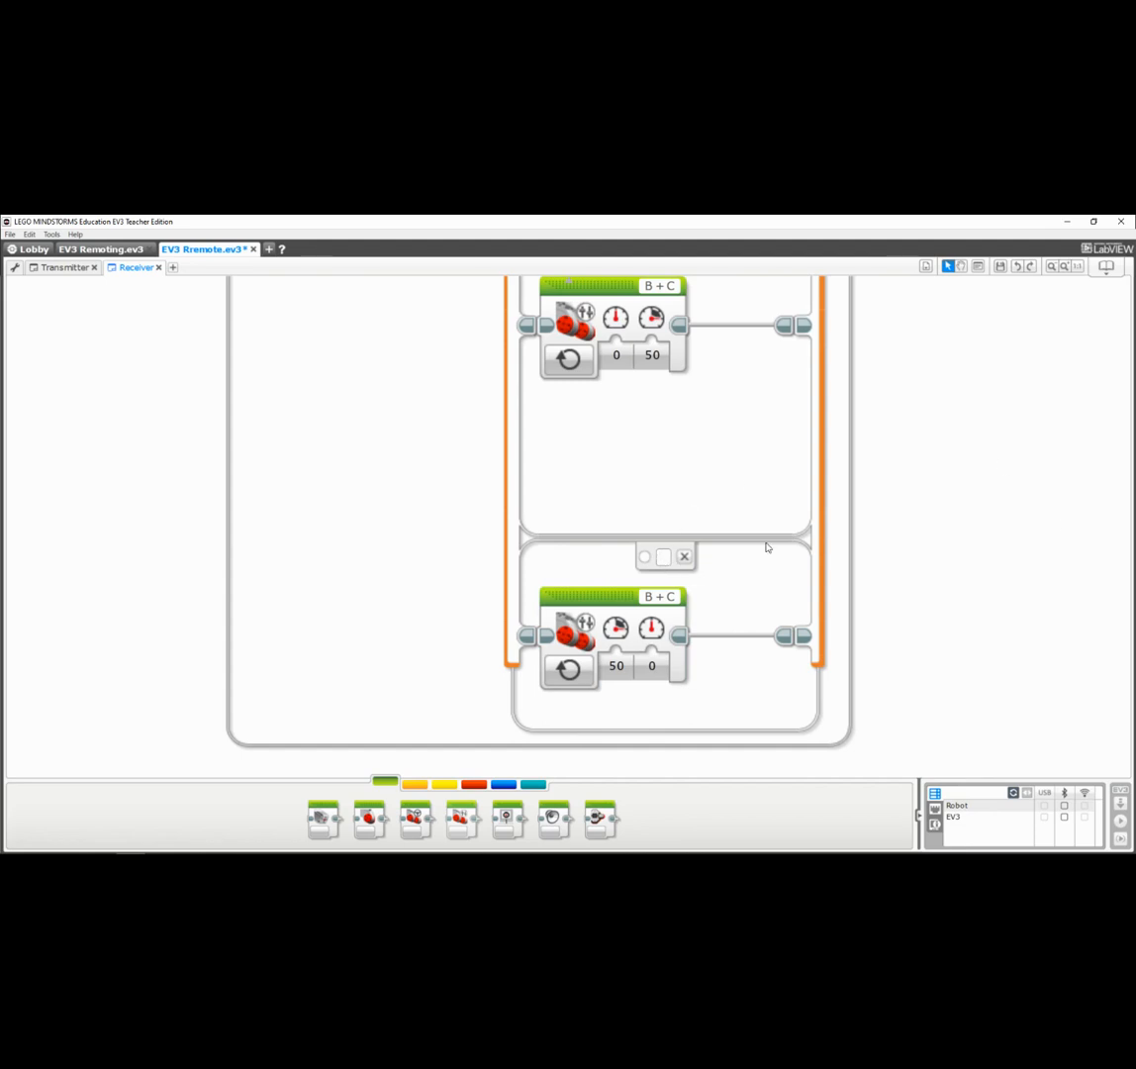
scroll(down, 3)
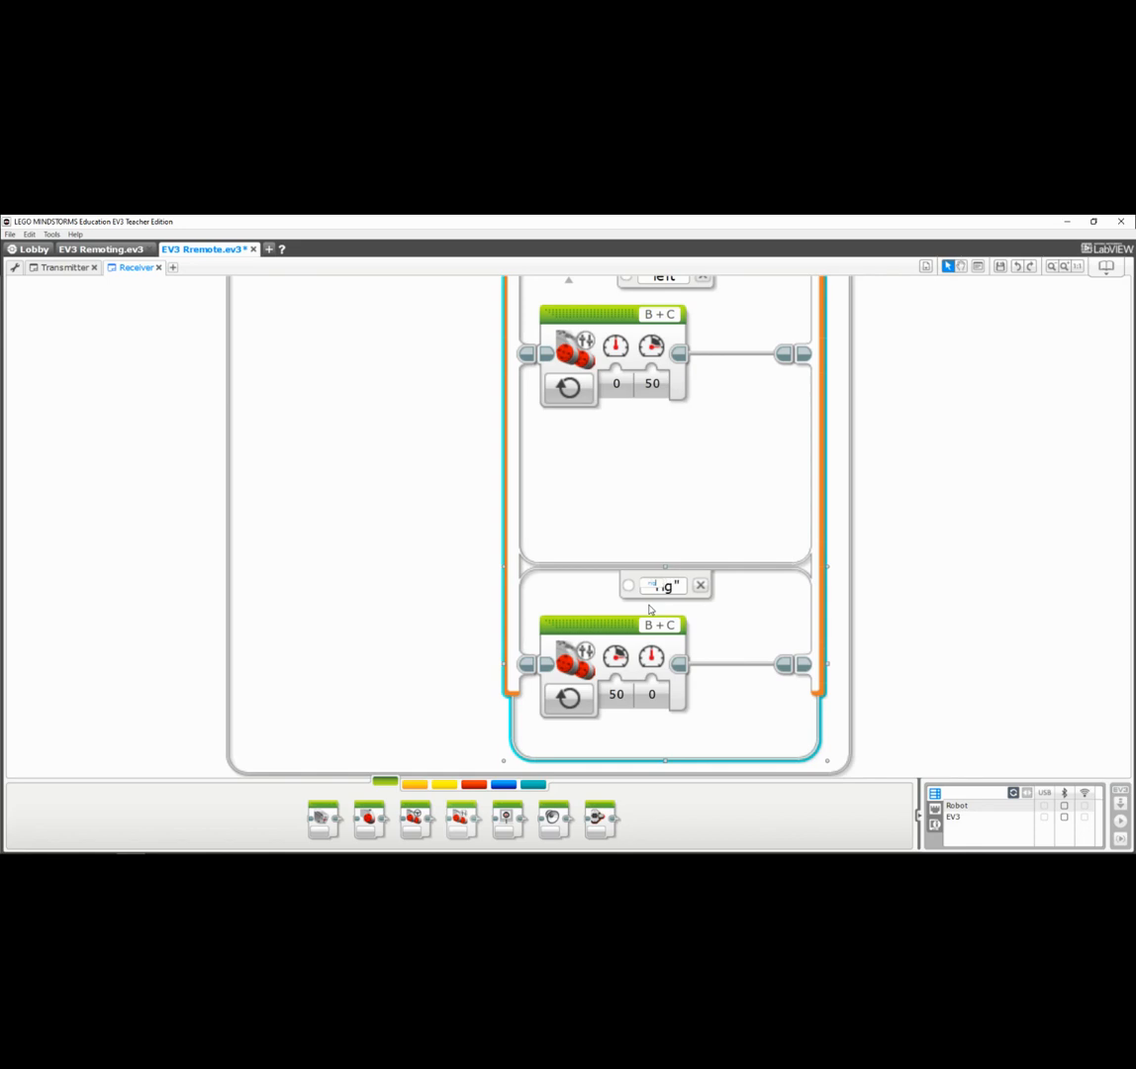
text(right)
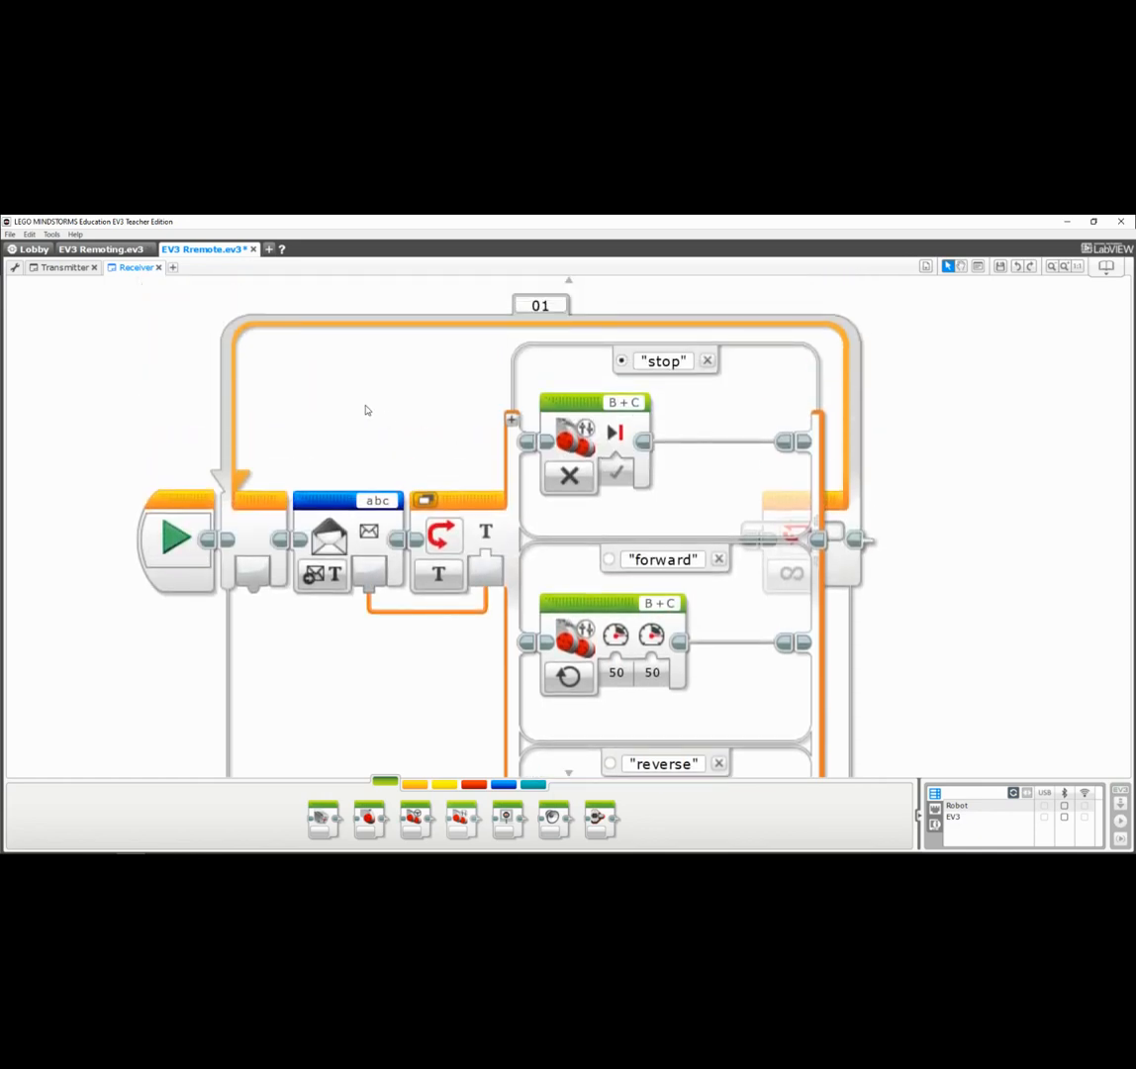
mouse_move(369, 373)
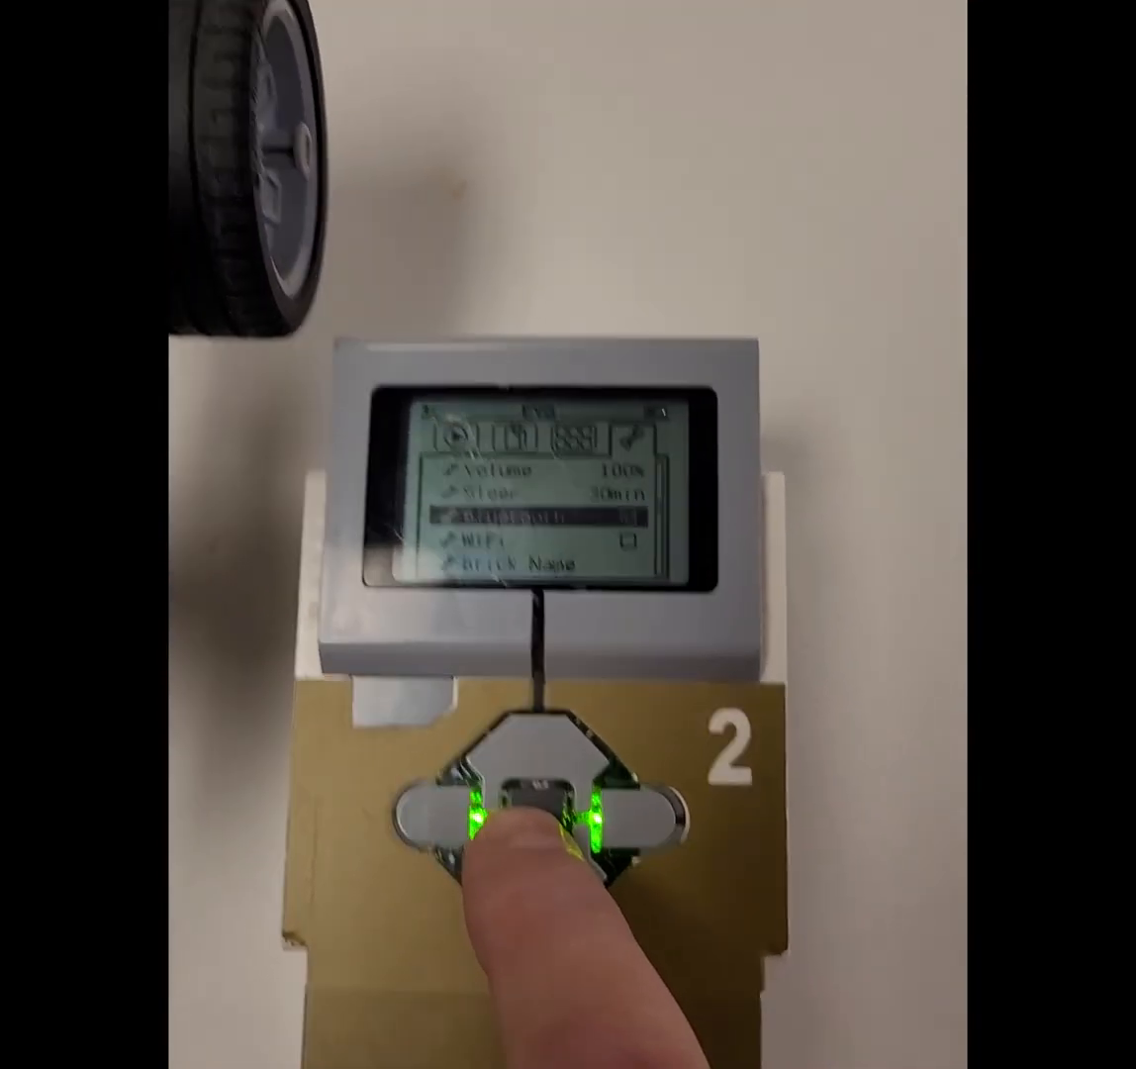
- On the EV3 brick's Bluetooth settings, search and connect to the brick named Robot
click(529, 827)
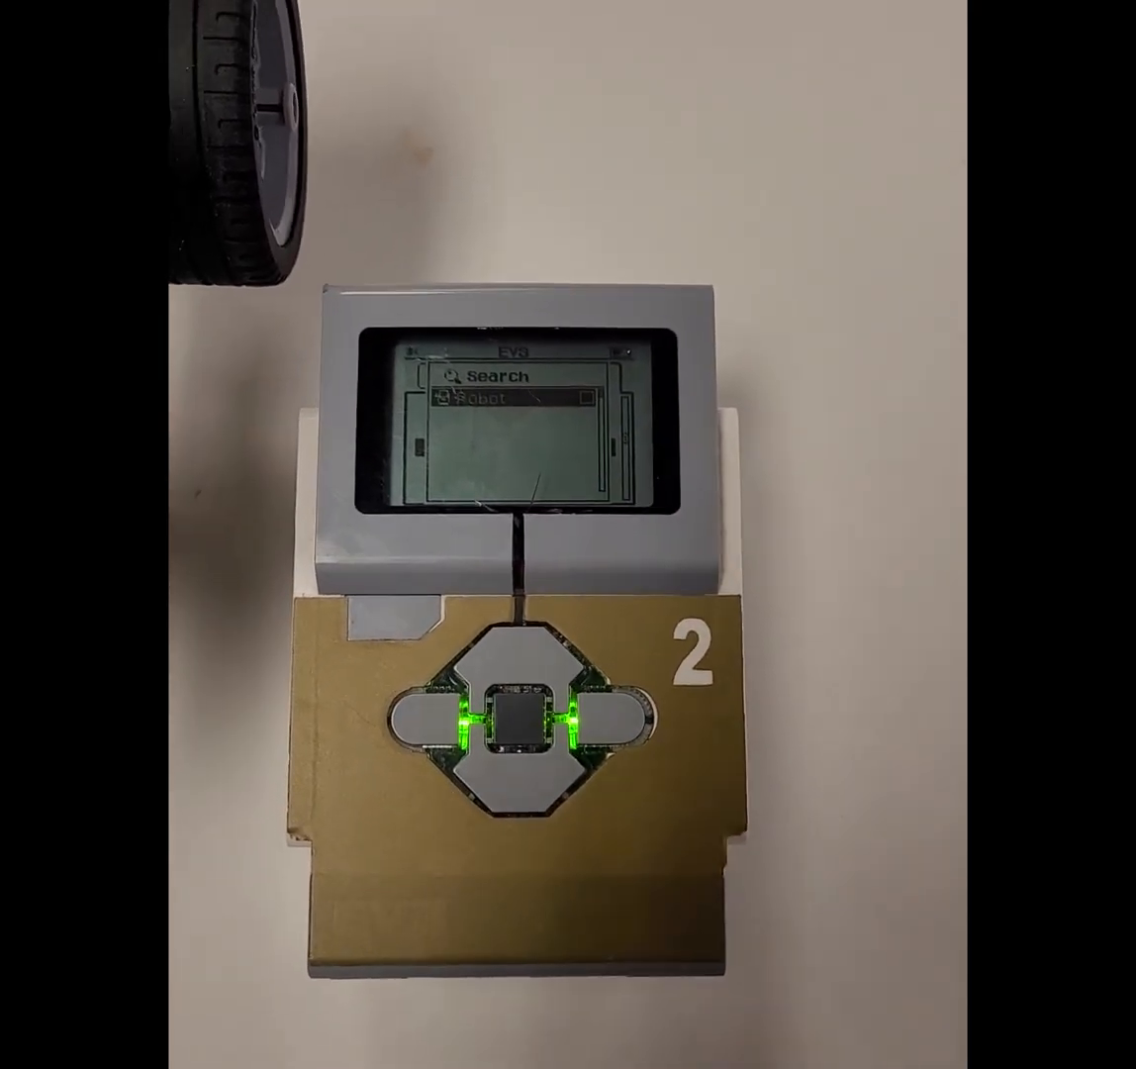
click(513, 722)
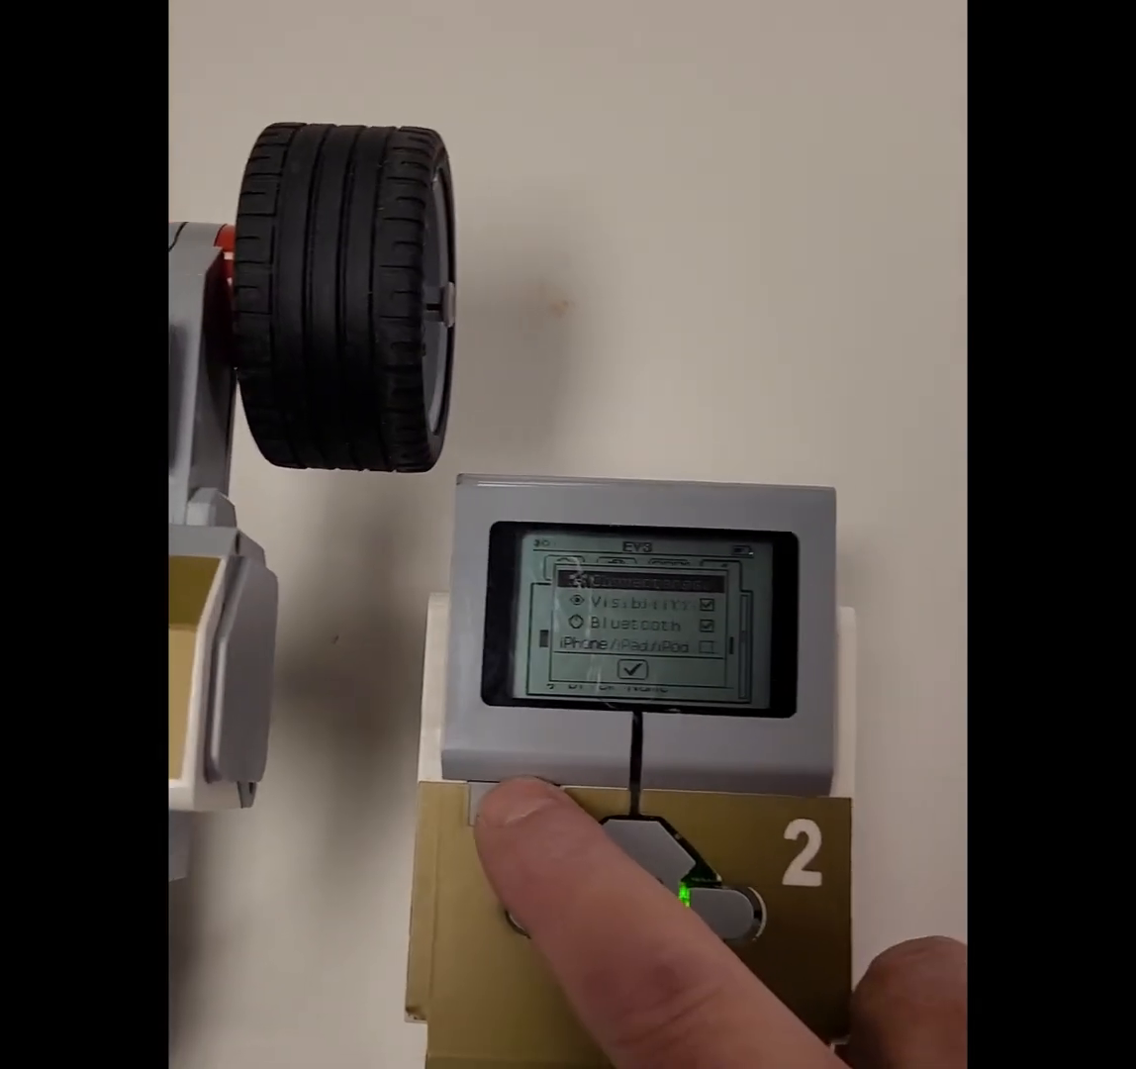
- Confirm the Bluetooth connection, enter the EV3 Remoting folder and run the Transmitter program
click(617, 884)
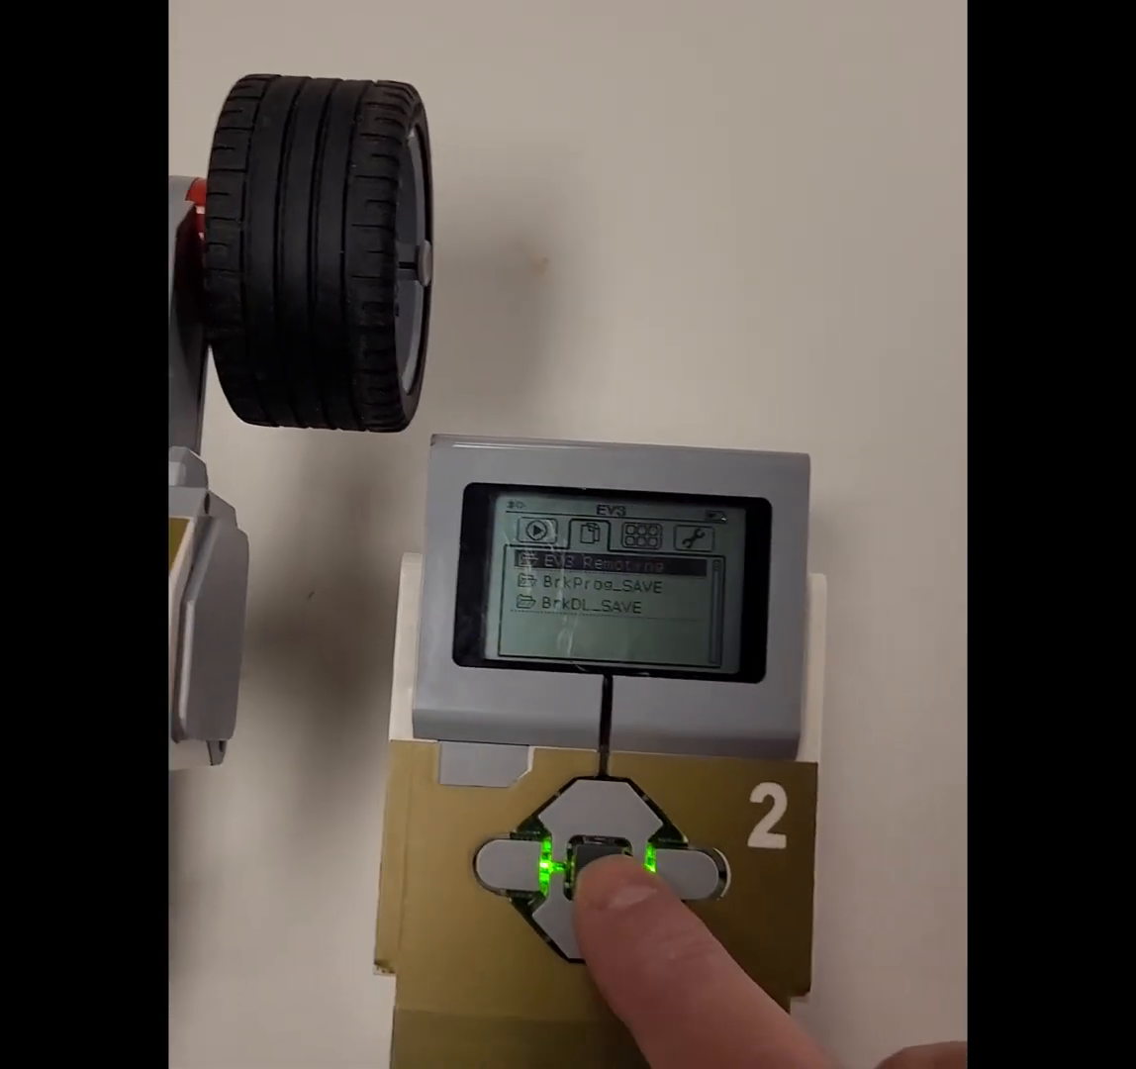
click(591, 863)
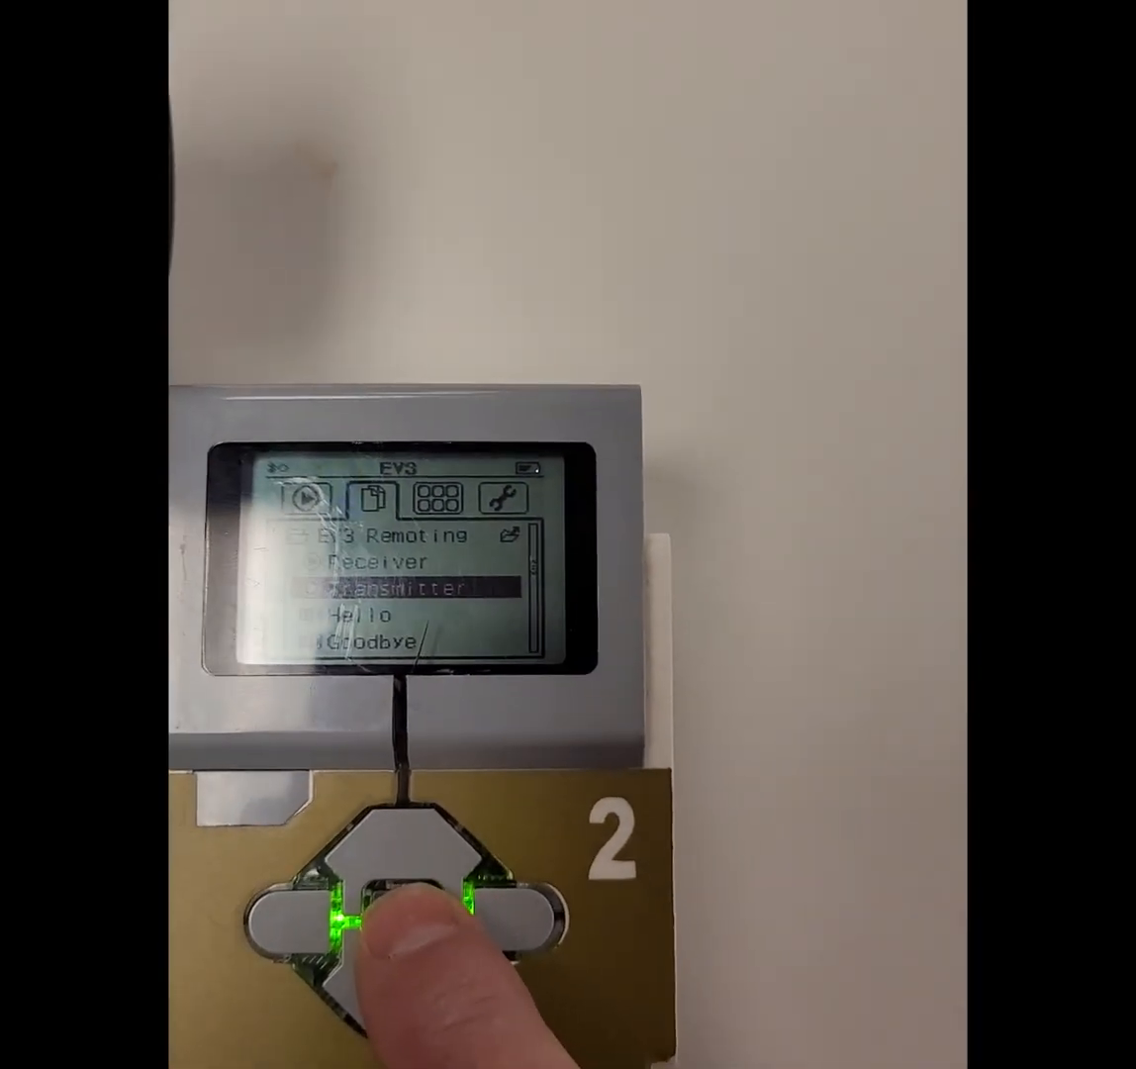
click(386, 925)
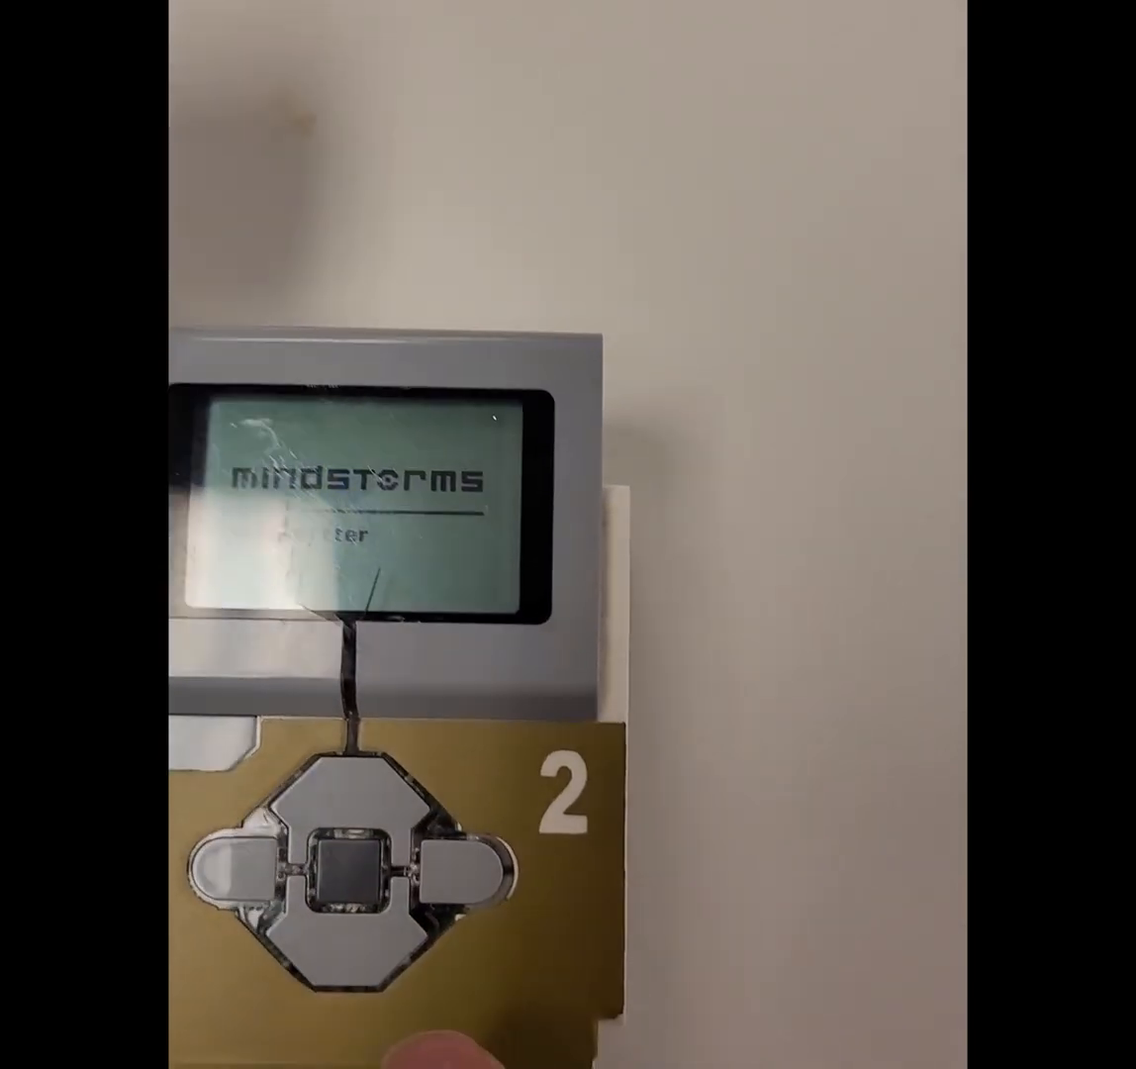